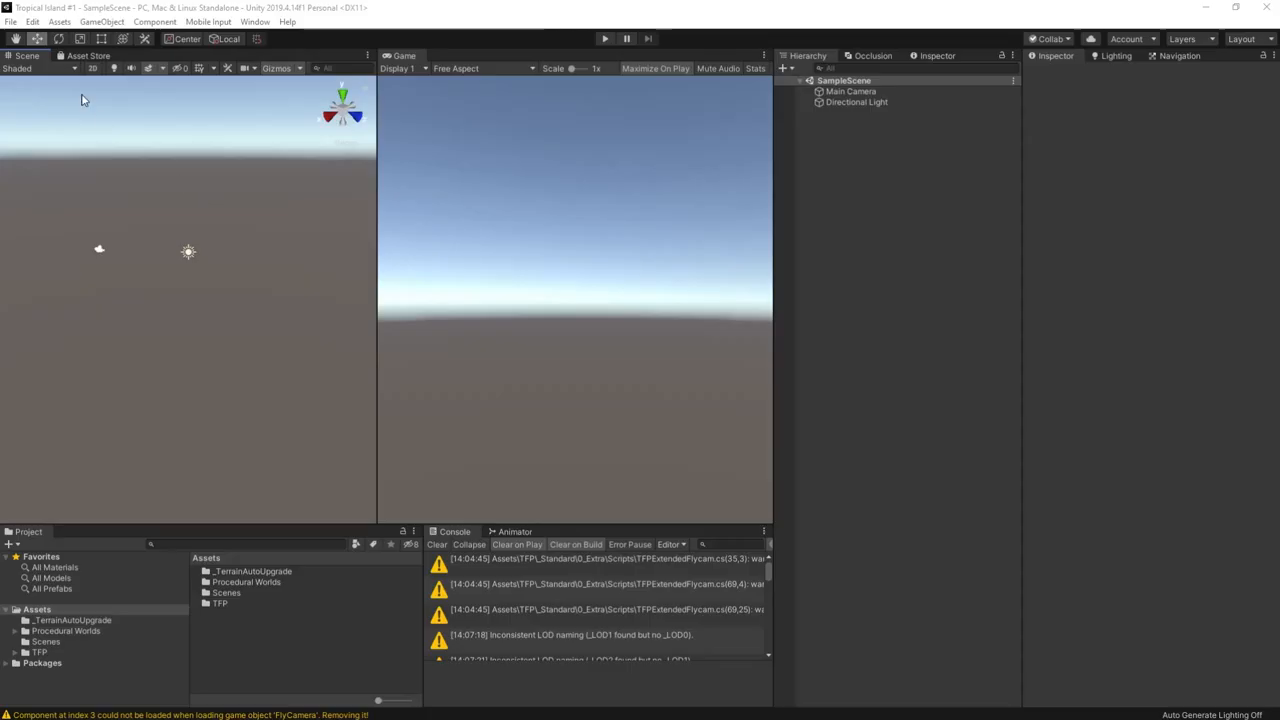
- In Project Settings > Graphics, assign a deferred rendering shader
{"action": "left_click", "coordinate": [32, 20]}
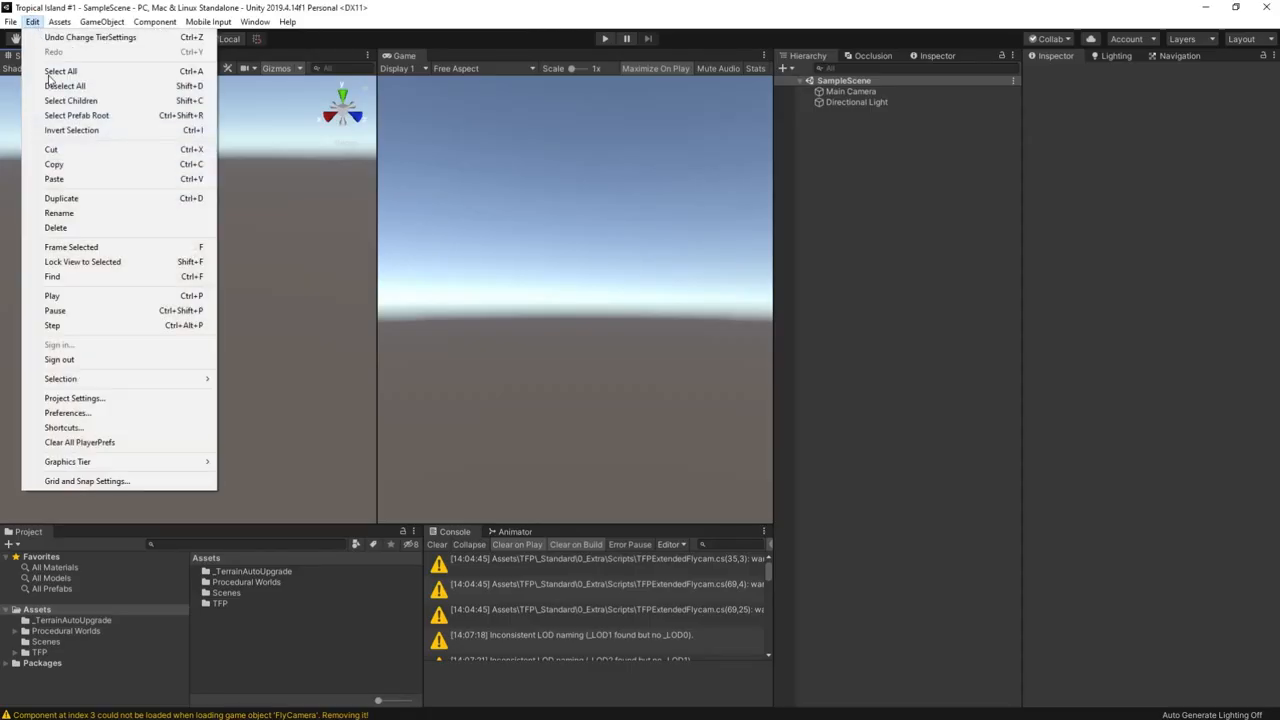
{"action": "left_click", "coordinate": [74, 398]}
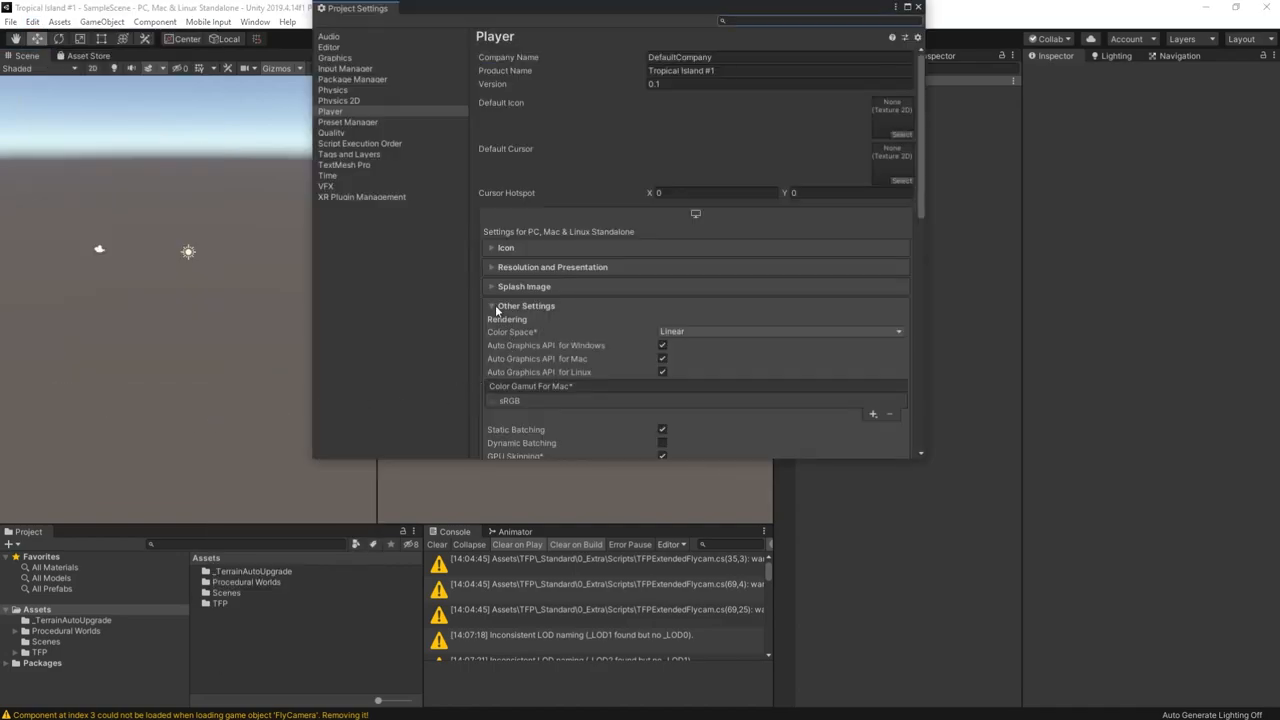
{"action": "left_click", "coordinate": [334, 56]}
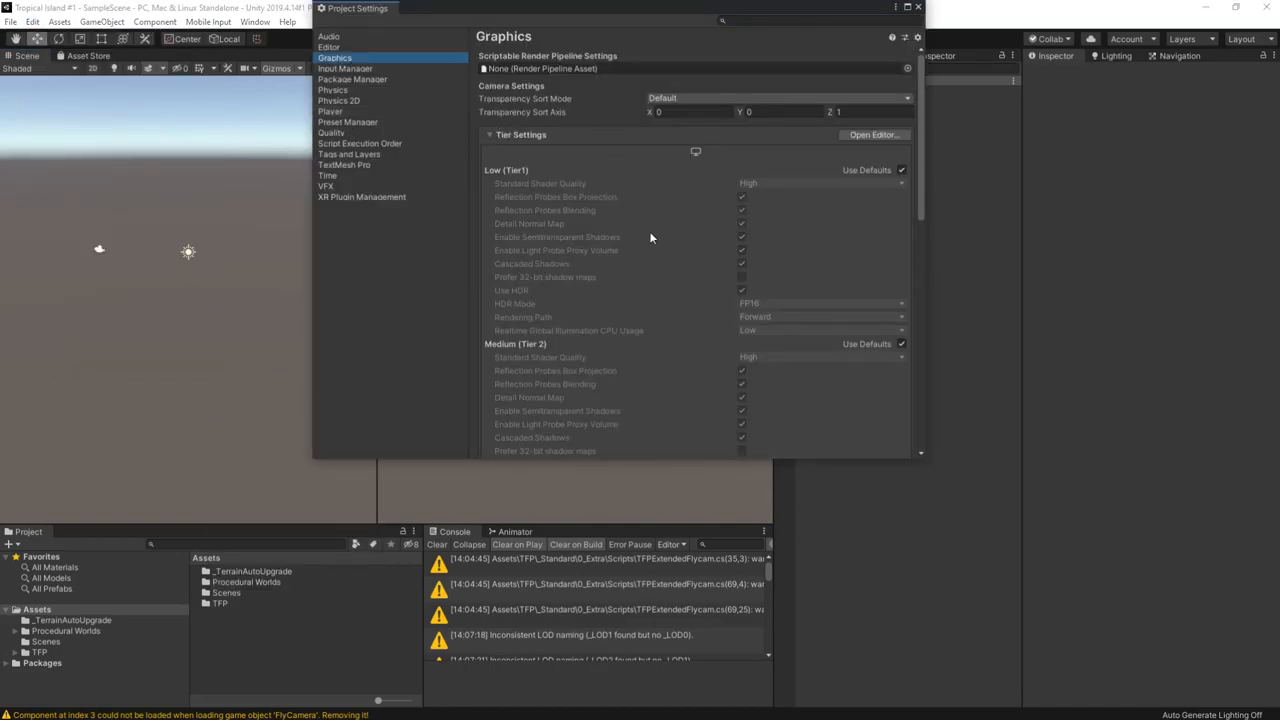
{"action": "scroll", "scroll_direction": "down", "scroll_amount": 3}
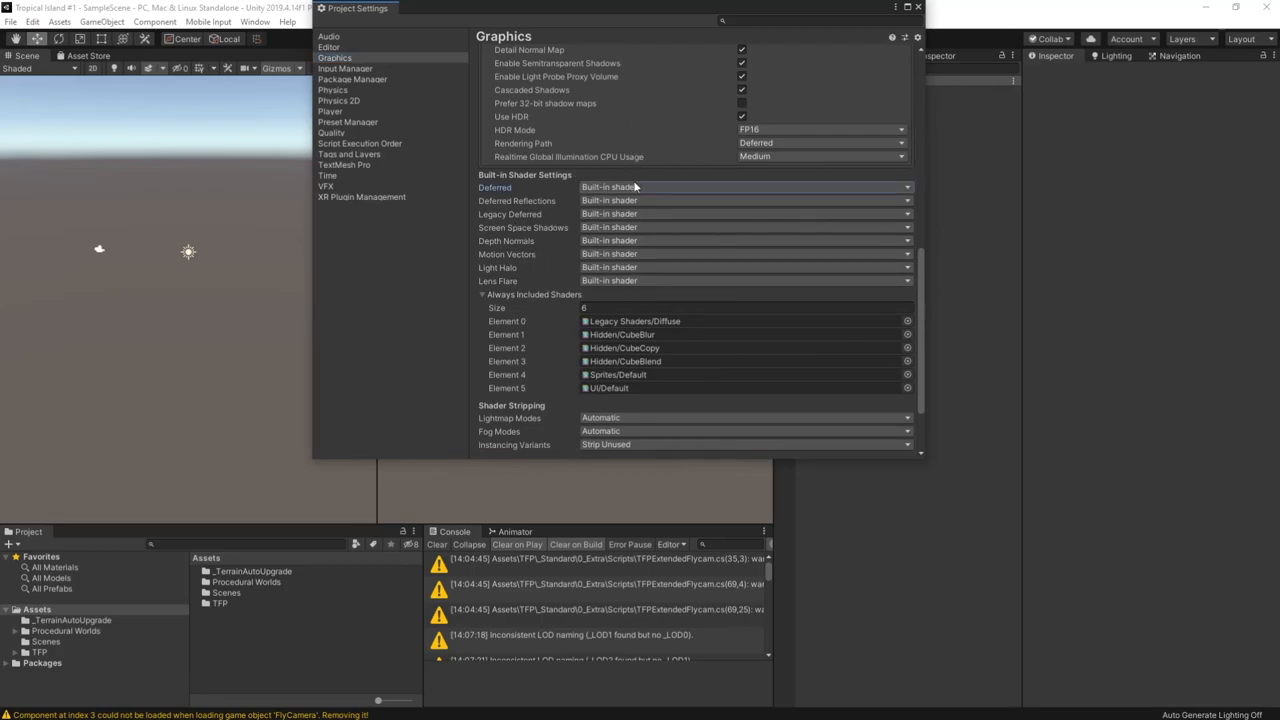
{"action": "left_click", "coordinate": [744, 188]}
{"action": "type", "text": "defe"}
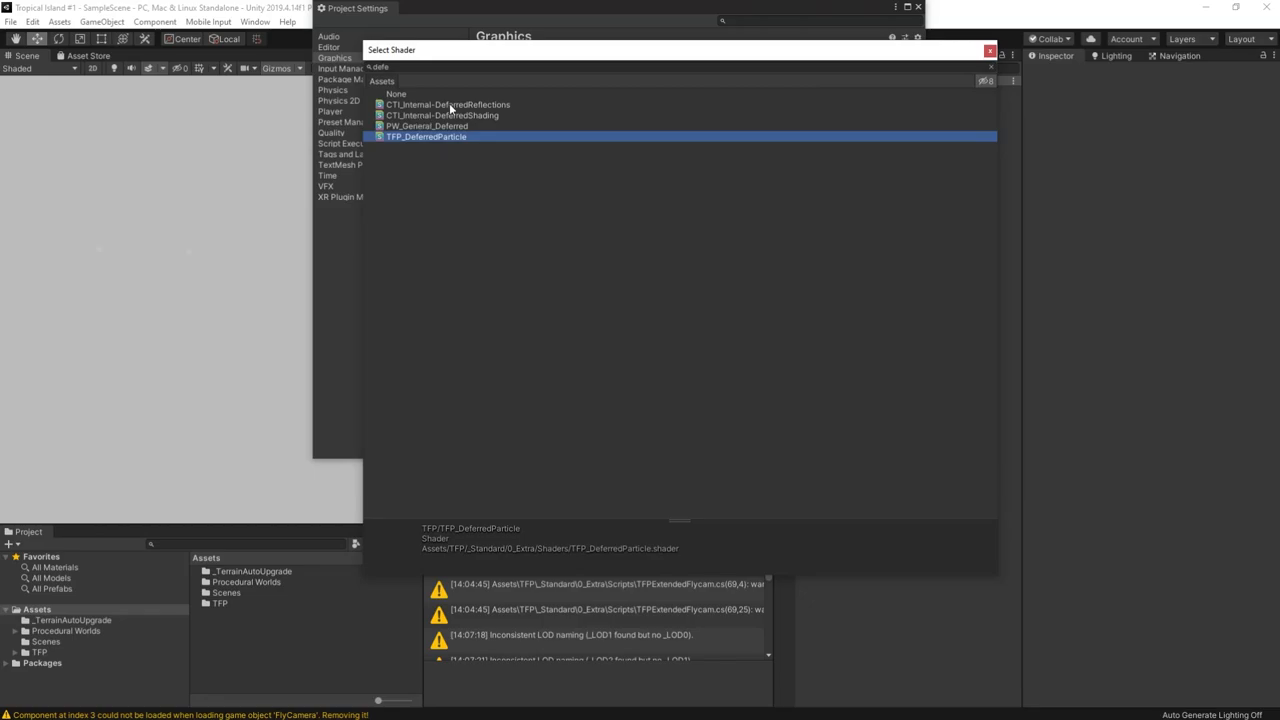
{"action": "left_click", "coordinate": [450, 104]}
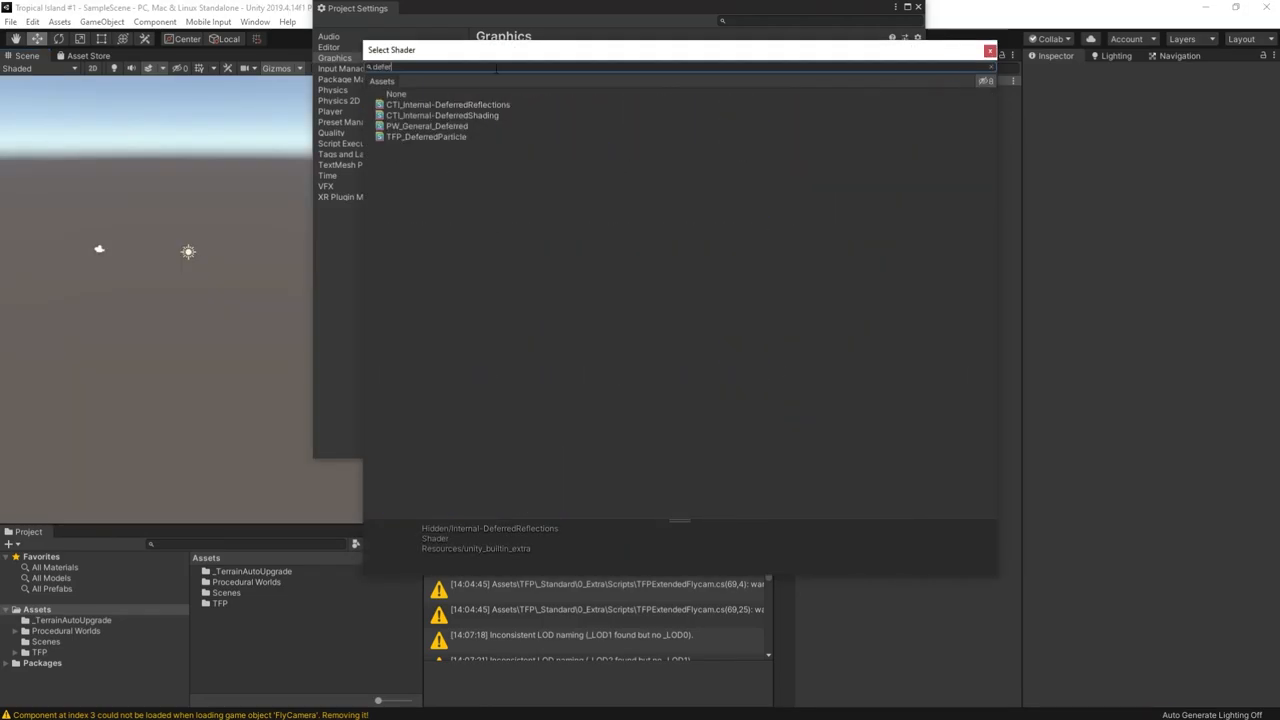
{"action": "left_click", "coordinate": [448, 104]}
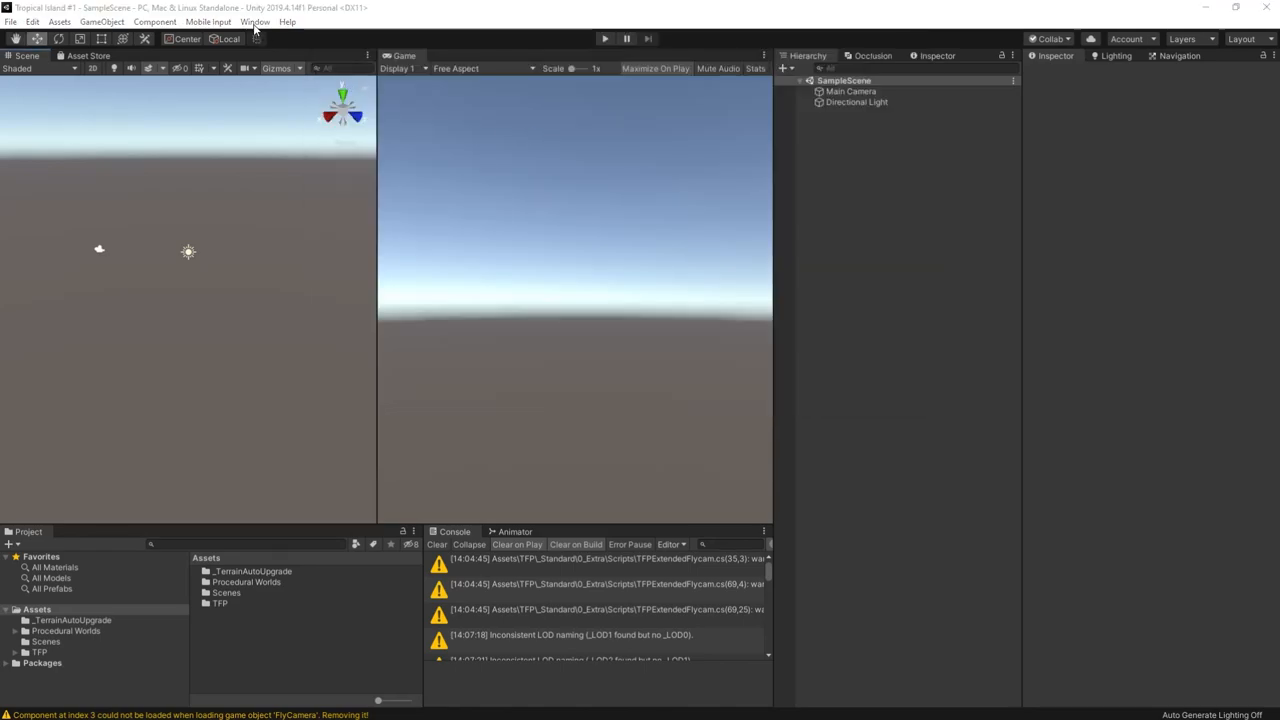
- Launch Gaia Manager, decline the tutorials website, and install the Post Processing package
{"action": "left_click", "coordinate": [256, 20]}
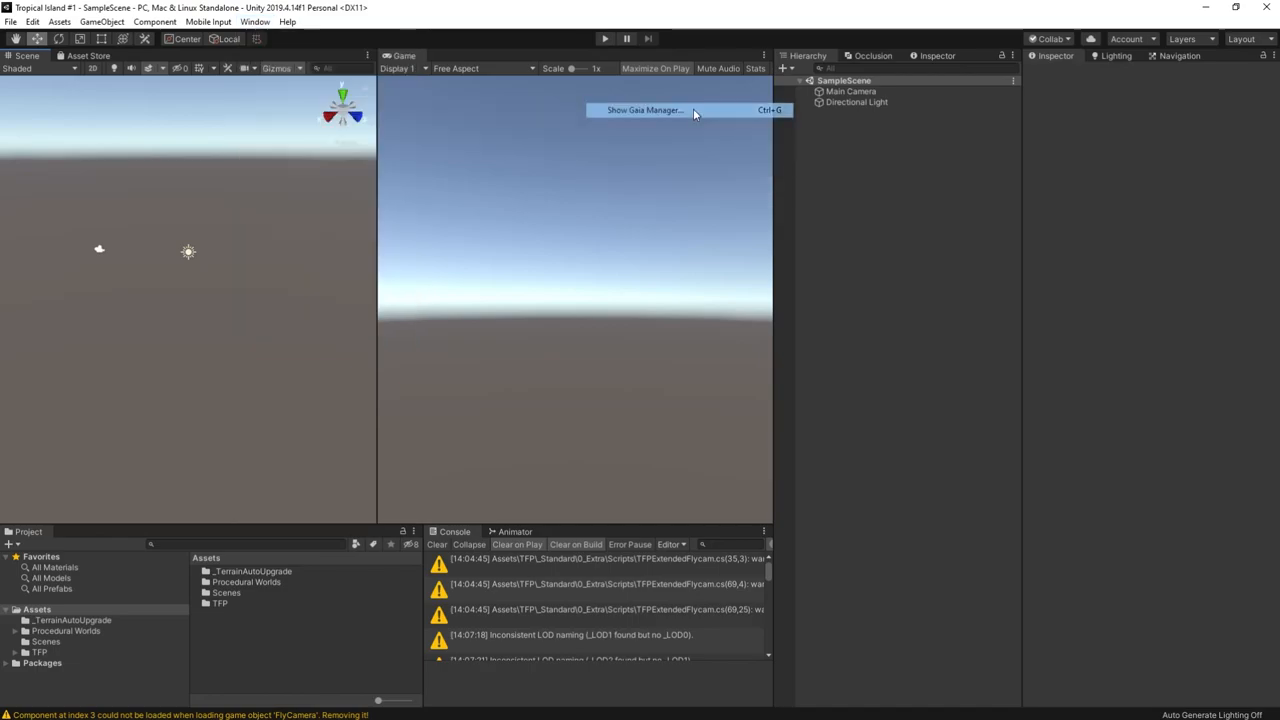
{"action": "left_click", "coordinate": [644, 110]}
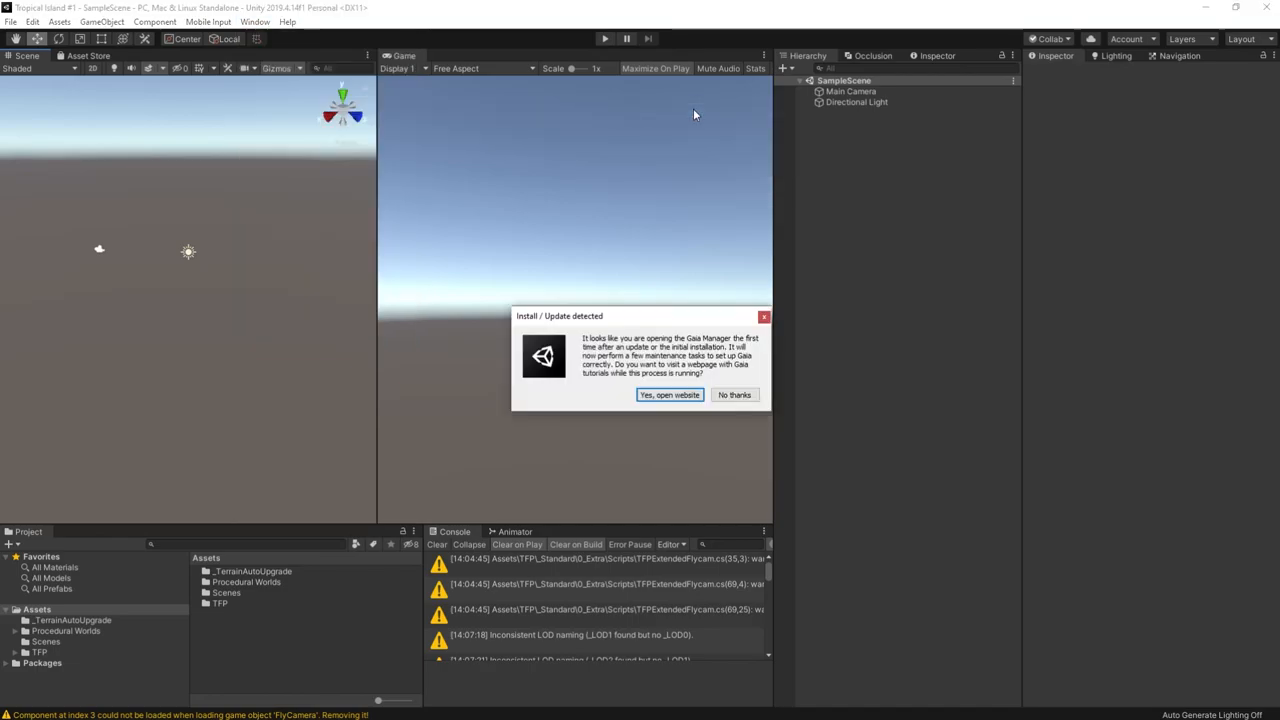
{"action": "left_click", "coordinate": [734, 394]}
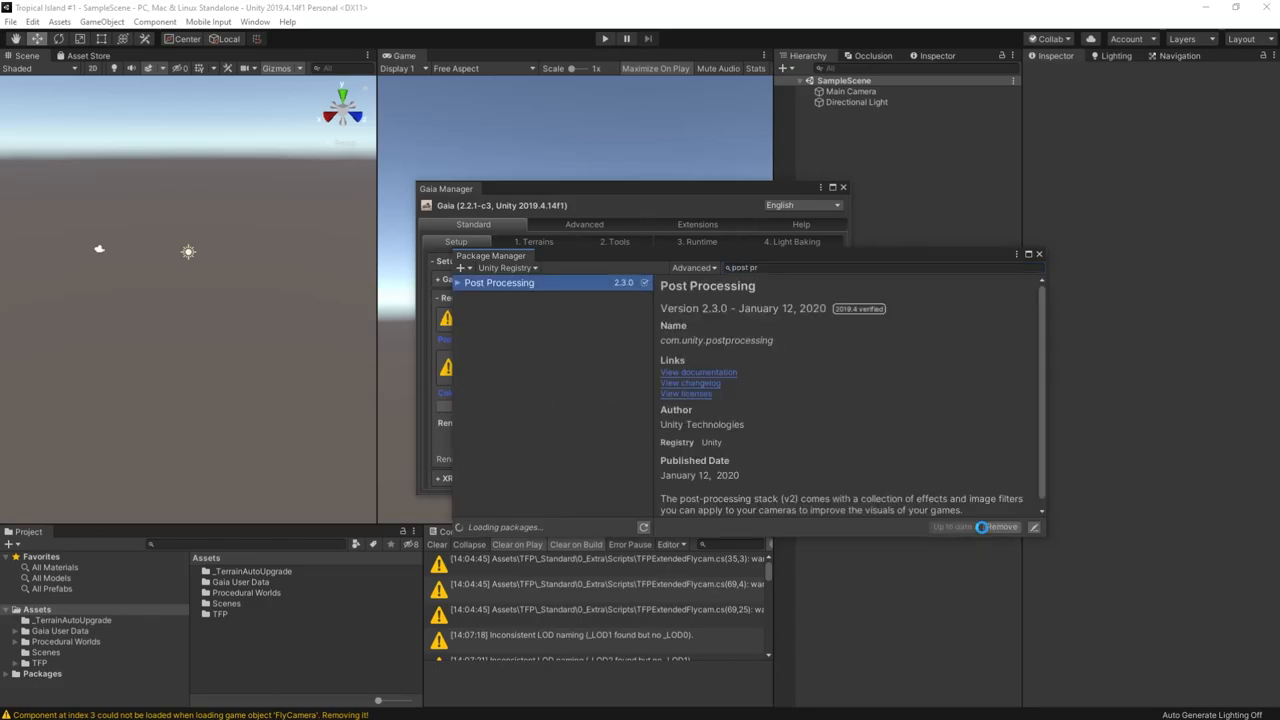
{"action": "left_click", "coordinate": [1000, 526]}
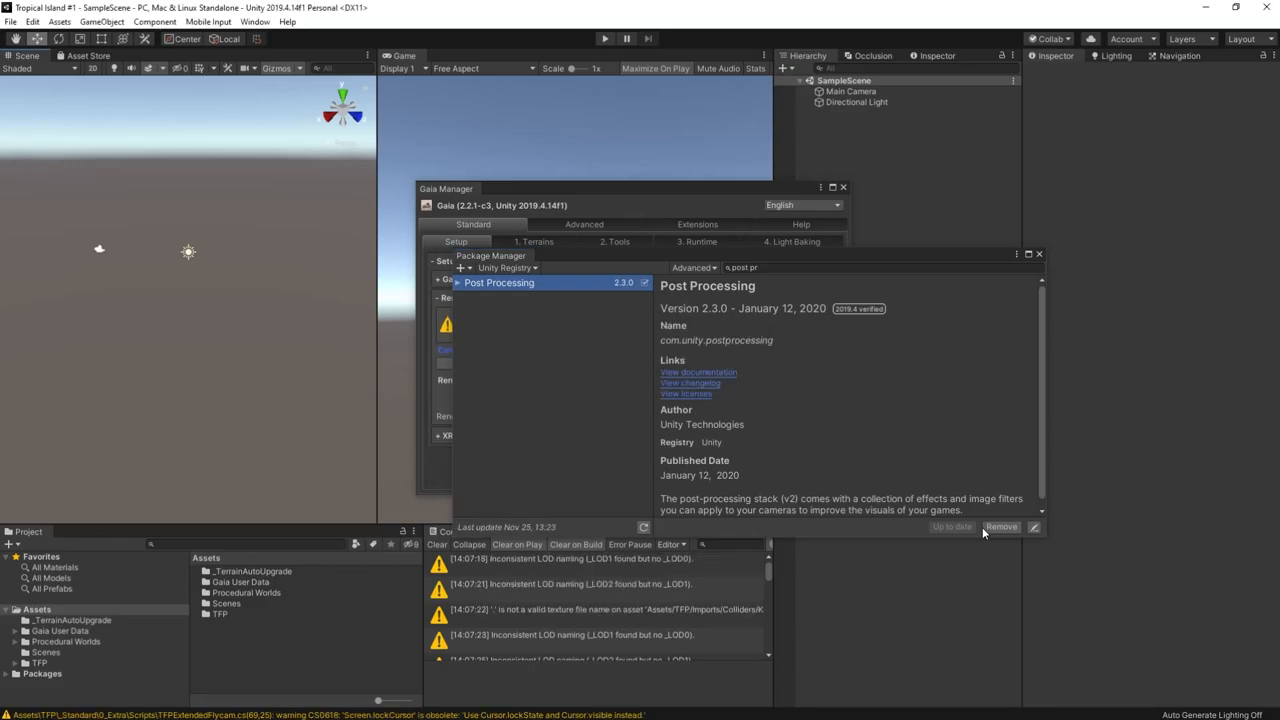
{"action": "left_click", "coordinate": [1038, 252]}
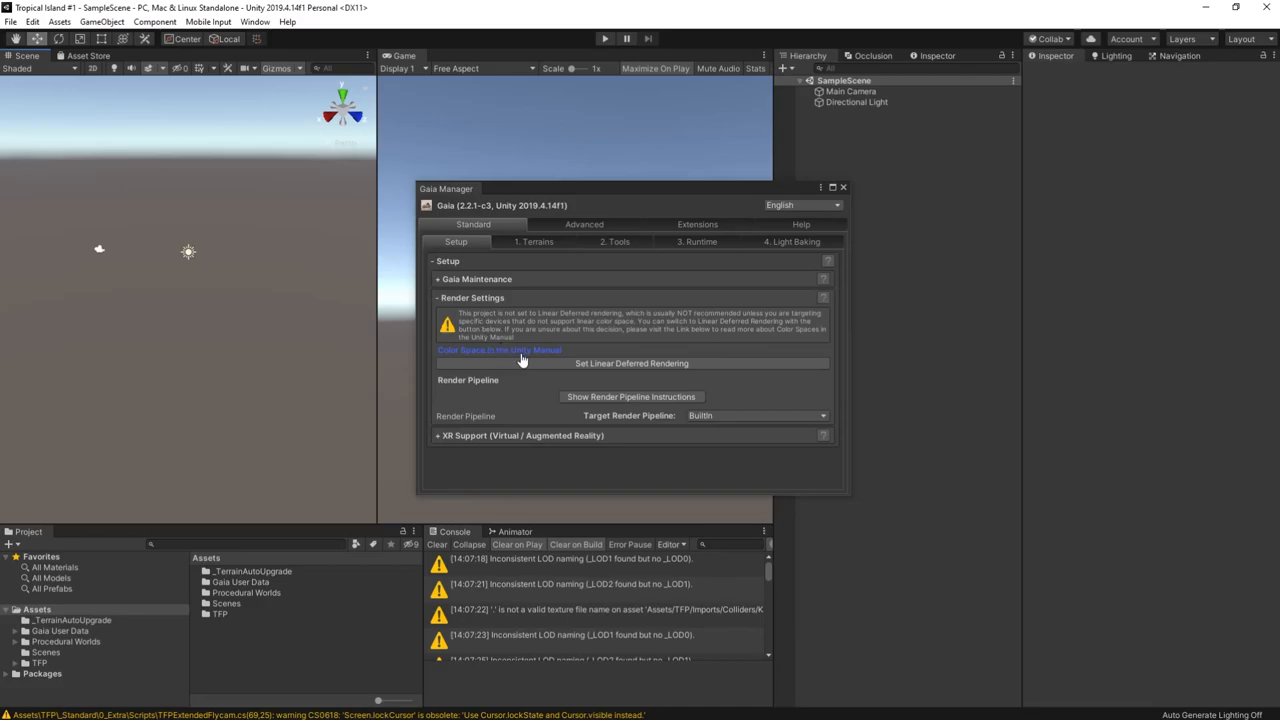
{"action": "mouse_move", "coordinate": [572, 344]}
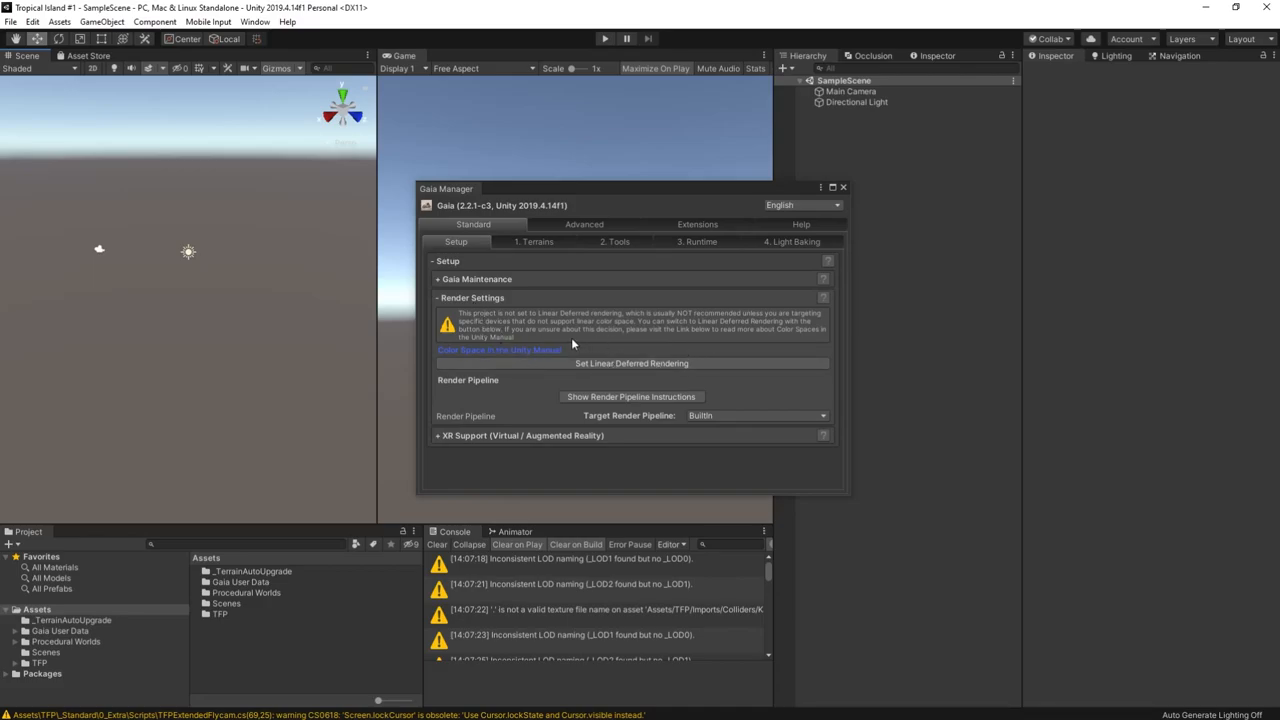
- Switch the project to linear deferred rendering and confirm with Yes
{"action": "left_click", "coordinate": [632, 364]}
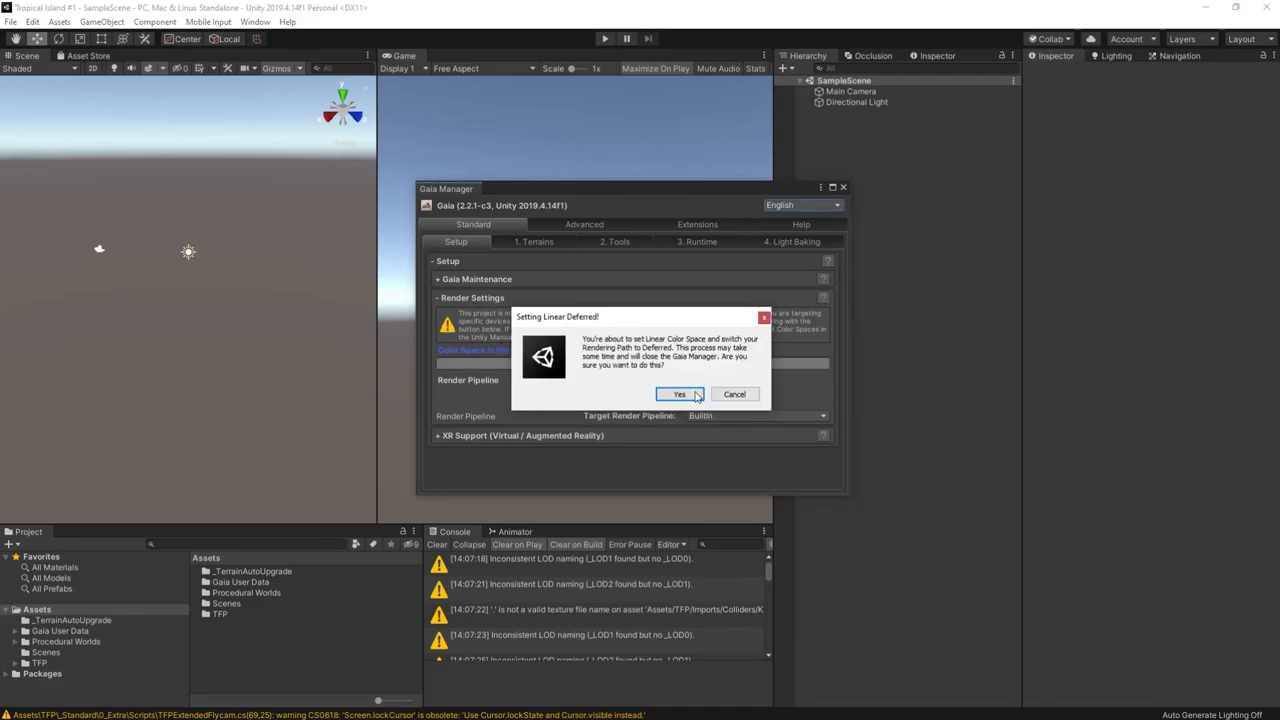
{"action": "left_click", "coordinate": [680, 392]}
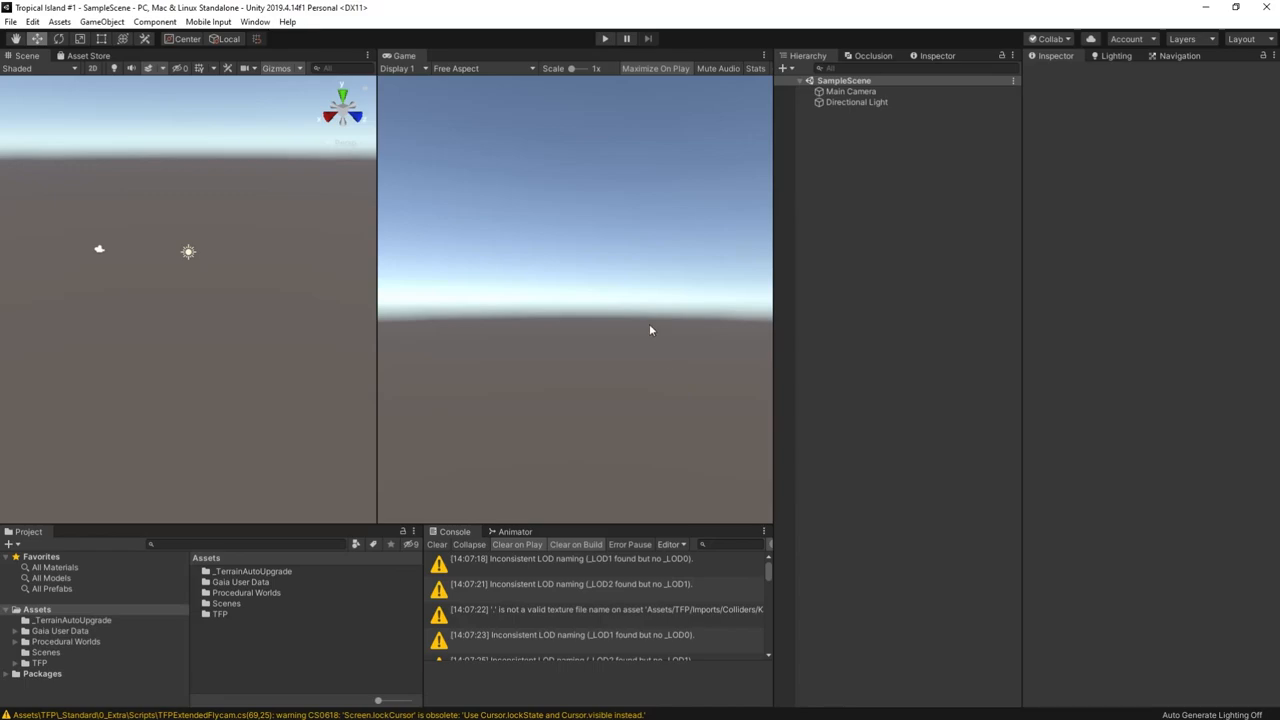
{"action": "mouse_move", "coordinate": [248, 106]}
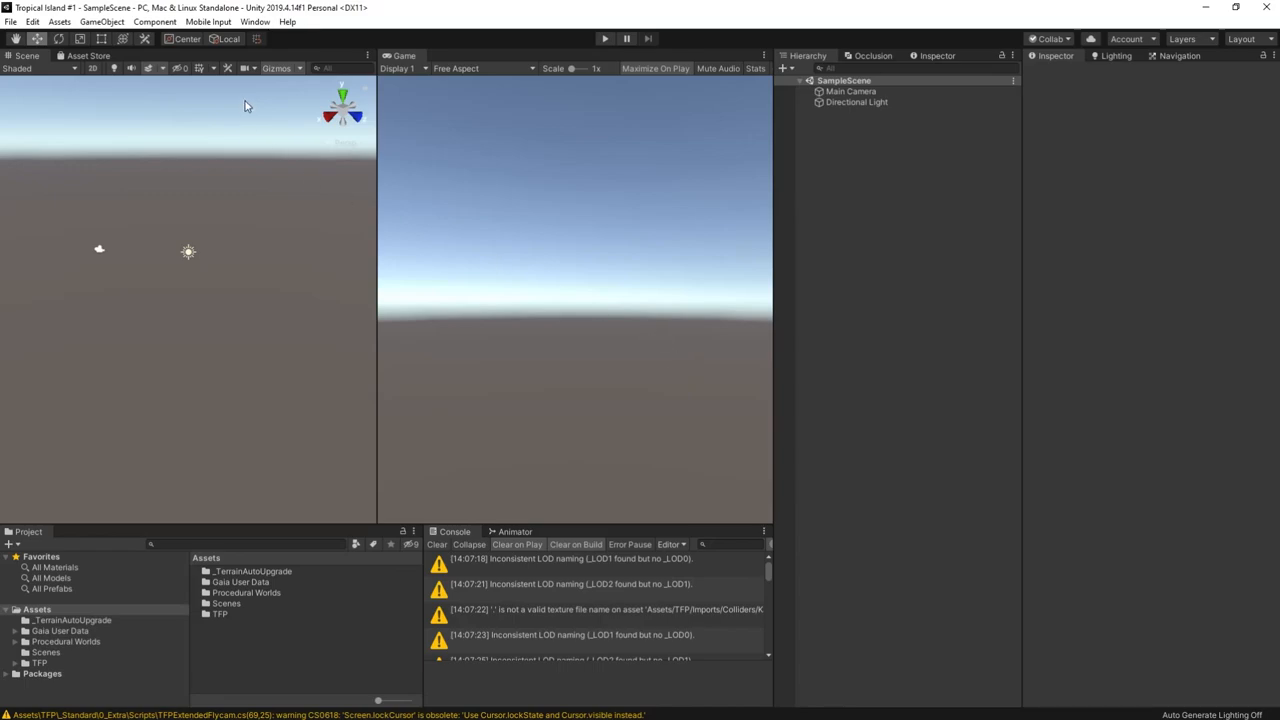
{"action": "left_click", "coordinate": [256, 20]}
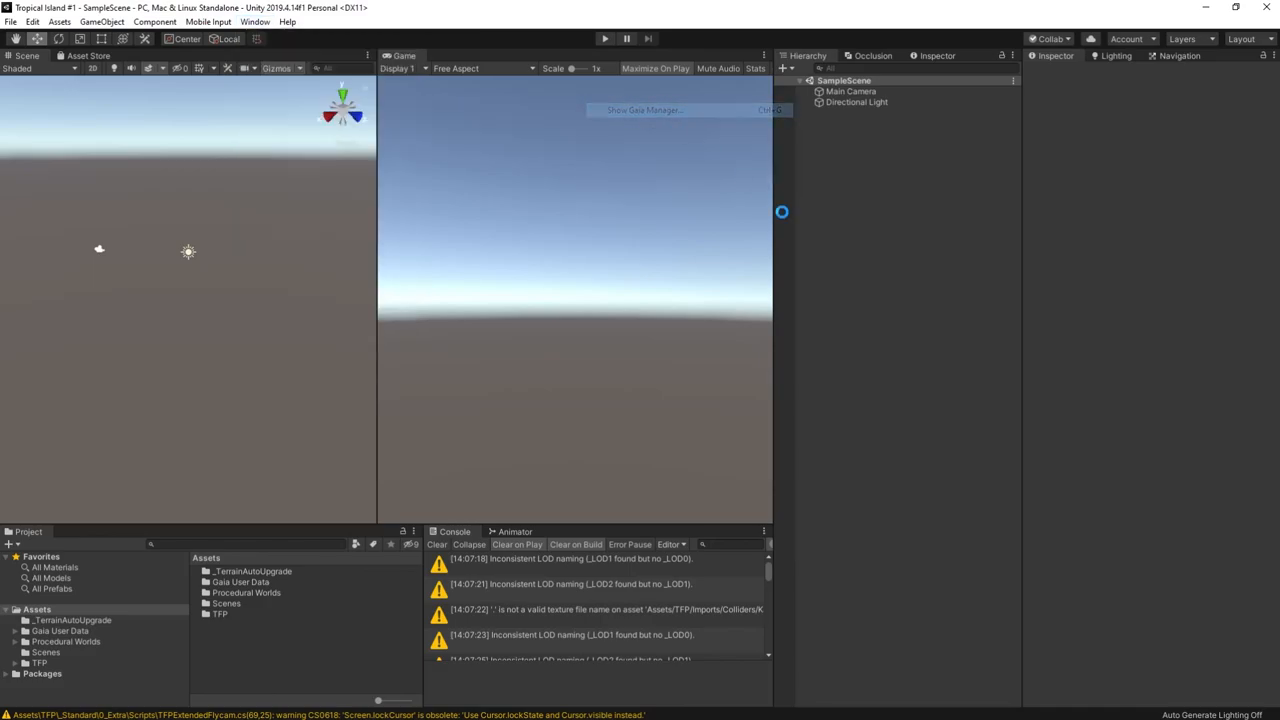
- From Gaia Manager, create the terrain with a Custom biome and create the Gaia tools
{"action": "left_click", "coordinate": [644, 108]}
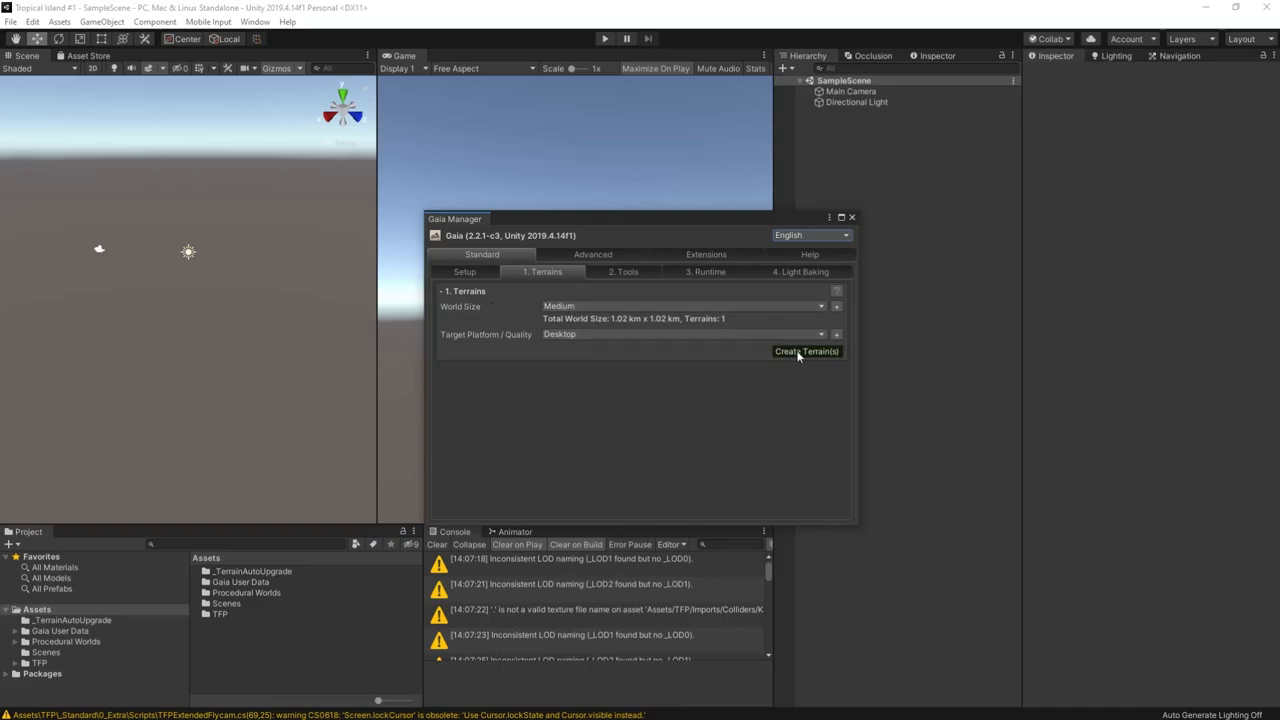
{"action": "left_click", "coordinate": [806, 352]}
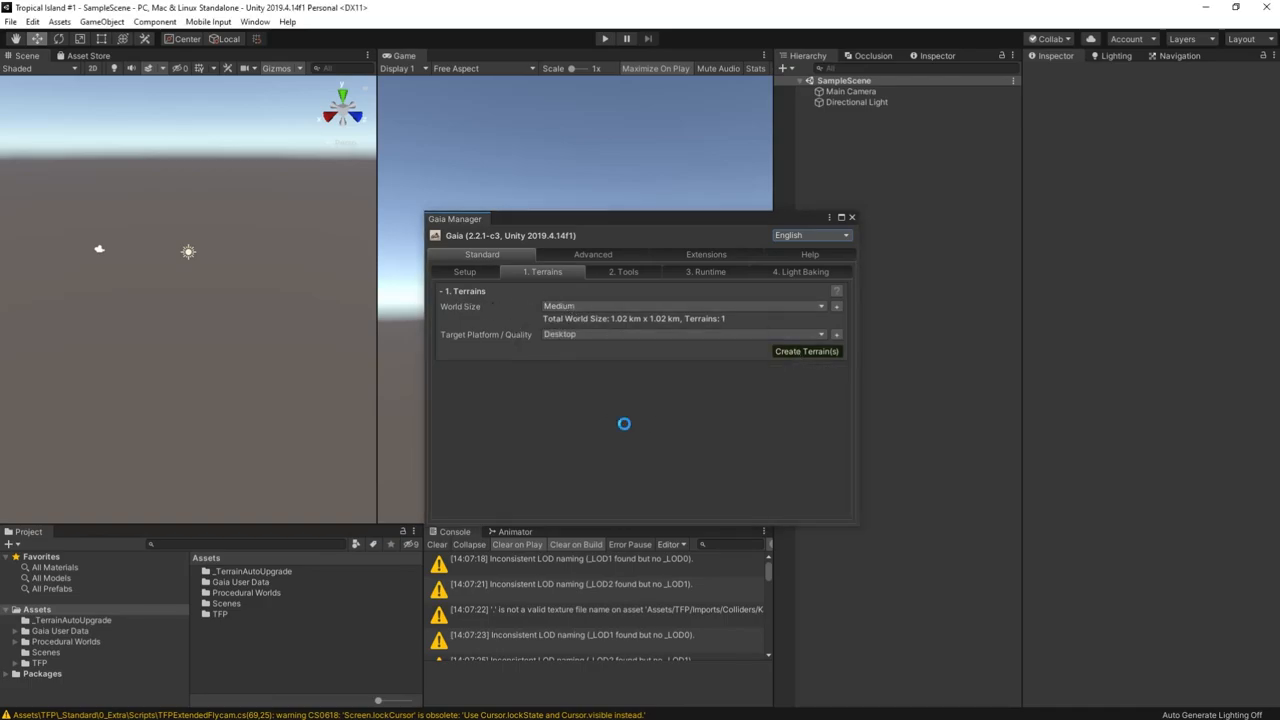
{"action": "left_click", "coordinate": [806, 352]}
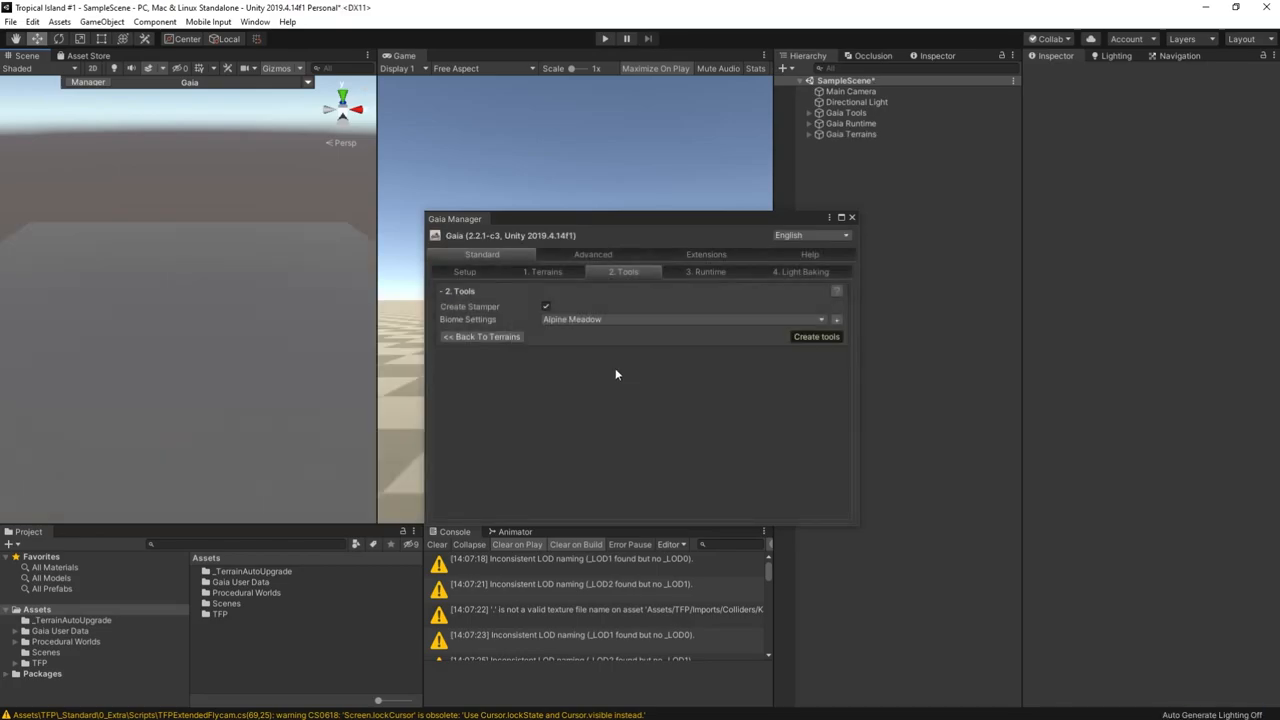
{"action": "left_click", "coordinate": [684, 320]}
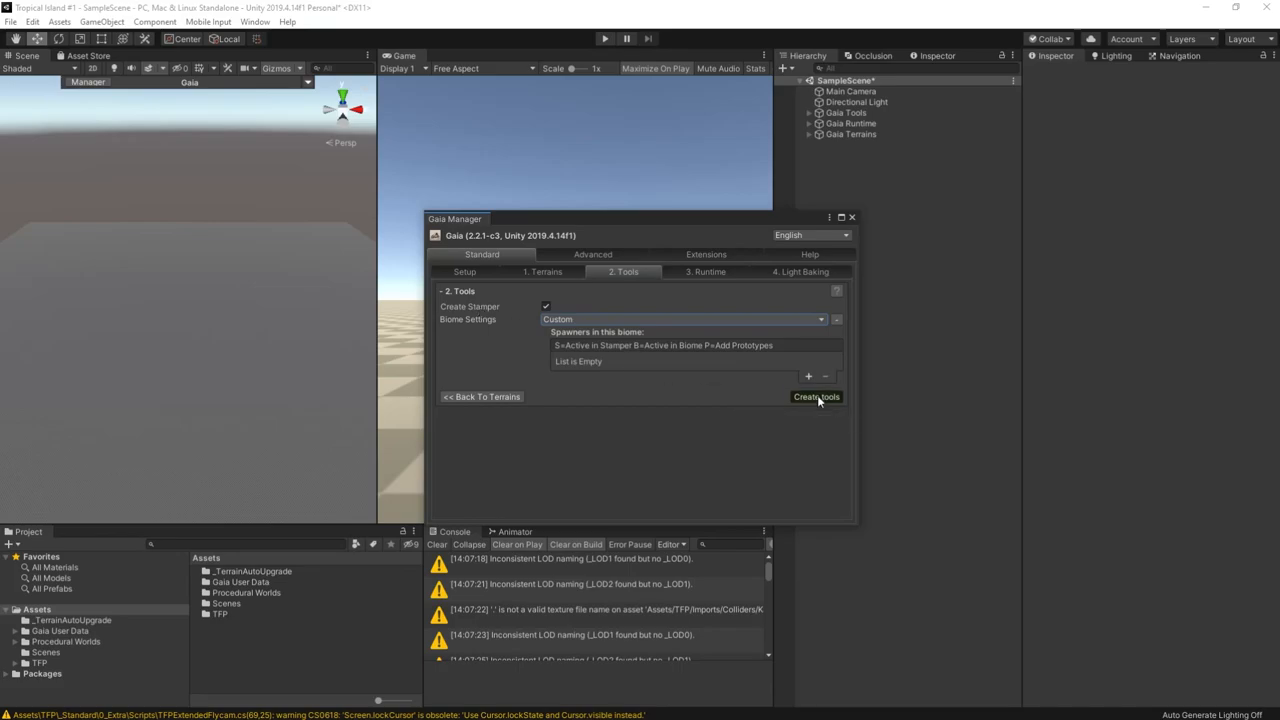
{"action": "left_click", "coordinate": [816, 396]}
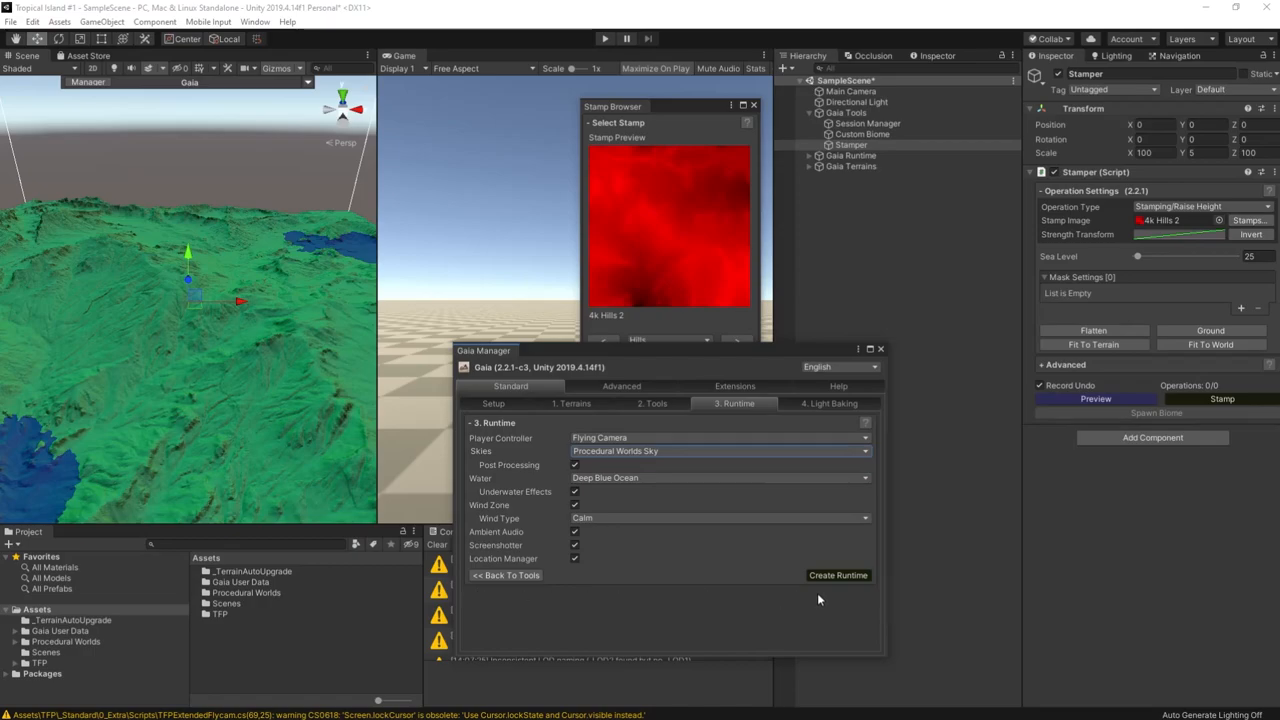
{"action": "mouse_move", "coordinate": [560, 580]}
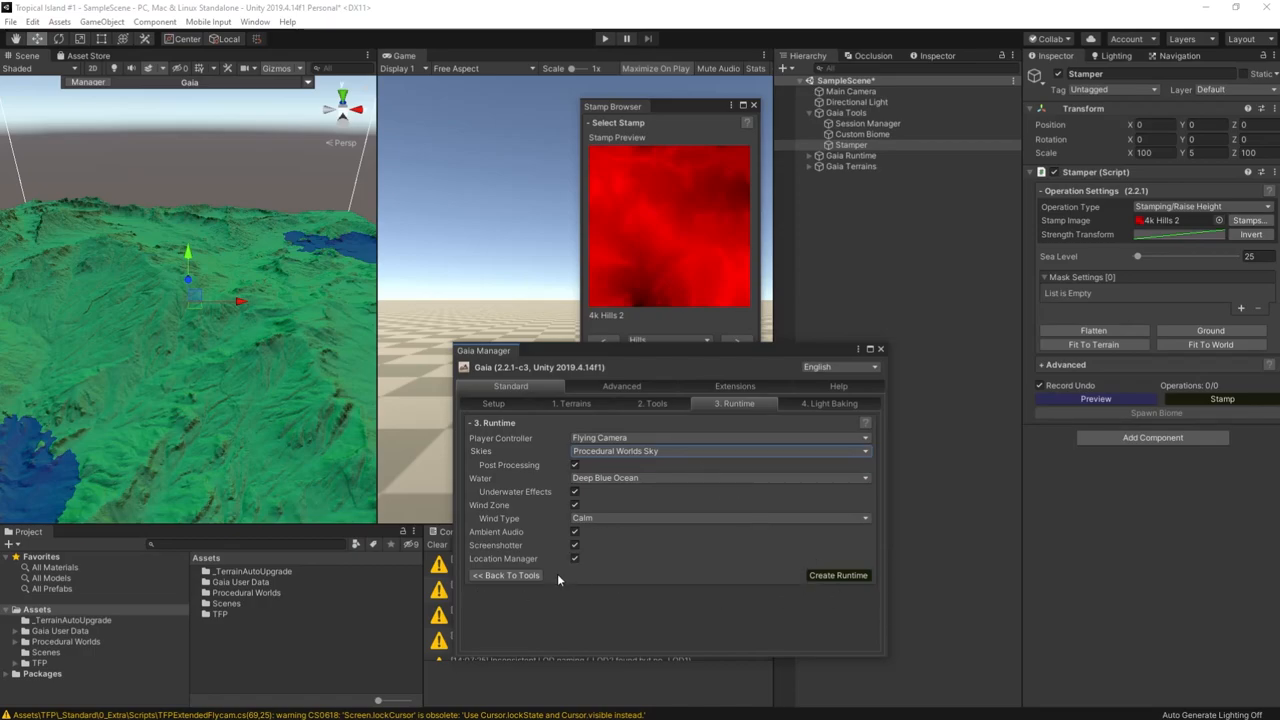
- Create the Gaia runtime components with ambient audio turned off, confirming the prompt
{"action": "left_click", "coordinate": [574, 560]}
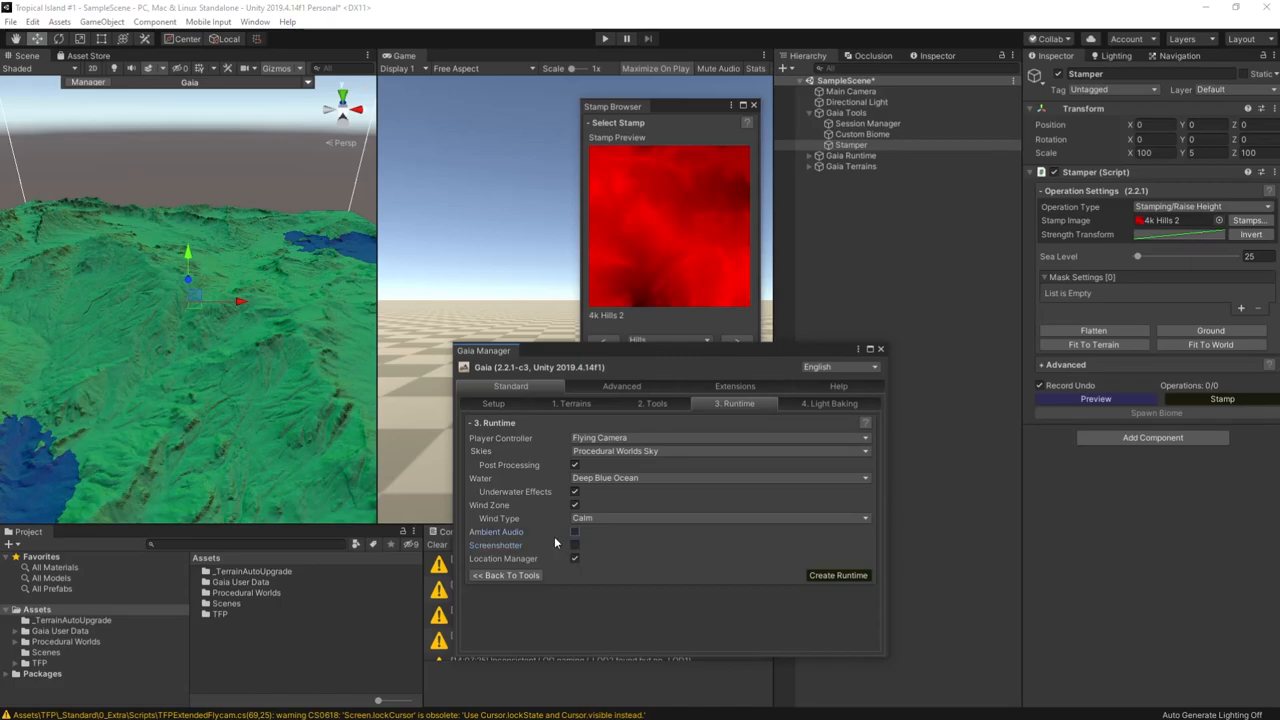
{"action": "left_click", "coordinate": [838, 576]}
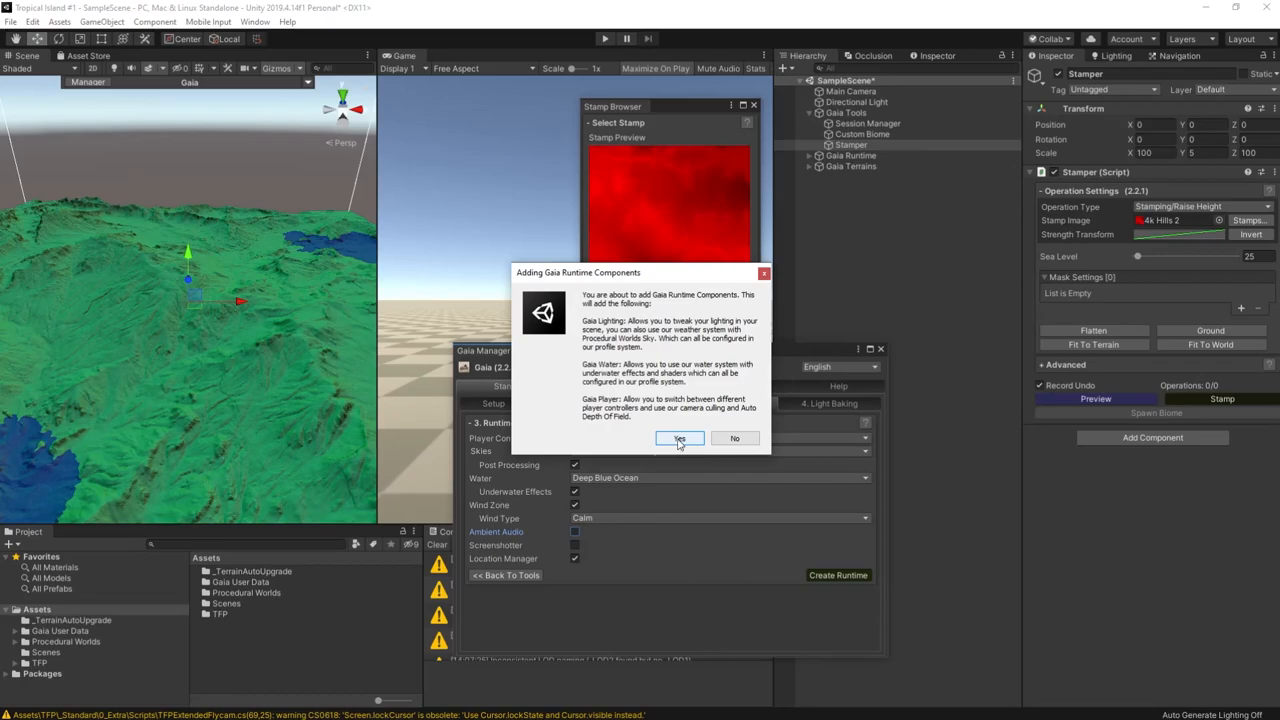
{"action": "left_click", "coordinate": [680, 438]}
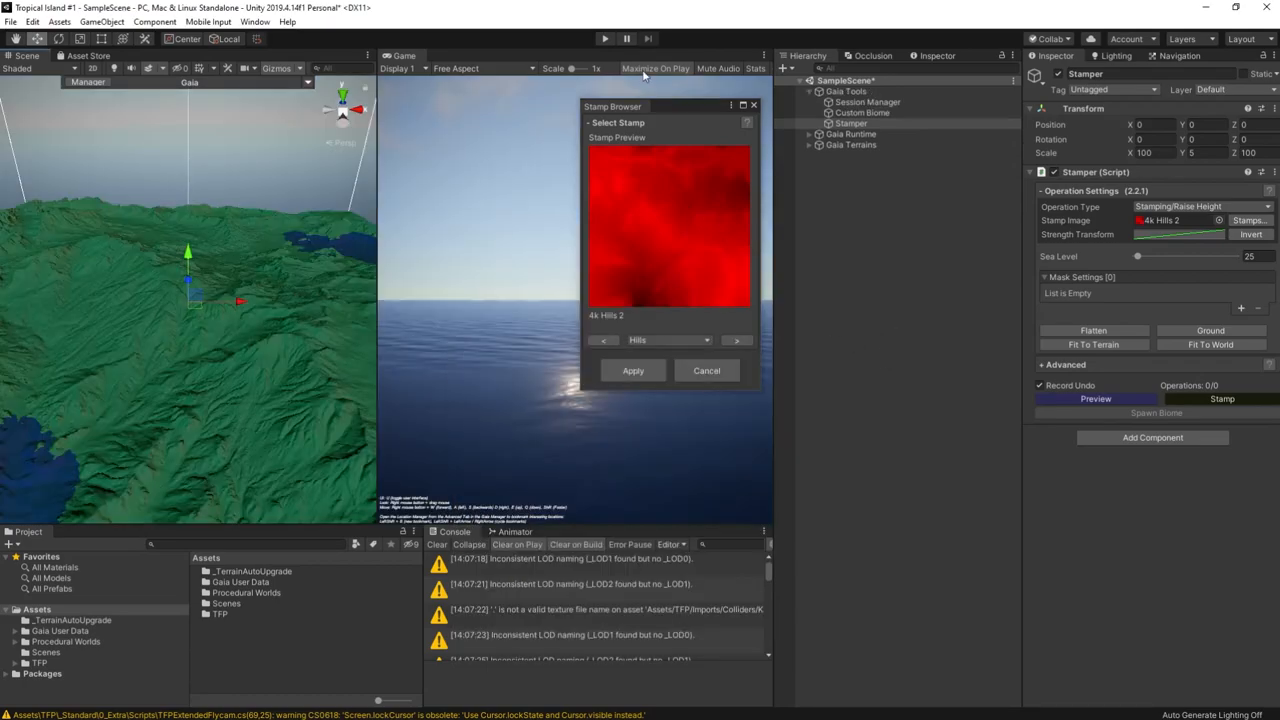
- In the Stamp Browser, switch to the Islands category and step through stamps toward 4k Island 1
{"action": "left_click_drag", "start_coordinate": [612, 106], "coordinate": [826, 248]}
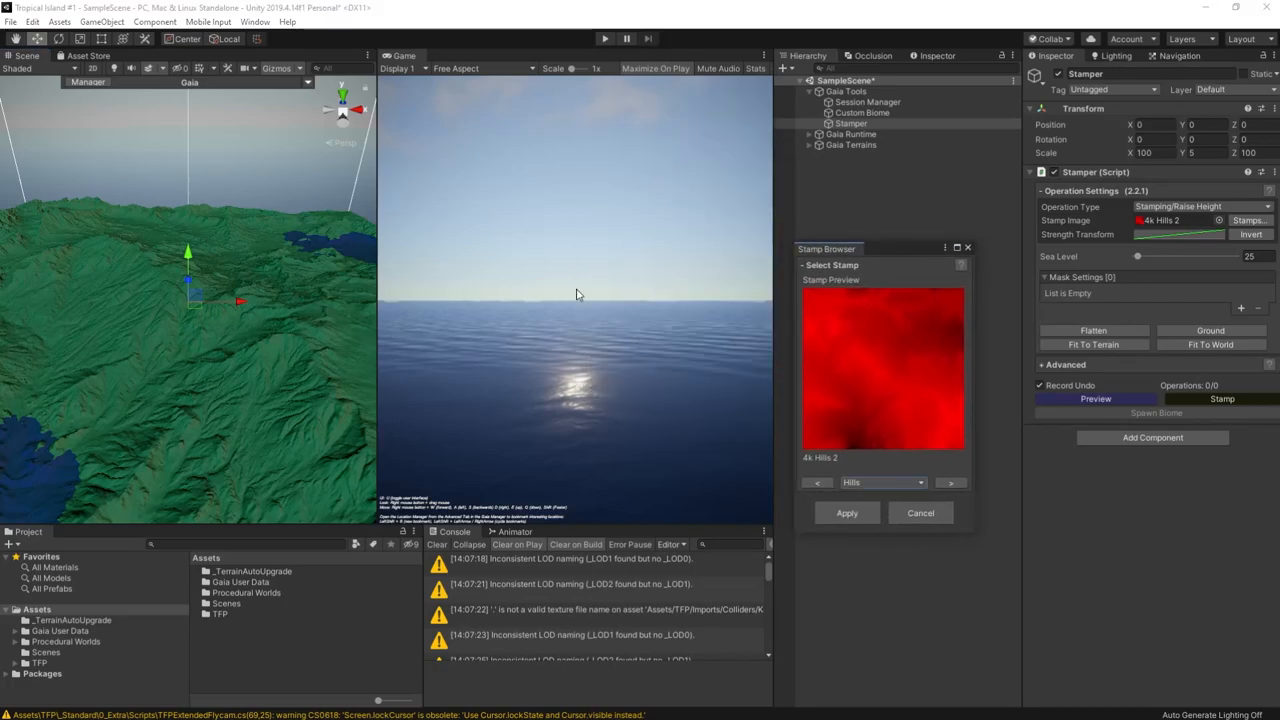
{"action": "left_click", "coordinate": [880, 482]}
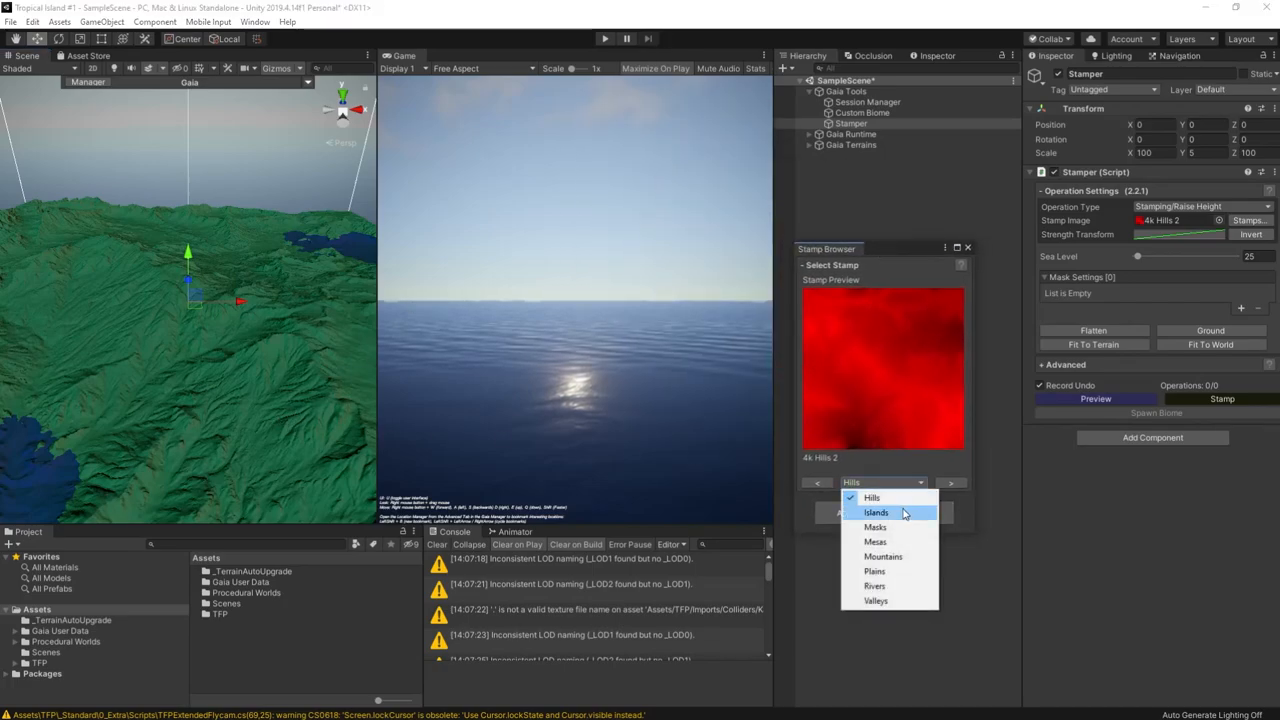
{"action": "left_click", "coordinate": [876, 512]}
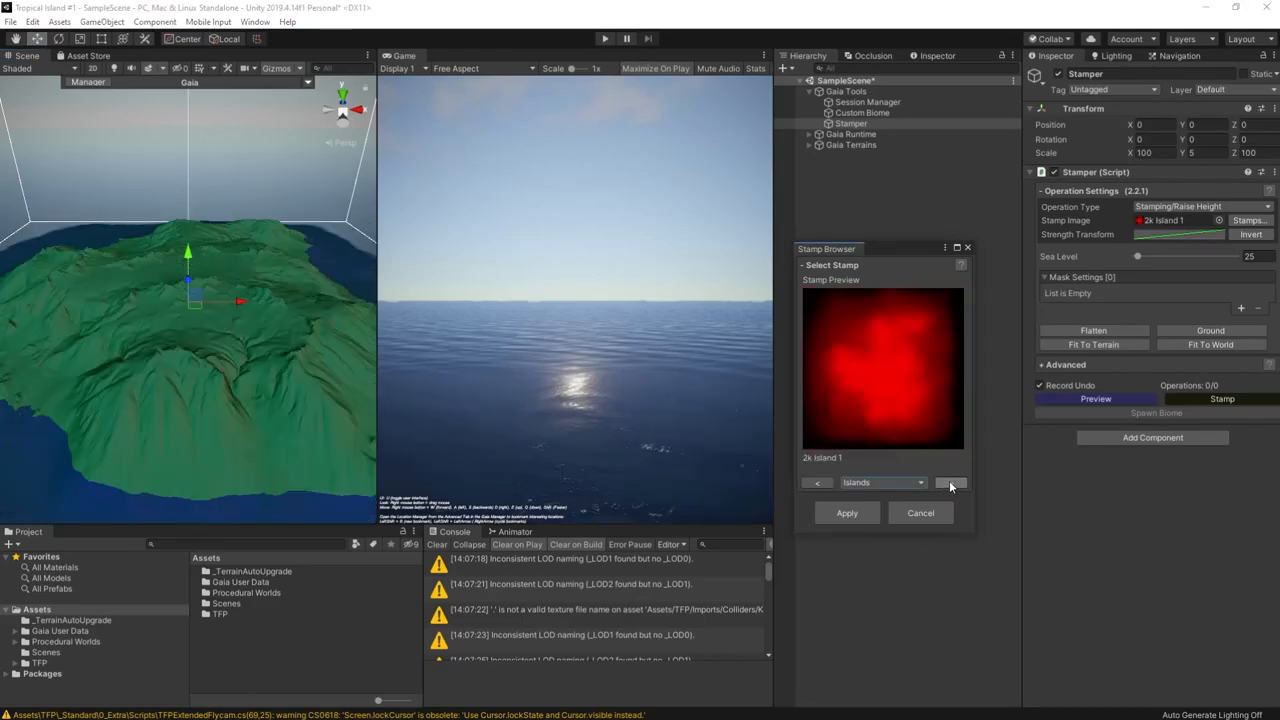
{"action": "left_click", "coordinate": [950, 482]}
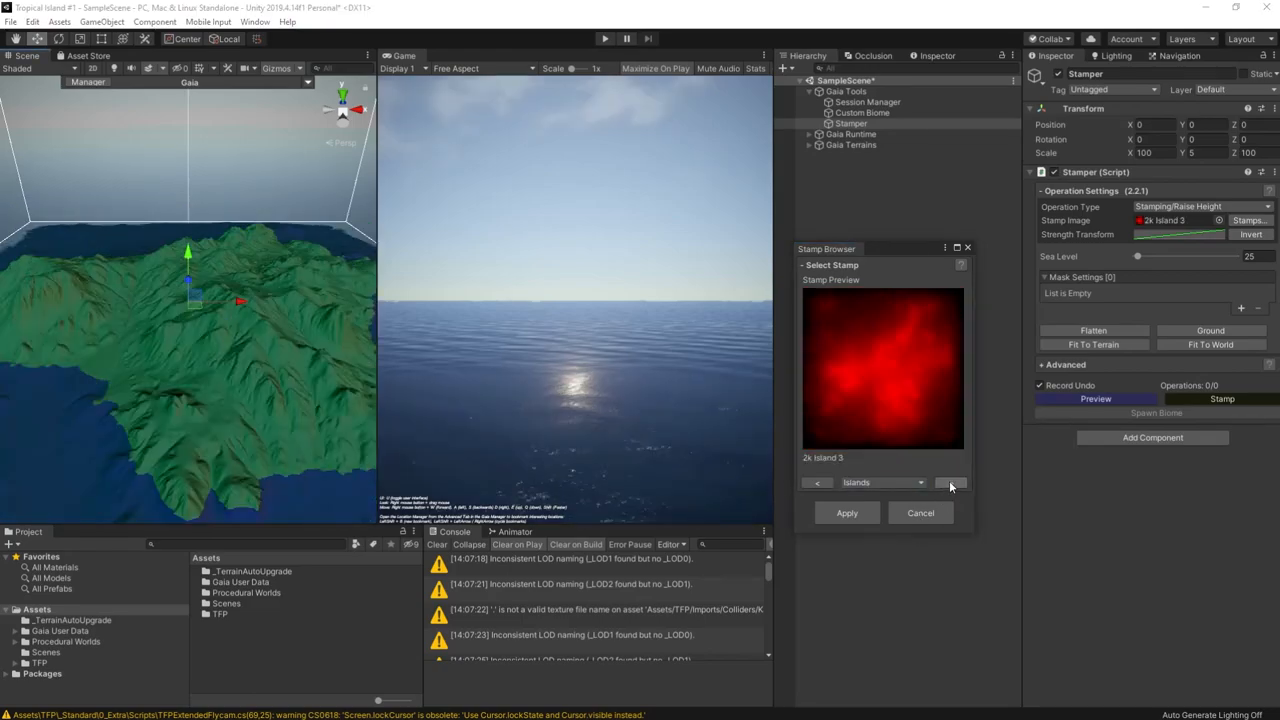
{"action": "left_click", "coordinate": [950, 482]}
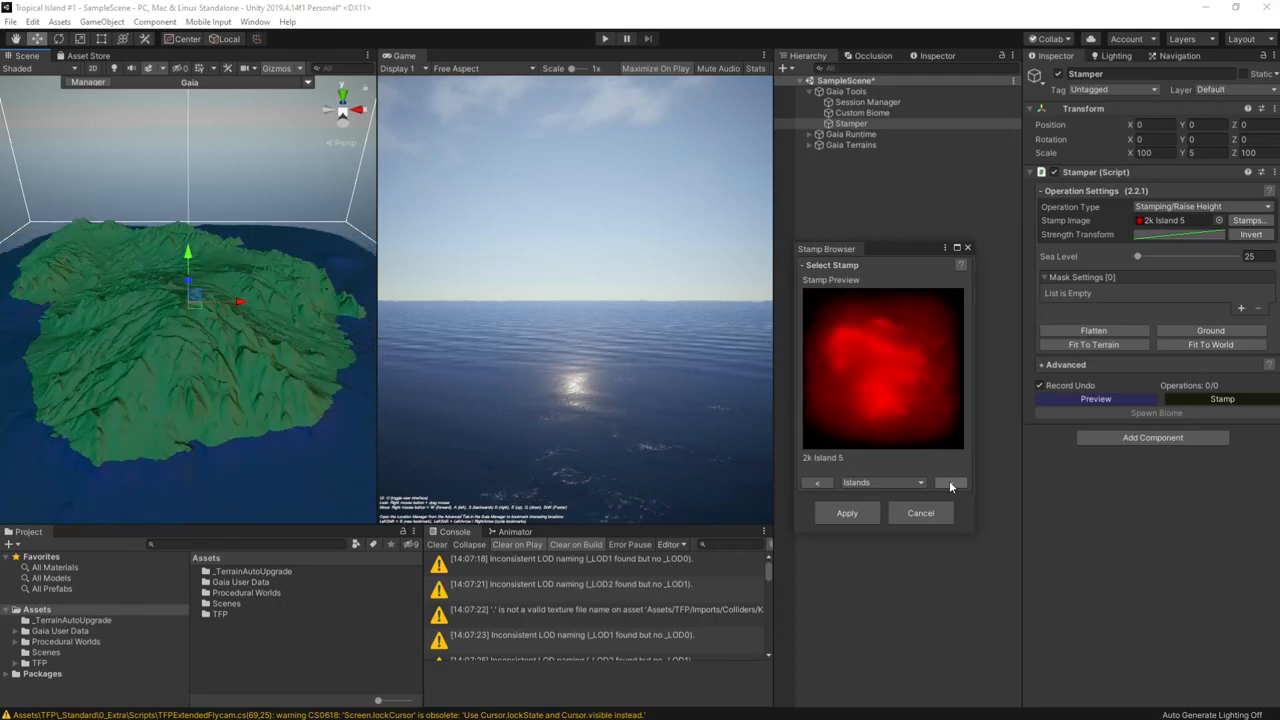
{"action": "left_click", "coordinate": [950, 482]}
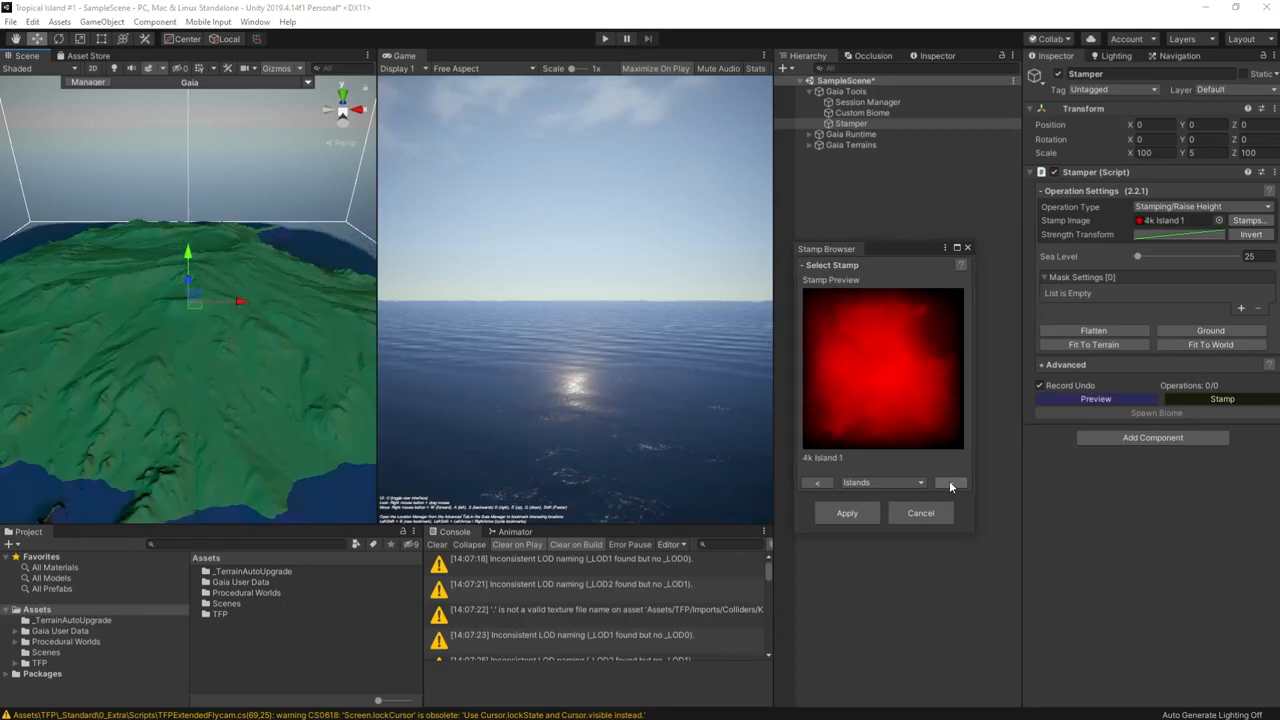
{"action": "left_click", "coordinate": [950, 482]}
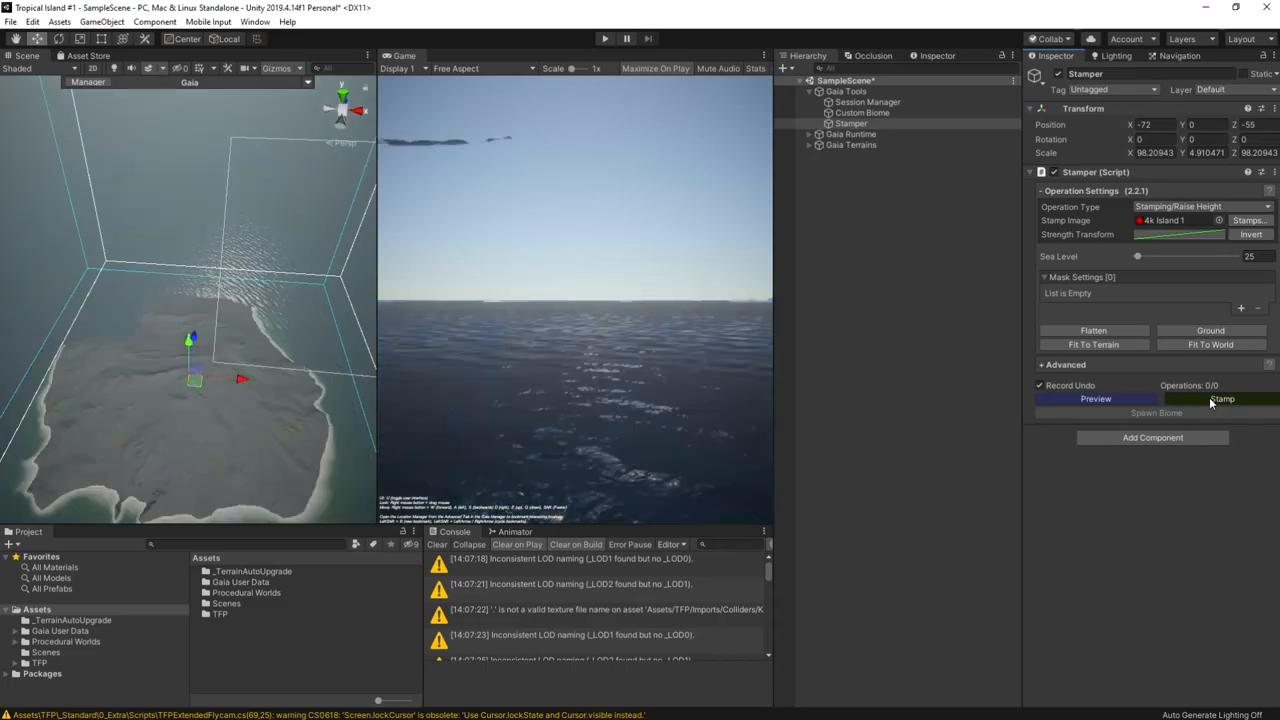
- Stamp the island into the terrain, check the FlyCam view under Gaia Runtime, then reselect the Stamper
{"action": "left_click", "coordinate": [1222, 400]}
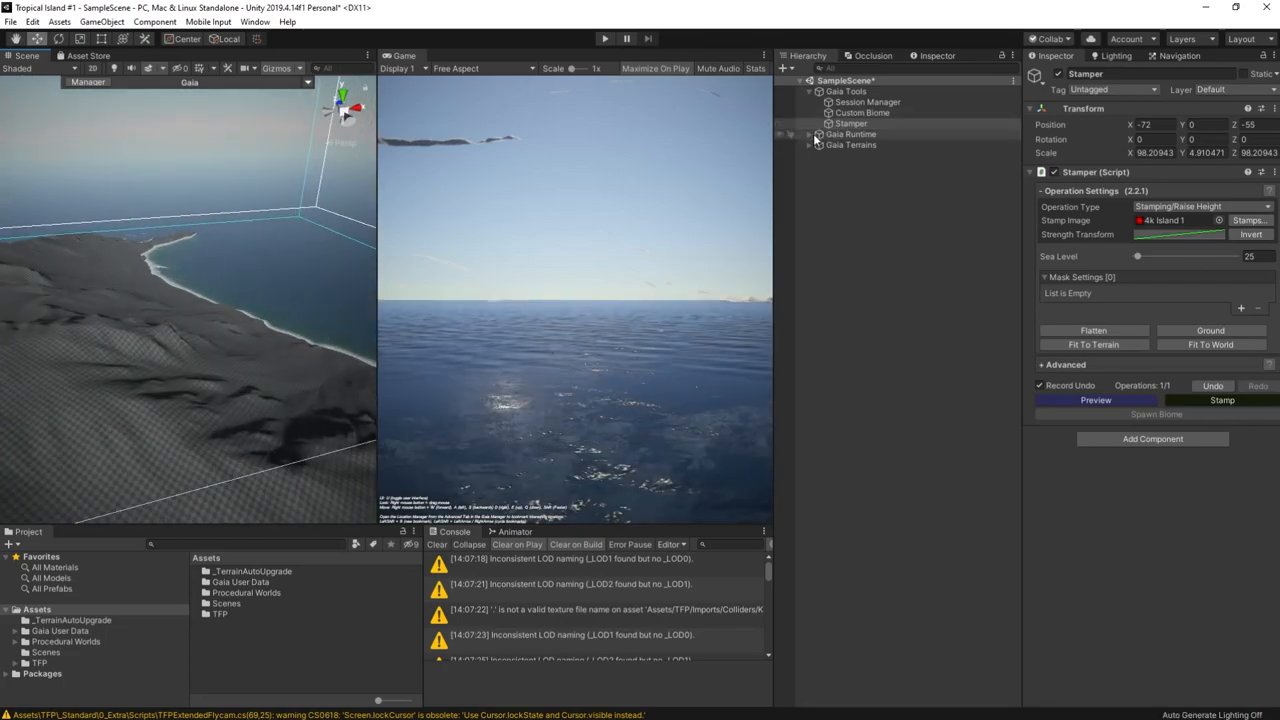
{"action": "left_click", "coordinate": [810, 134]}
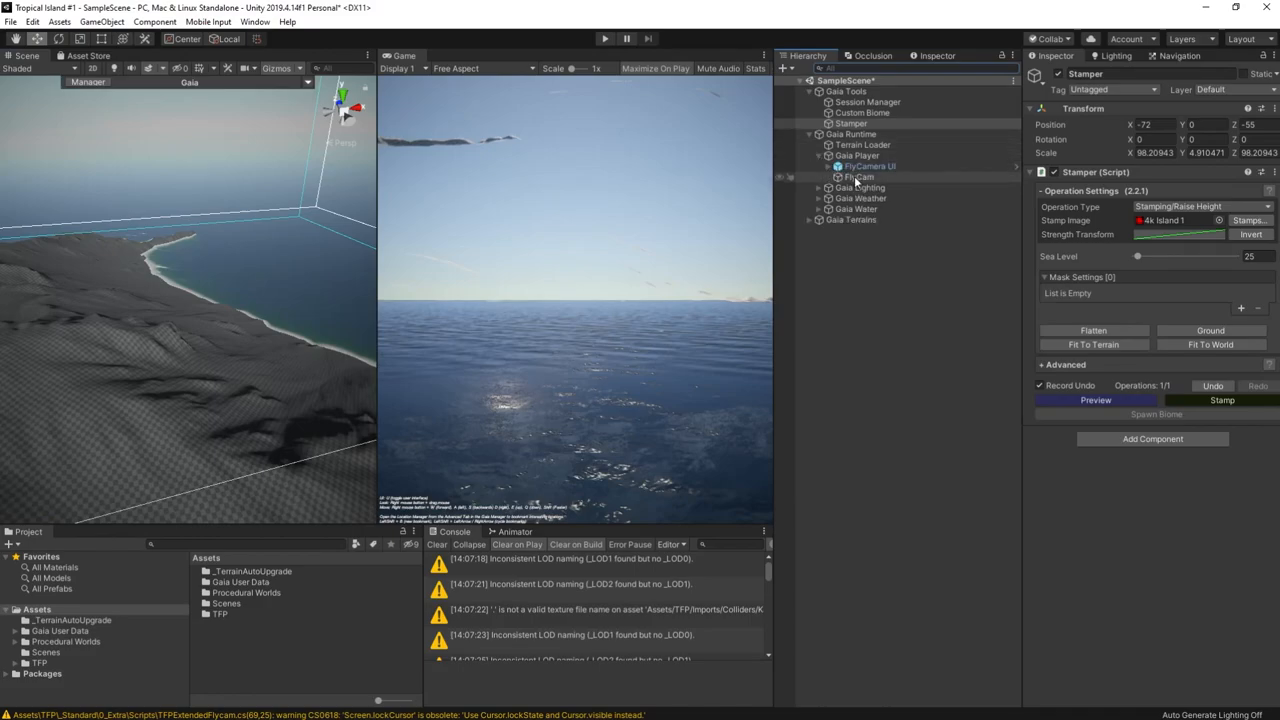
{"action": "left_click", "coordinate": [858, 176]}
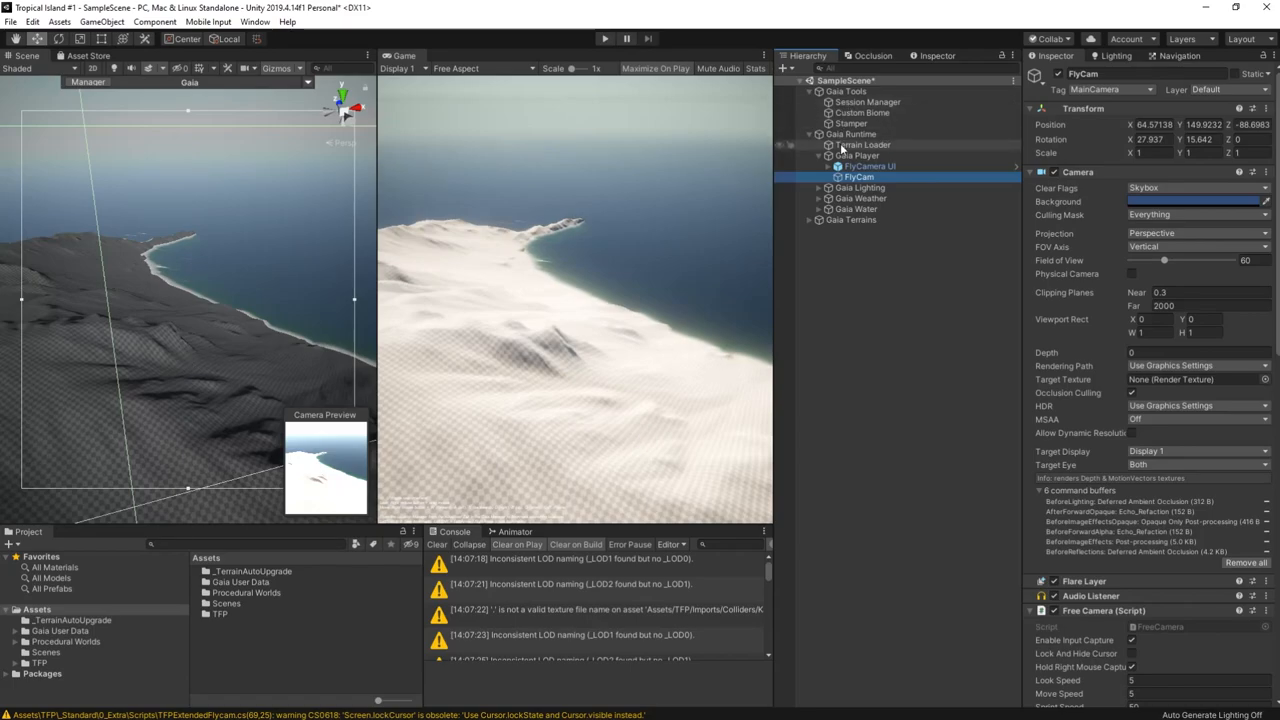
{"action": "left_click", "coordinate": [852, 124]}
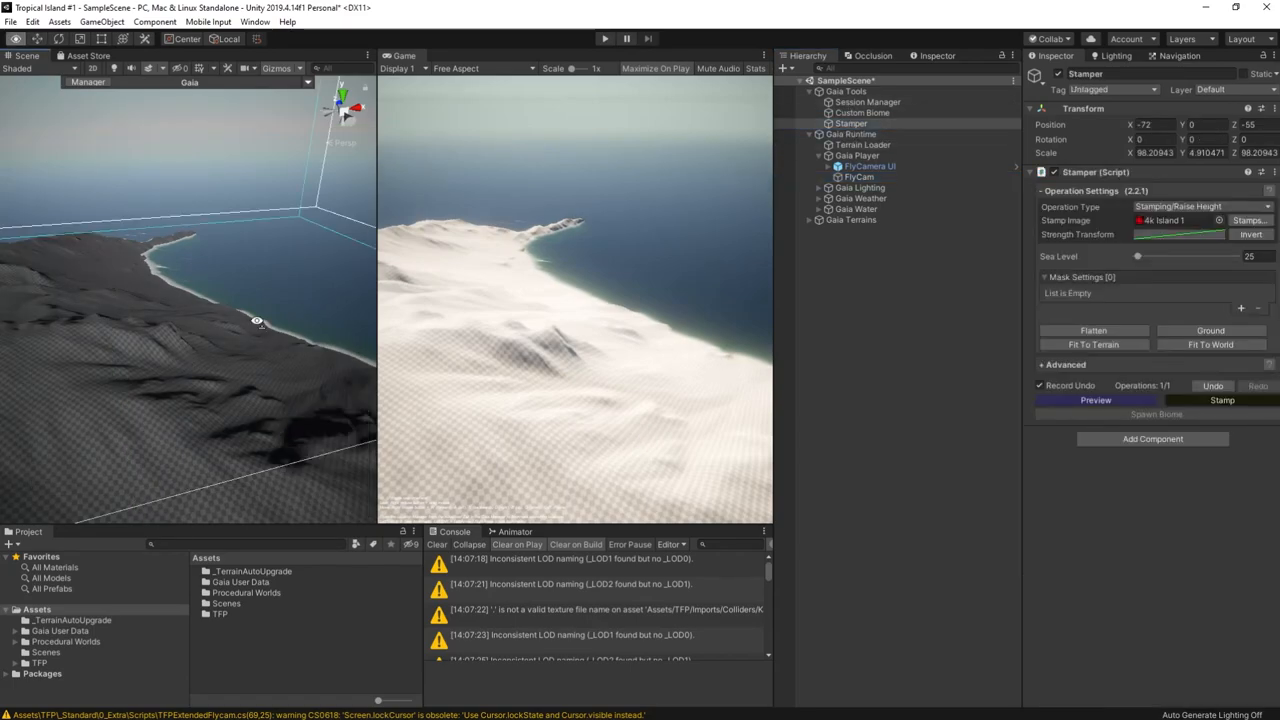
{"action": "left_click_drag", "start_coordinate": [256, 320], "coordinate": [296, 300]}
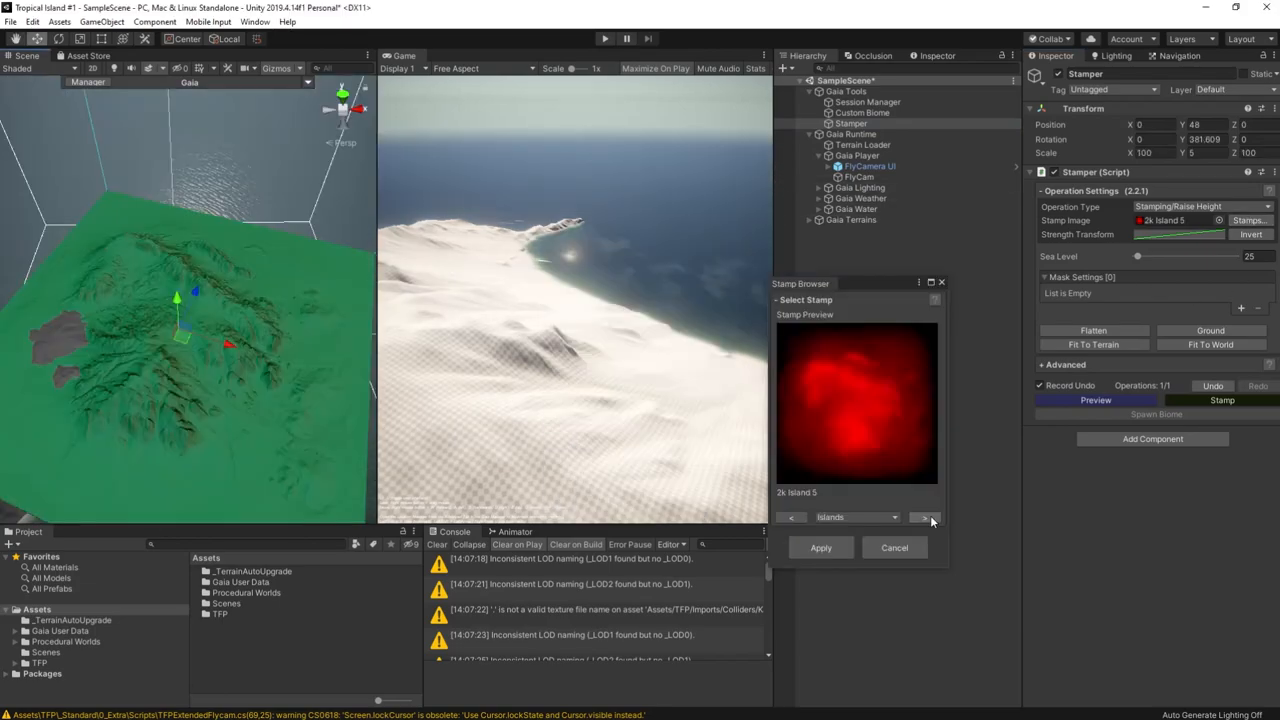
- Preview another island stamp and reposition it over the terrain for stamping
{"action": "left_click", "coordinate": [924, 516]}
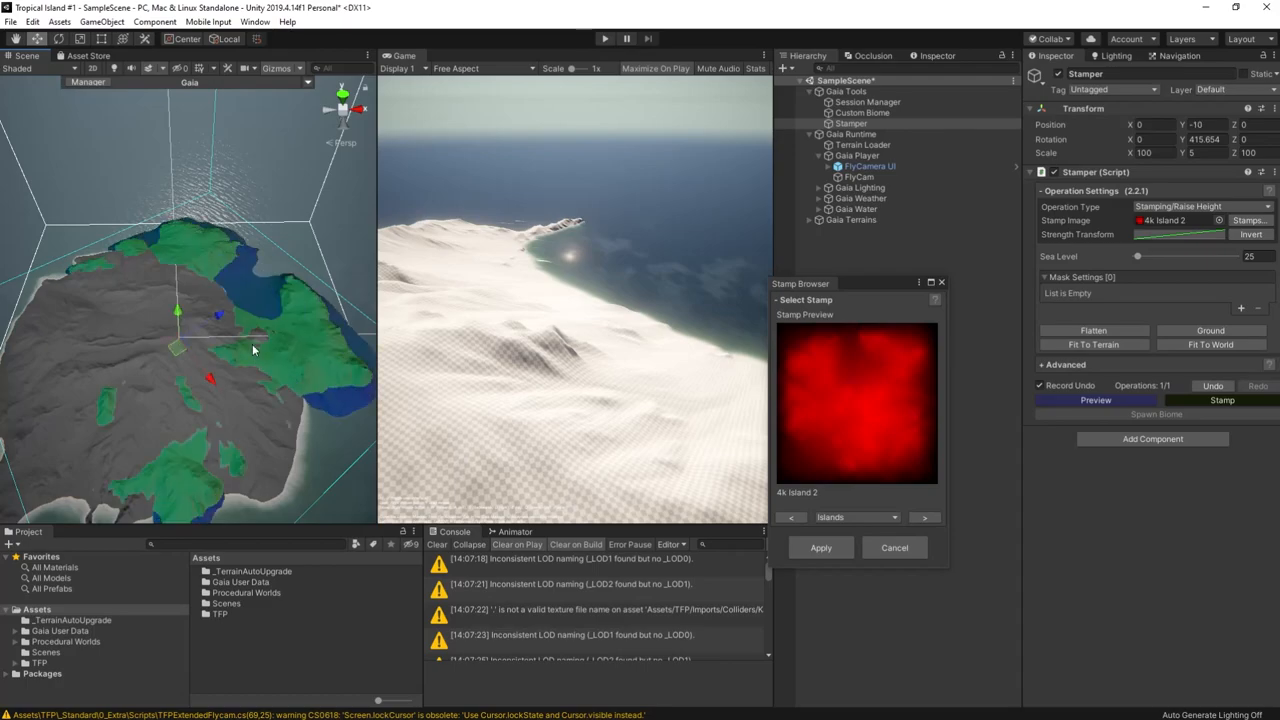
{"action": "left_click_drag", "start_coordinate": [250, 350], "coordinate": [396, 364]}
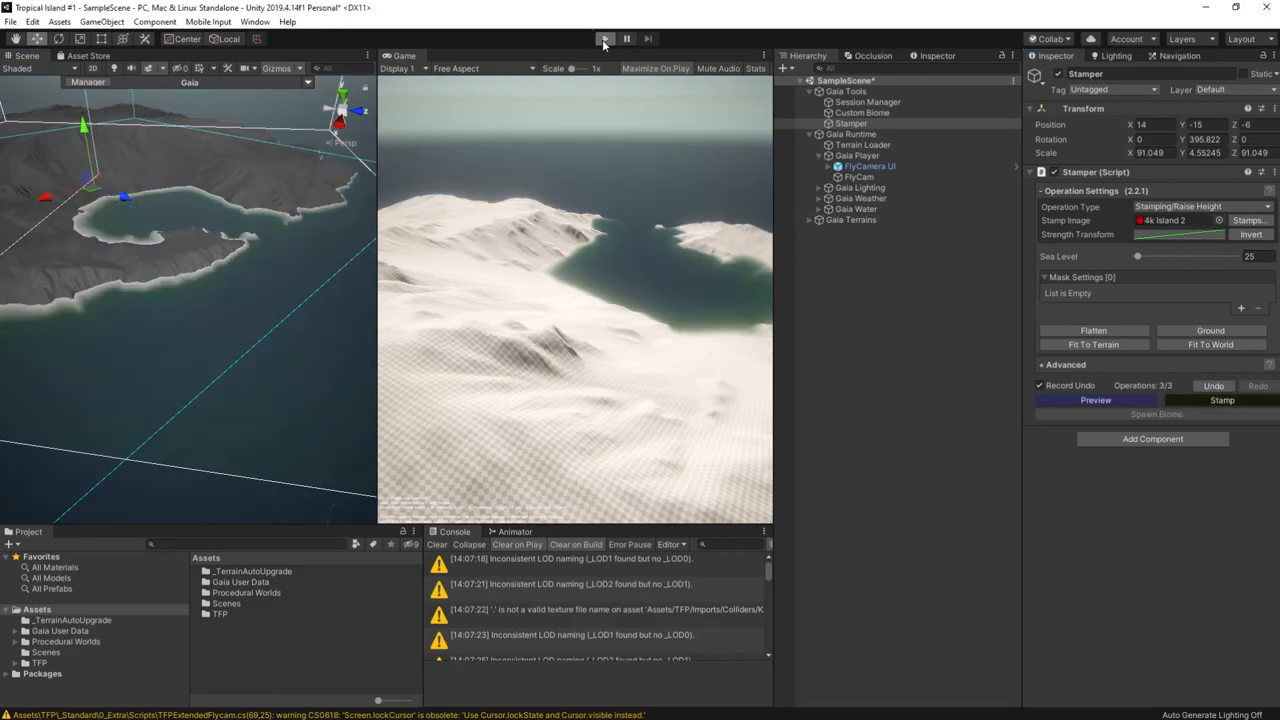
- Save the scene as Terrain 1 in a new _Tropical Terrains folder
{"action": "left_click", "coordinate": [604, 38]}
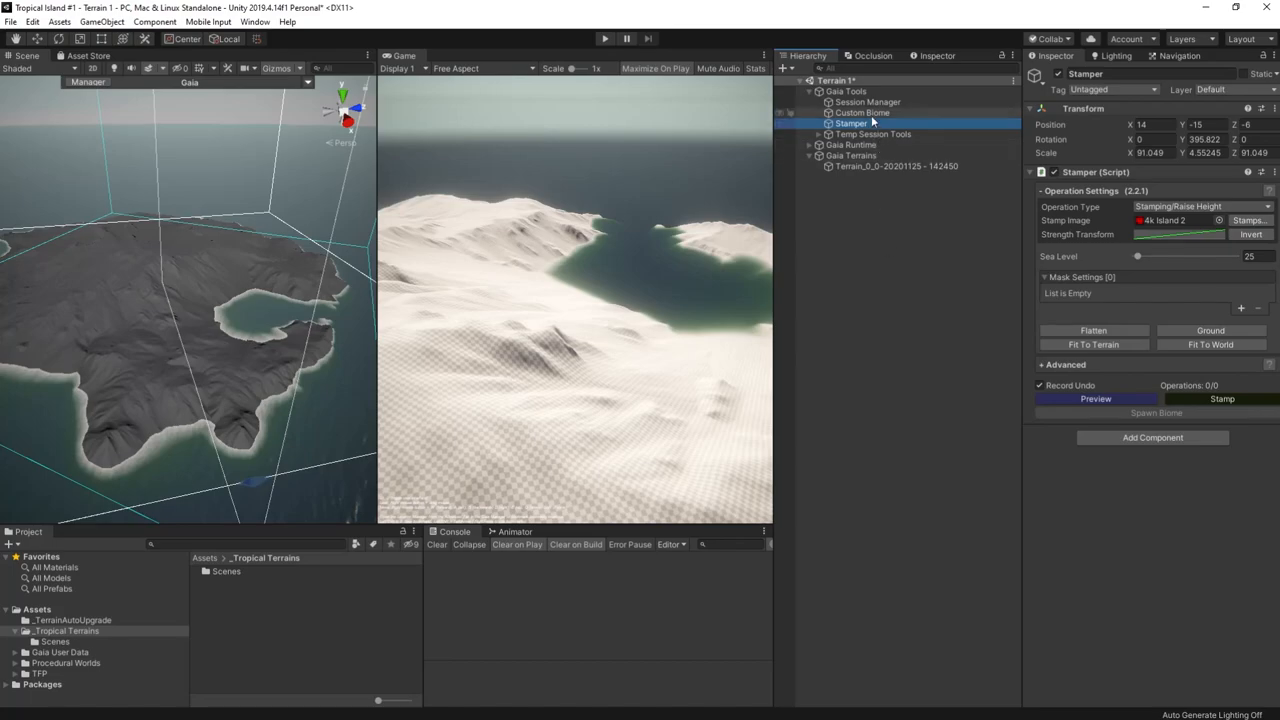
- Rename the Custom Biome object to Tropical Island Biome in its Biome Controller
{"action": "left_click", "coordinate": [862, 112]}
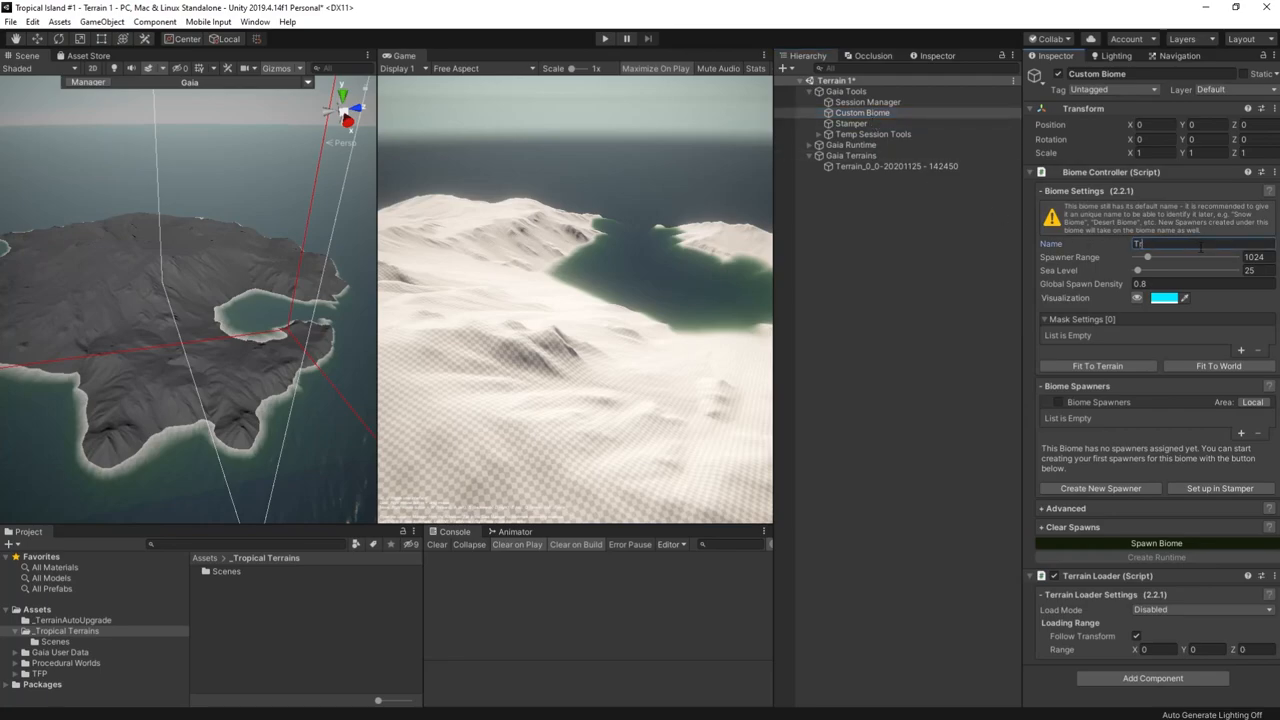
{"action": "type", "text": "Tropical"}
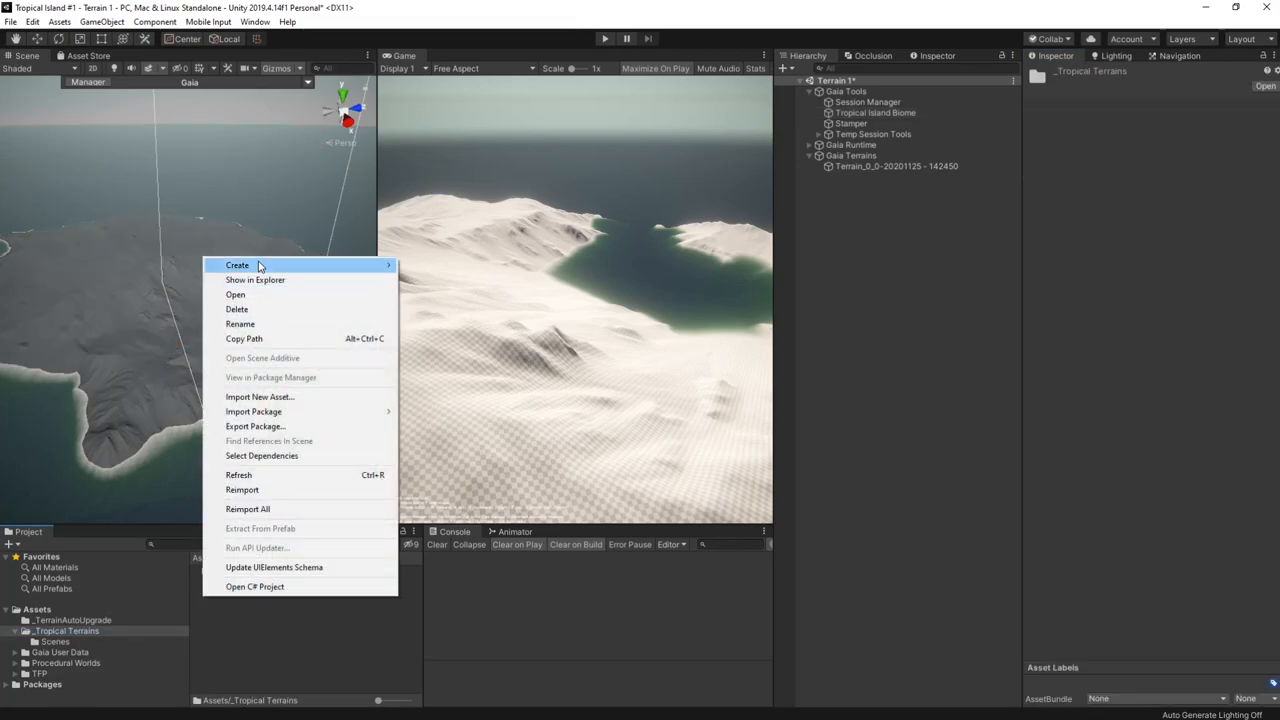
- Create a Tropical Island Textures Gaia spawner under Data/Gaia Biomes, add it to the scene and to the biome
{"action": "left_click", "coordinate": [236, 264]}
{"action": "type", "text": "Data"}
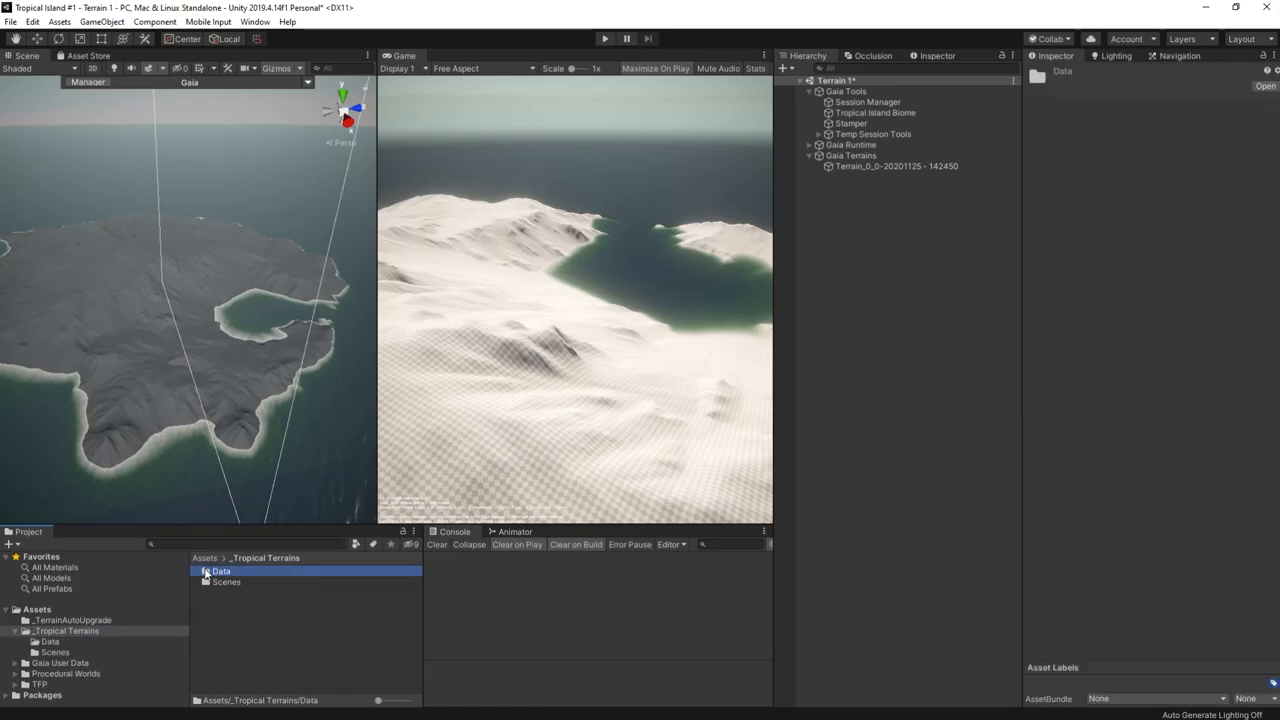
{"action": "double_click", "coordinate": [220, 572]}
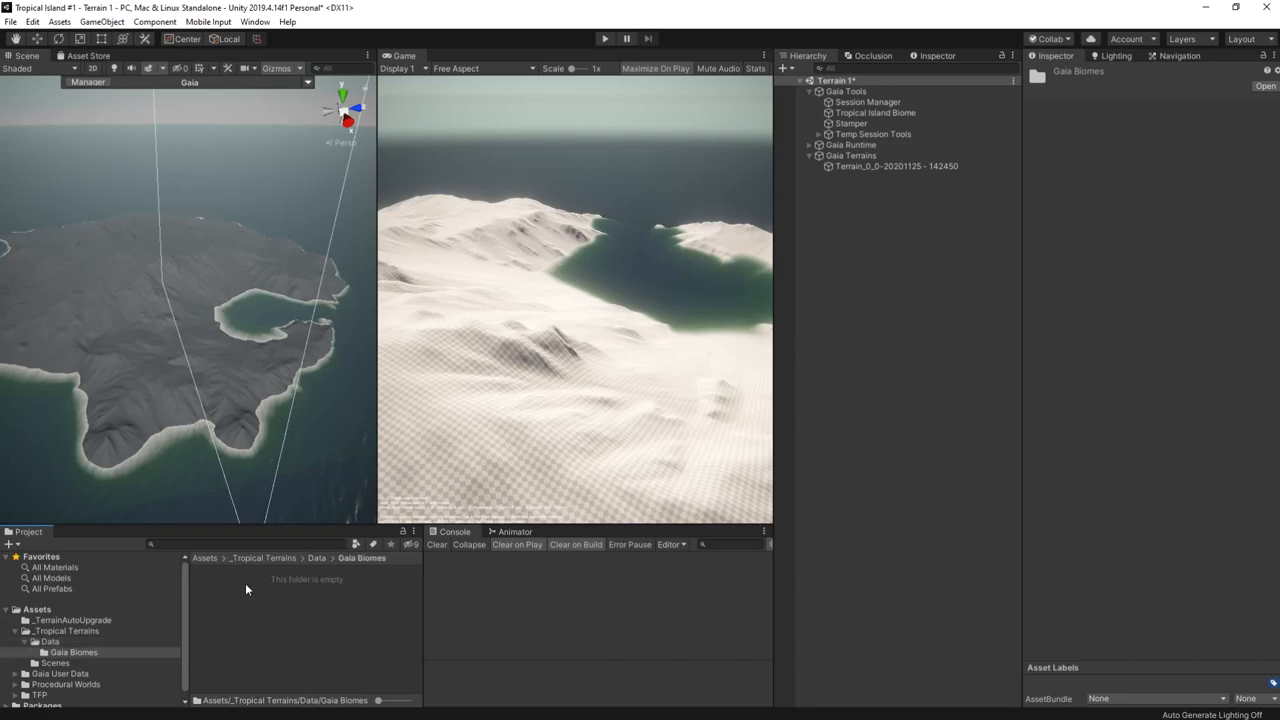
{"action": "right_click", "coordinate": [248, 588]}
{"action": "type", "text": "Tropical Island"}
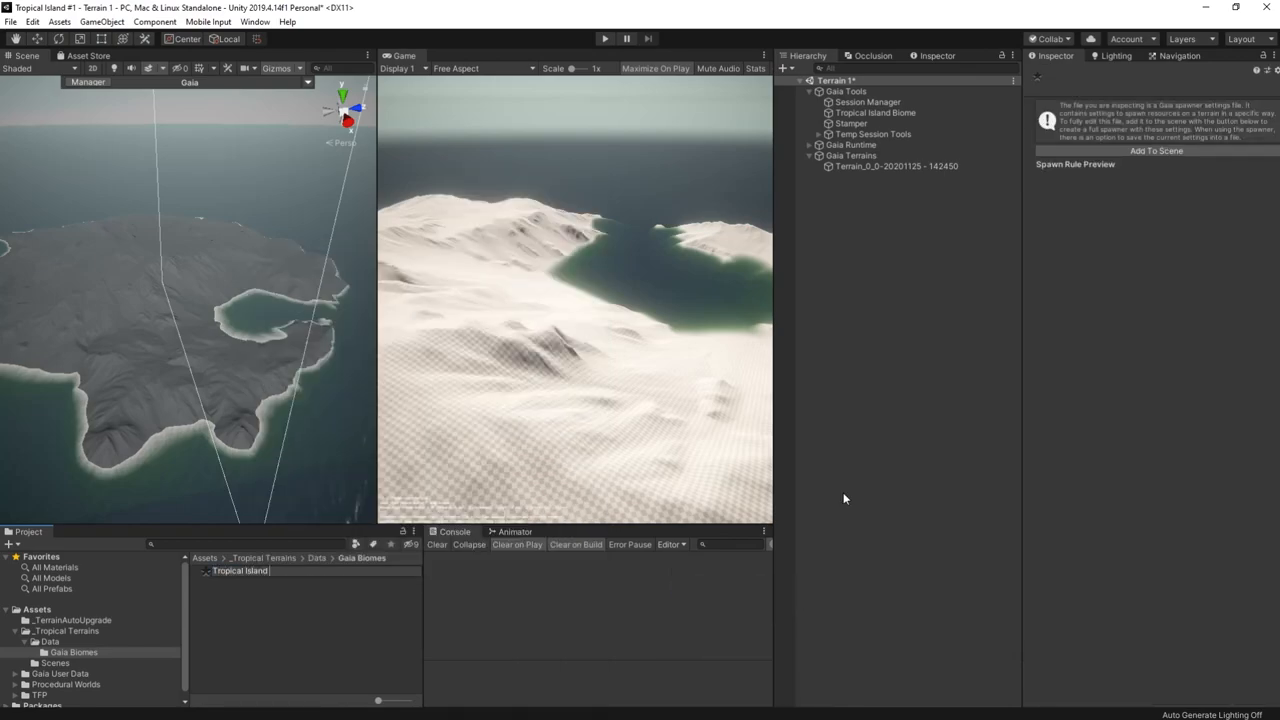
{"action": "left_click", "coordinate": [256, 570]}
{"action": "type", "text": " Textures"}
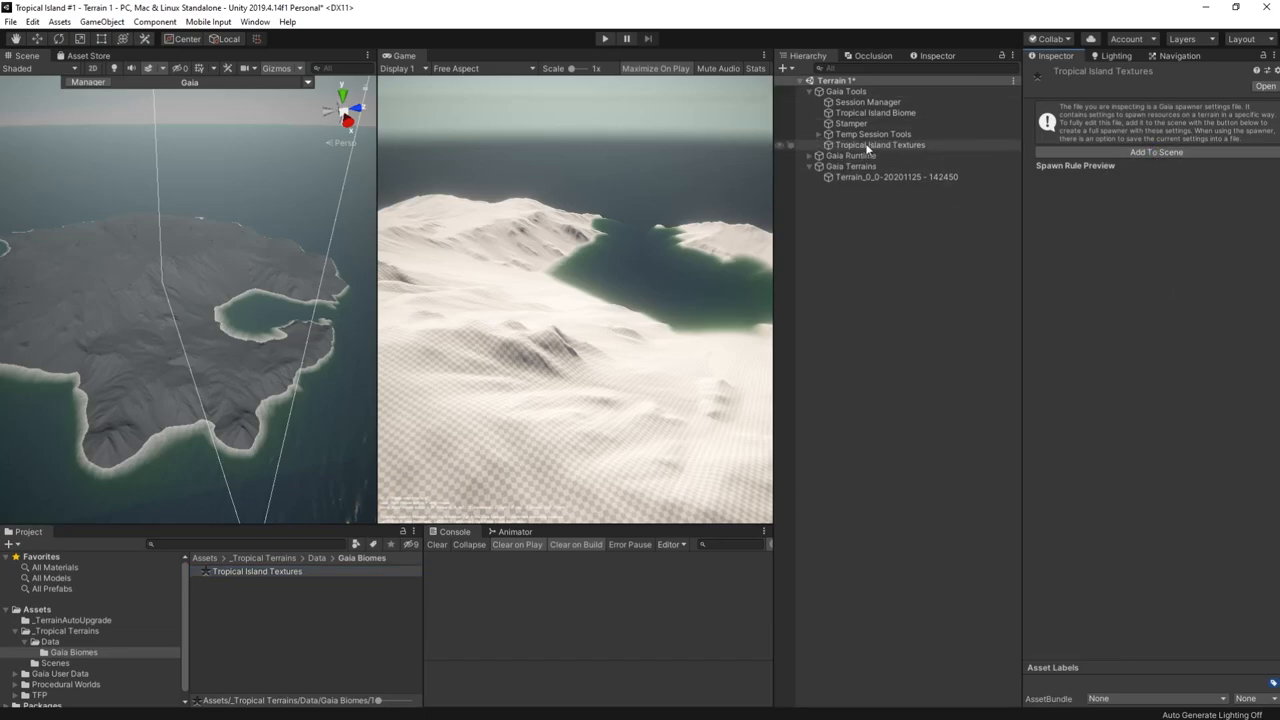
{"action": "left_click", "coordinate": [876, 112]}
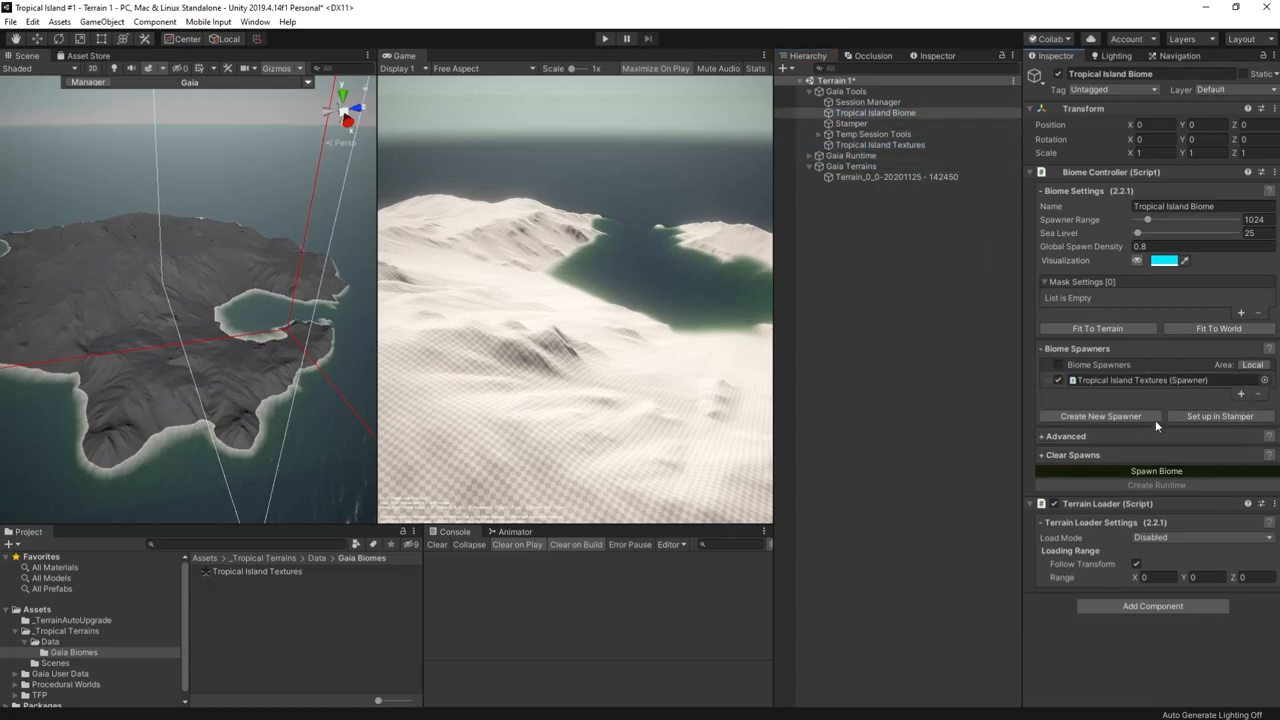
{"action": "mouse_move", "coordinate": [1100, 416]}
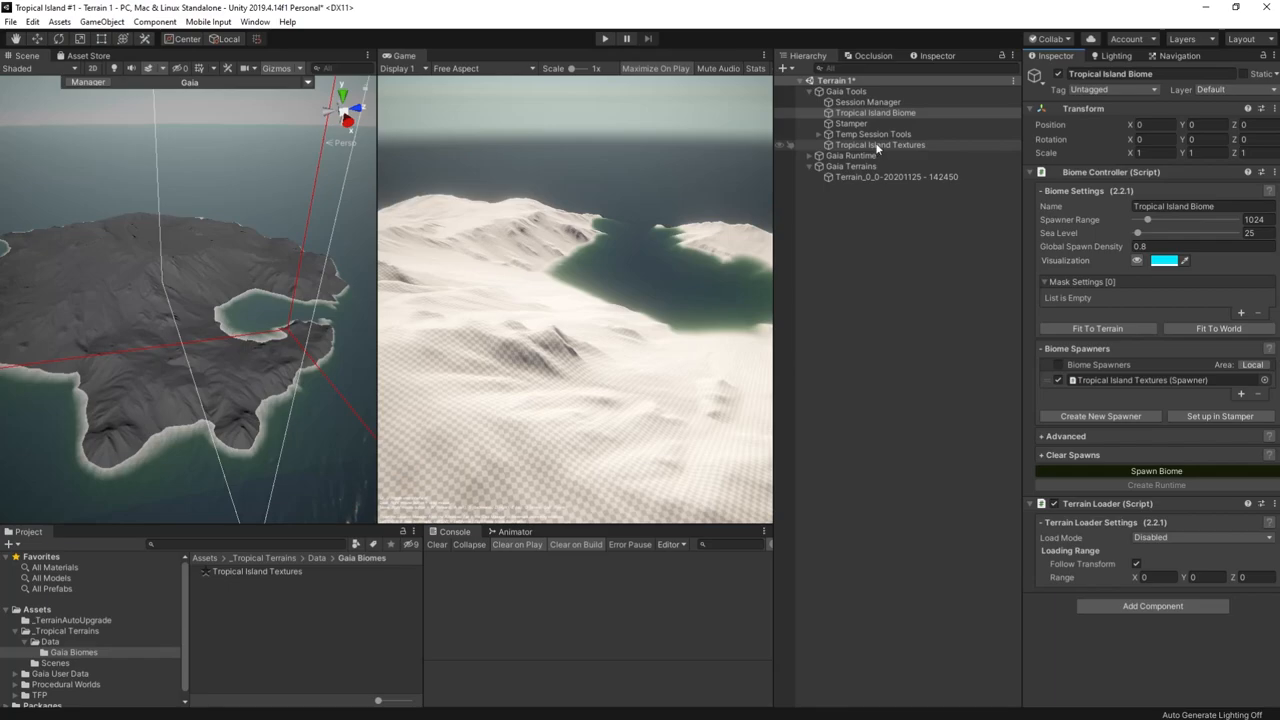
- Select the Tropical Island Textures spawner to show its empty Spawner component
{"action": "left_click", "coordinate": [880, 144]}
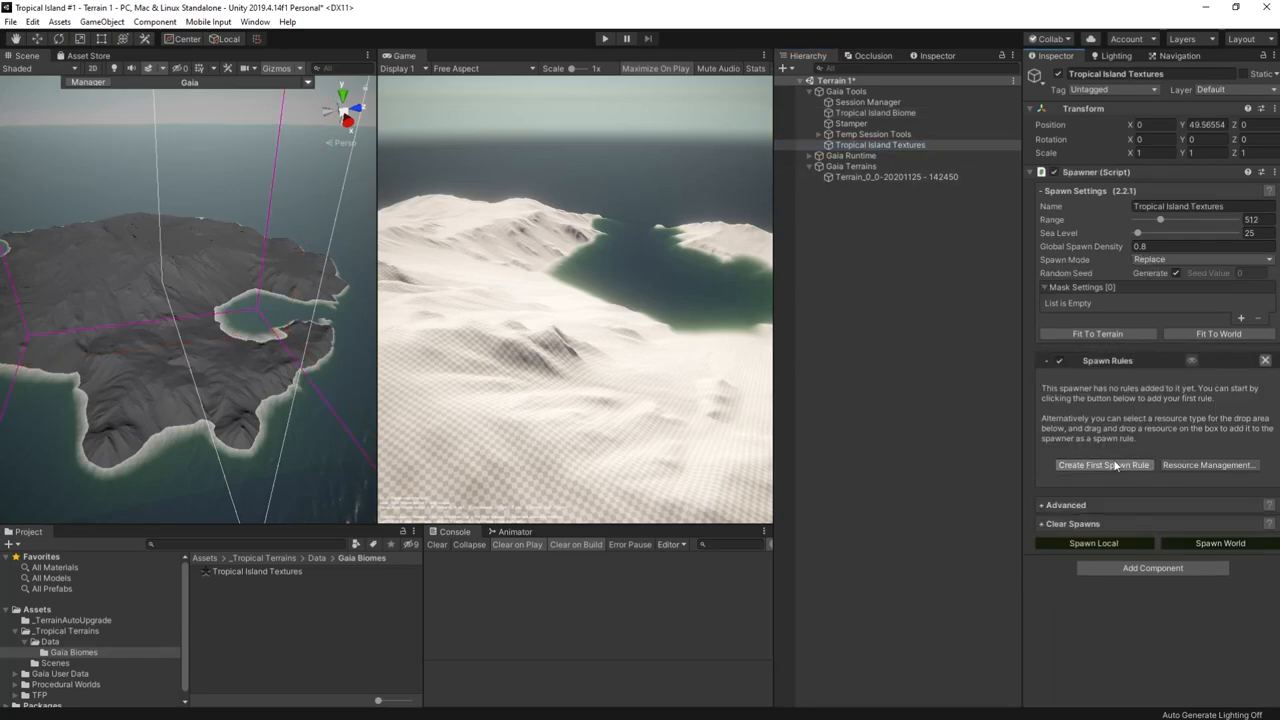
- Add a TFP Sand spawn rule using the Sand01 ground textures and Spawn Local to make the island sandy
{"action": "left_click", "coordinate": [1104, 464]}
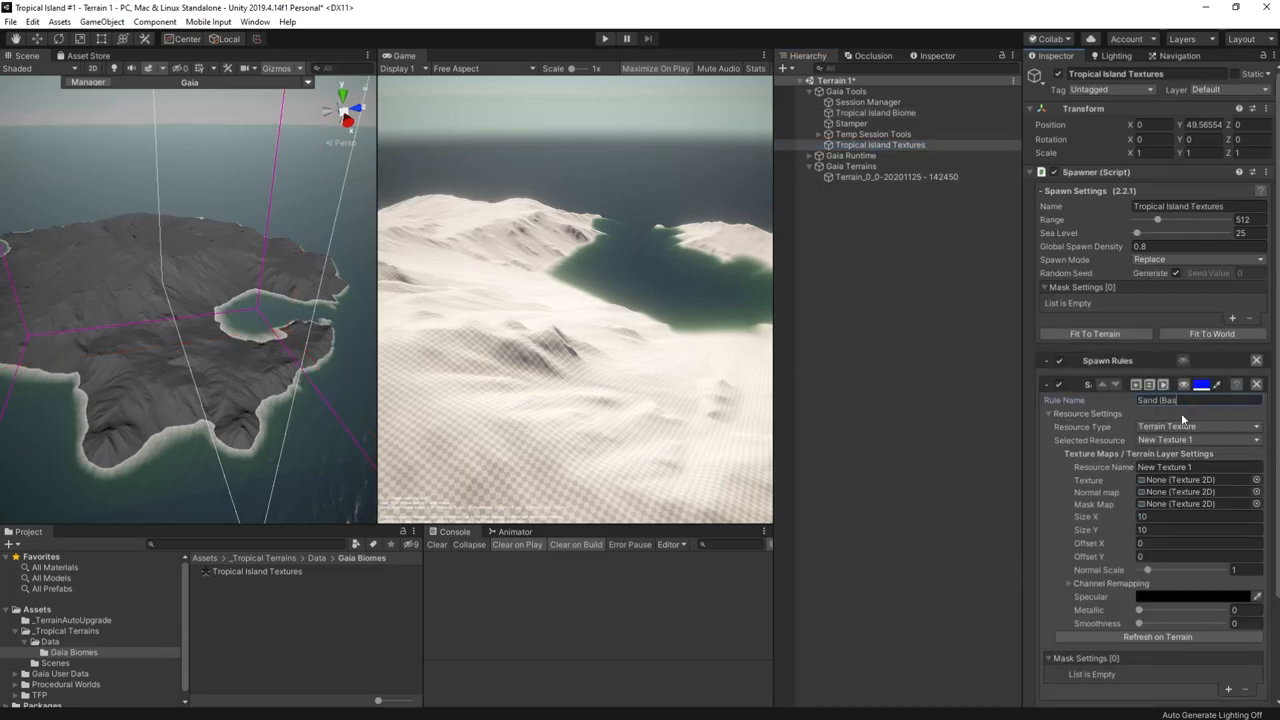
{"action": "left_click", "coordinate": [1196, 468]}
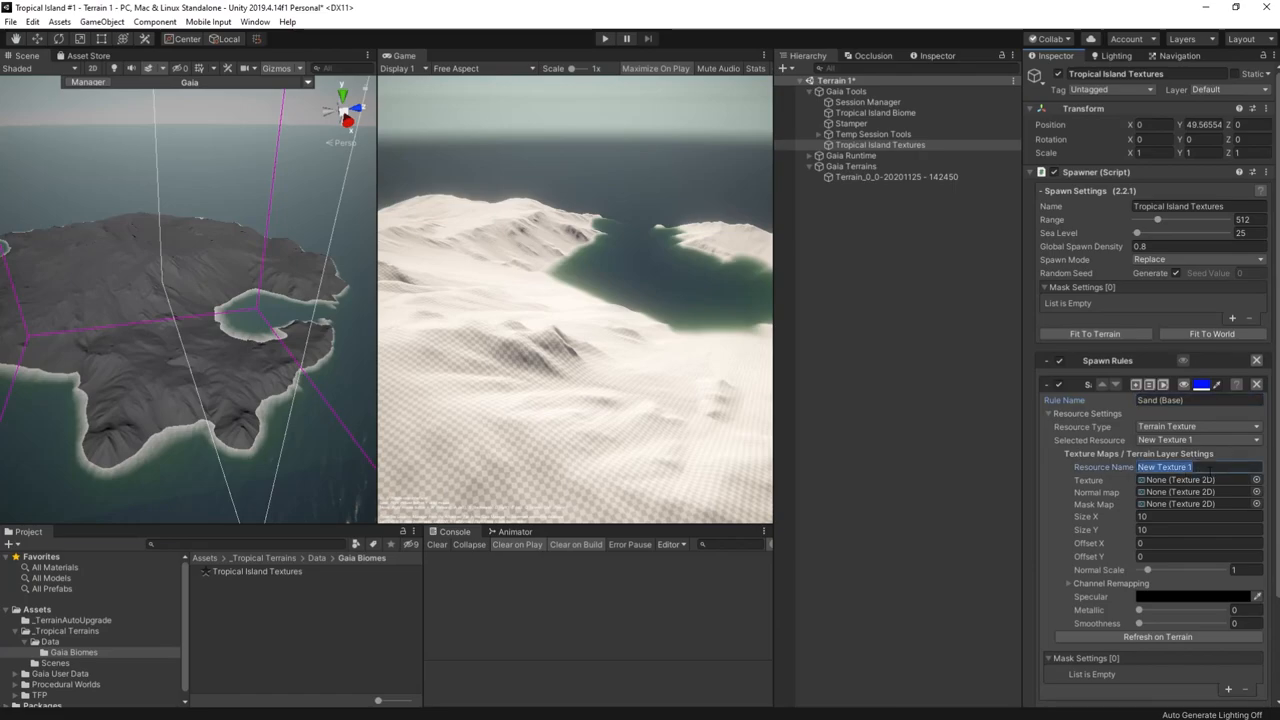
{"action": "type", "text": "TFP Sand"}
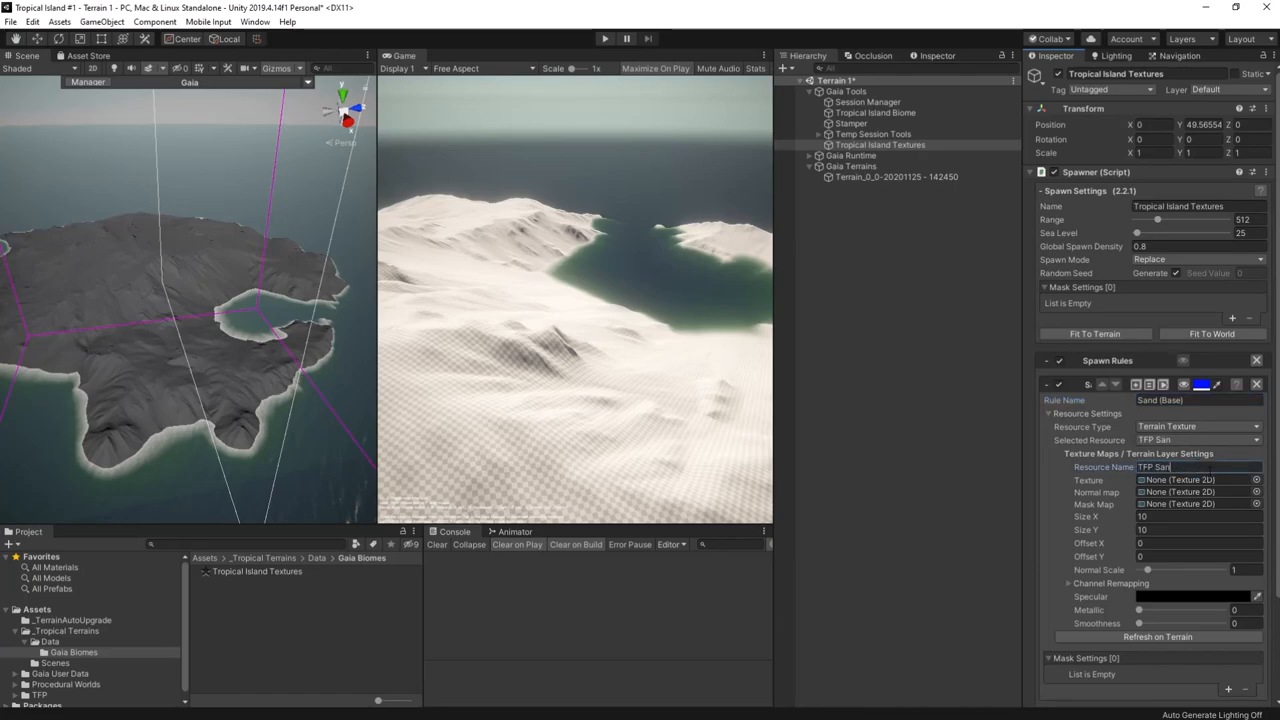
{"action": "left_click", "coordinate": [40, 688]}
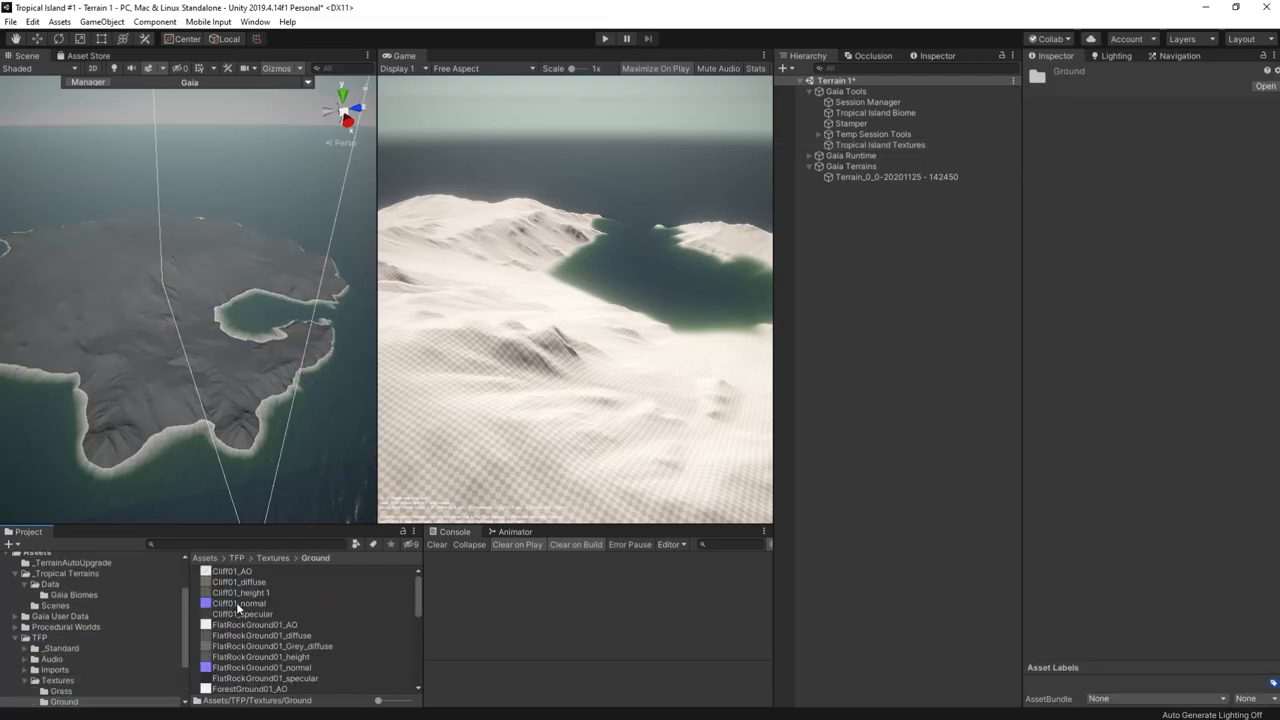
{"action": "left_click", "coordinate": [880, 144]}
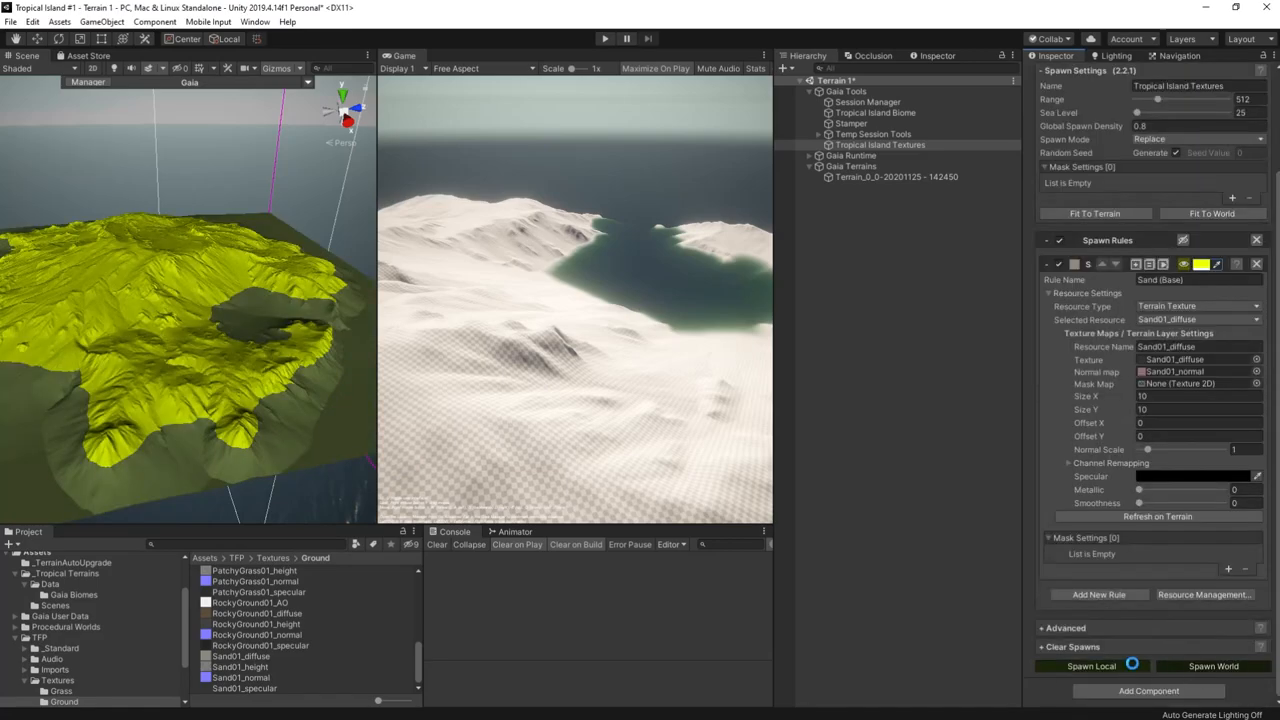
{"action": "left_click", "coordinate": [1092, 666]}
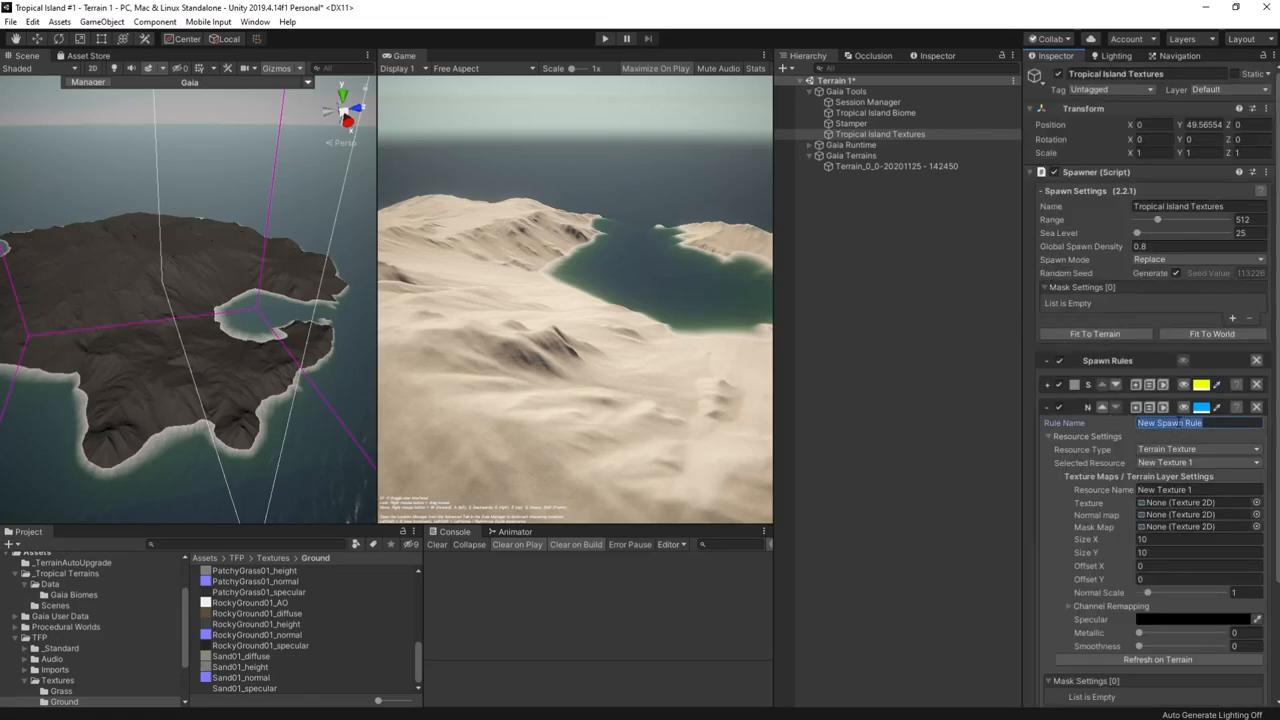
- Name the new rule Grass, give it a green visualisation colour and assign PatchyGrass01 diffuse and normal textures
{"action": "type", "text": "Grass"}
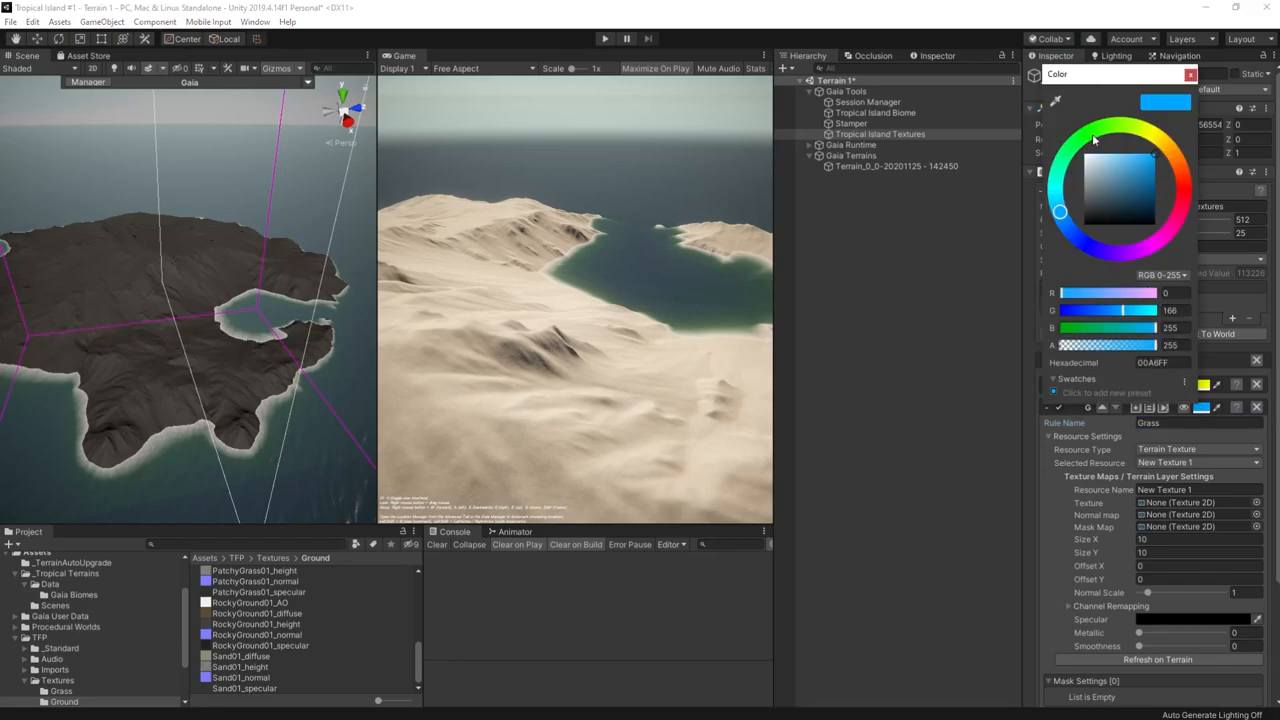
{"action": "left_click", "coordinate": [1148, 180]}
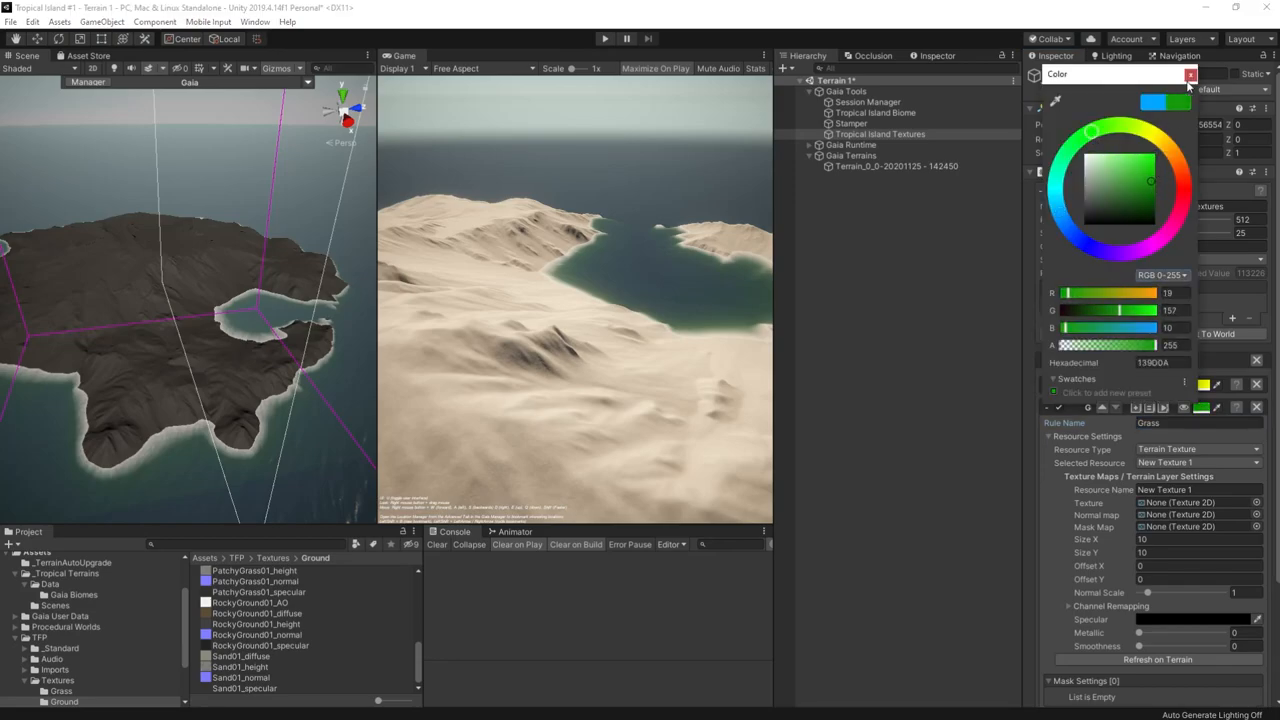
{"action": "left_click", "coordinate": [1192, 76]}
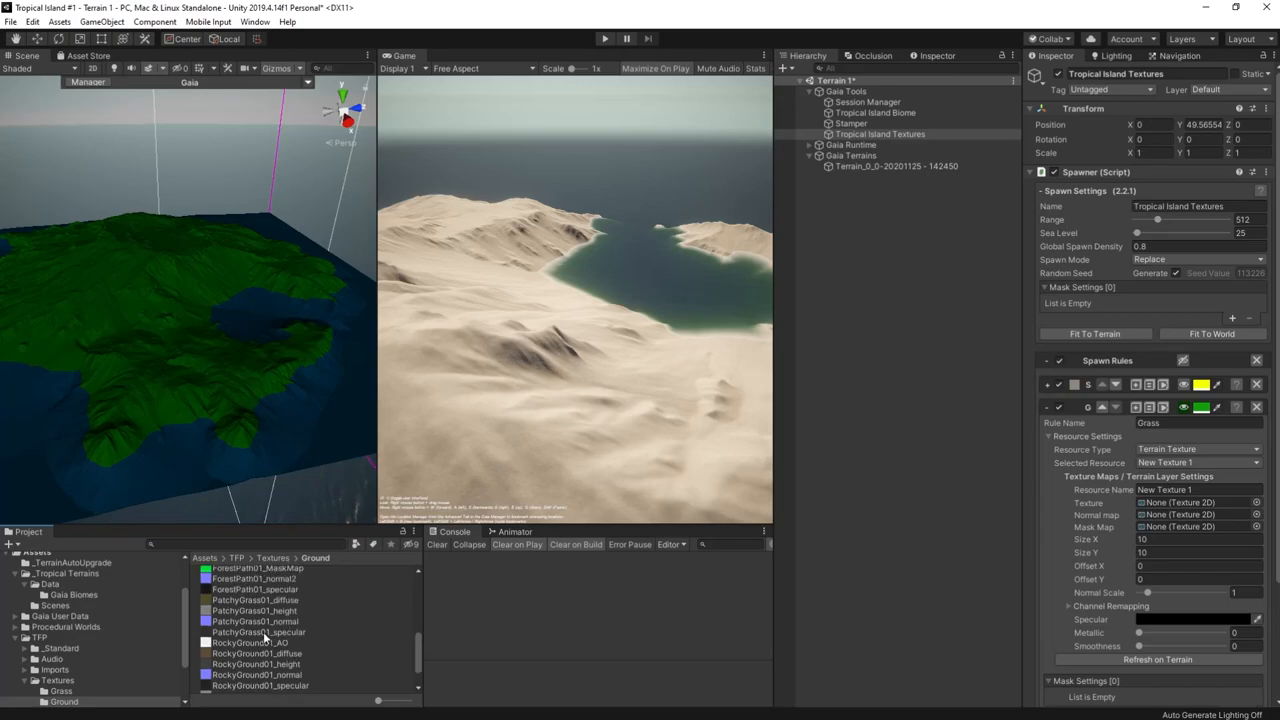
{"action": "left_click", "coordinate": [1196, 514]}
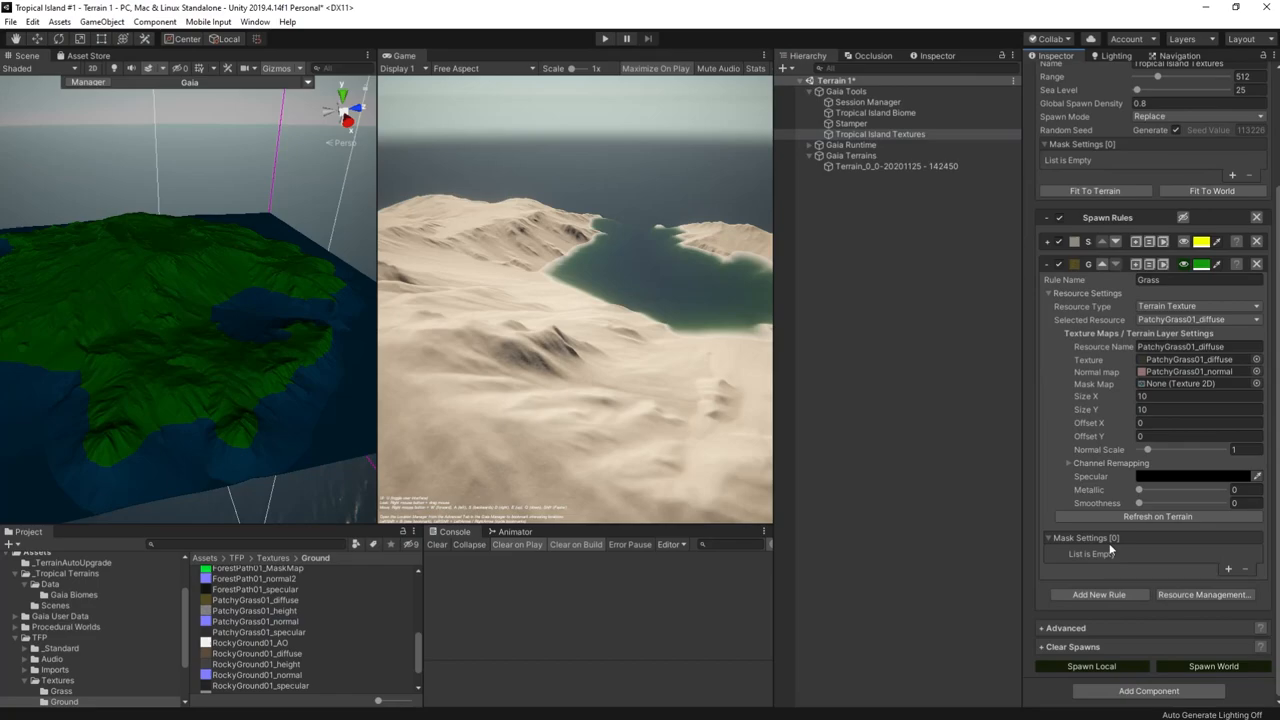
- Add a Height Mask to the Grass rule and bring up its height curve for editing
{"action": "left_click", "coordinate": [1232, 568]}
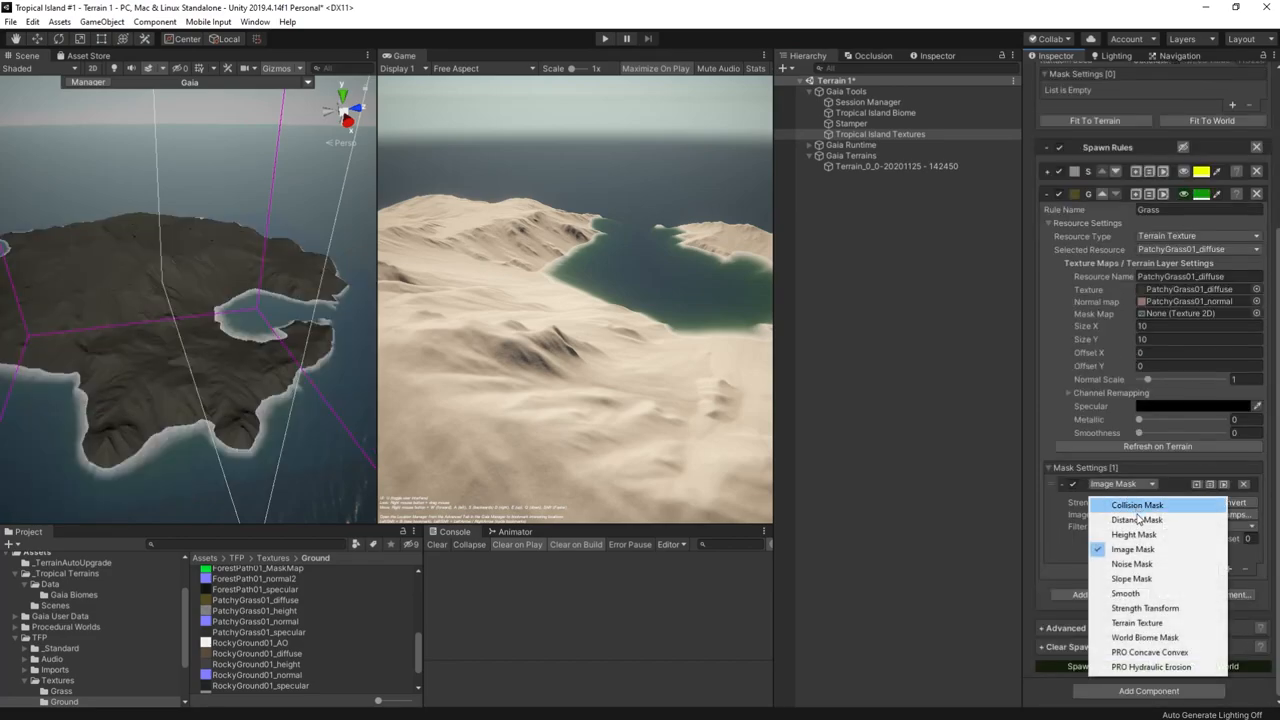
{"action": "left_click", "coordinate": [1134, 534]}
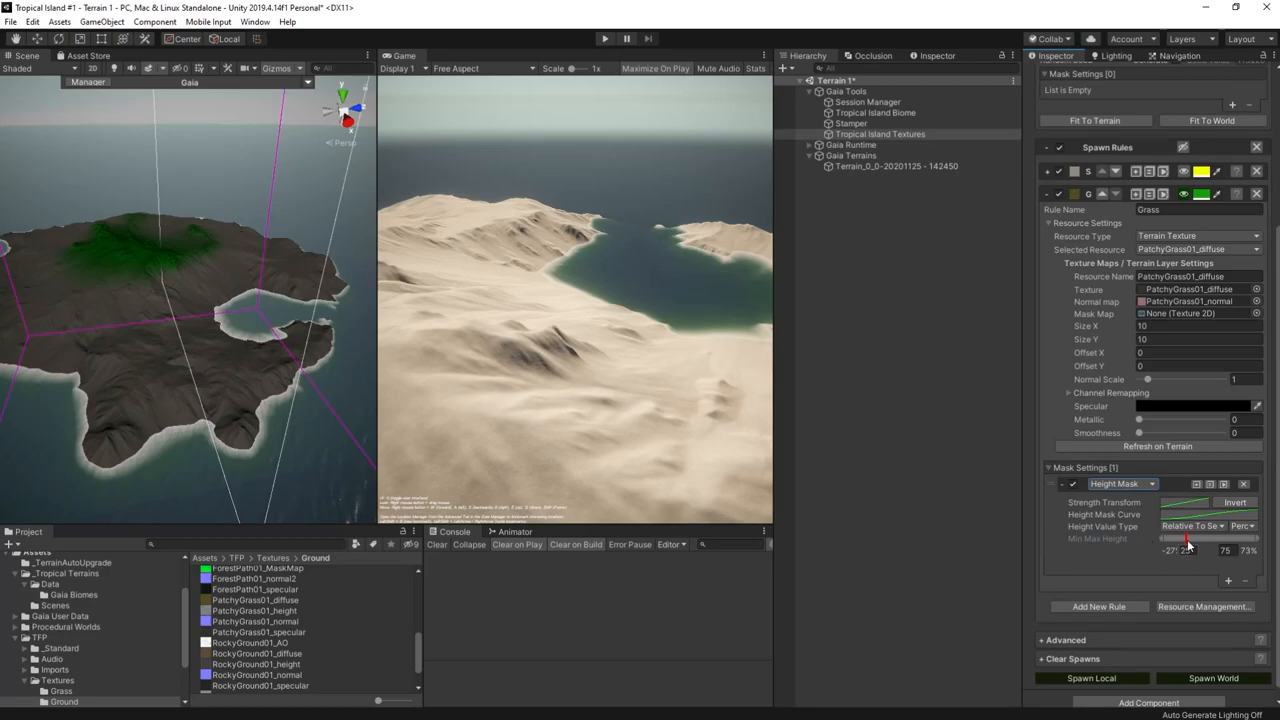
{"action": "left_click", "coordinate": [1216, 514]}
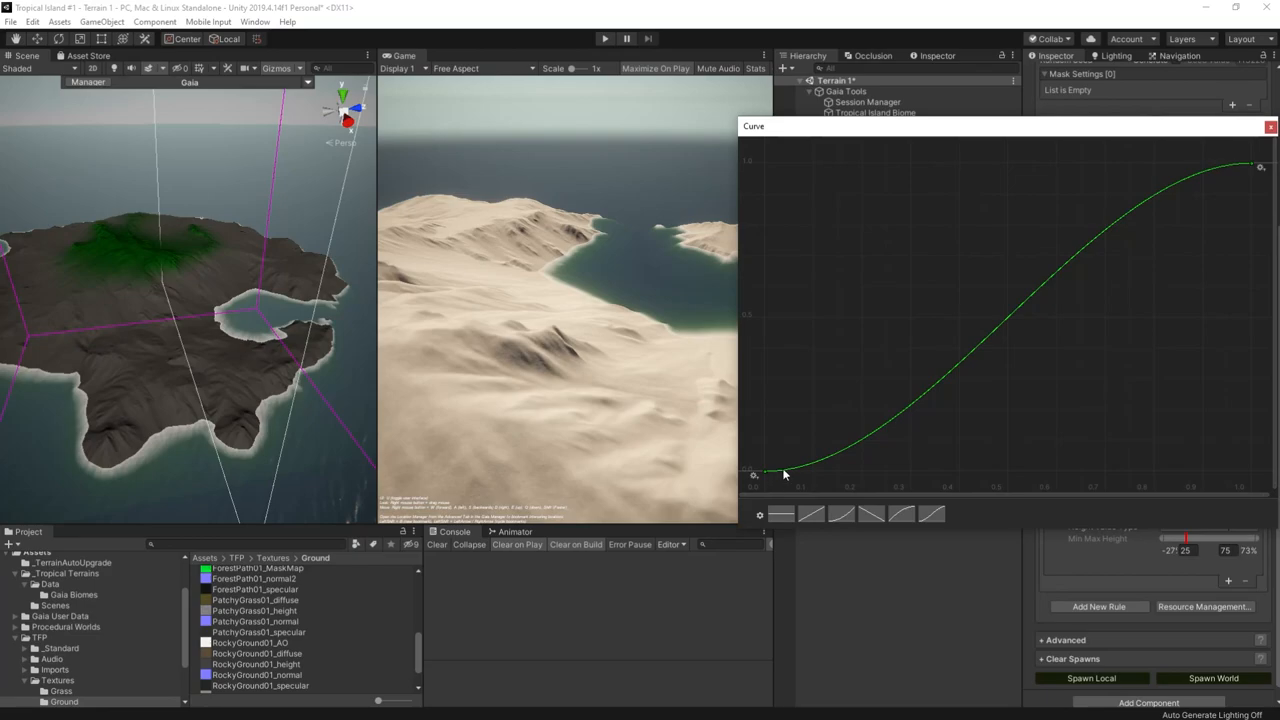
{"action": "mouse_move", "coordinate": [1242, 168]}
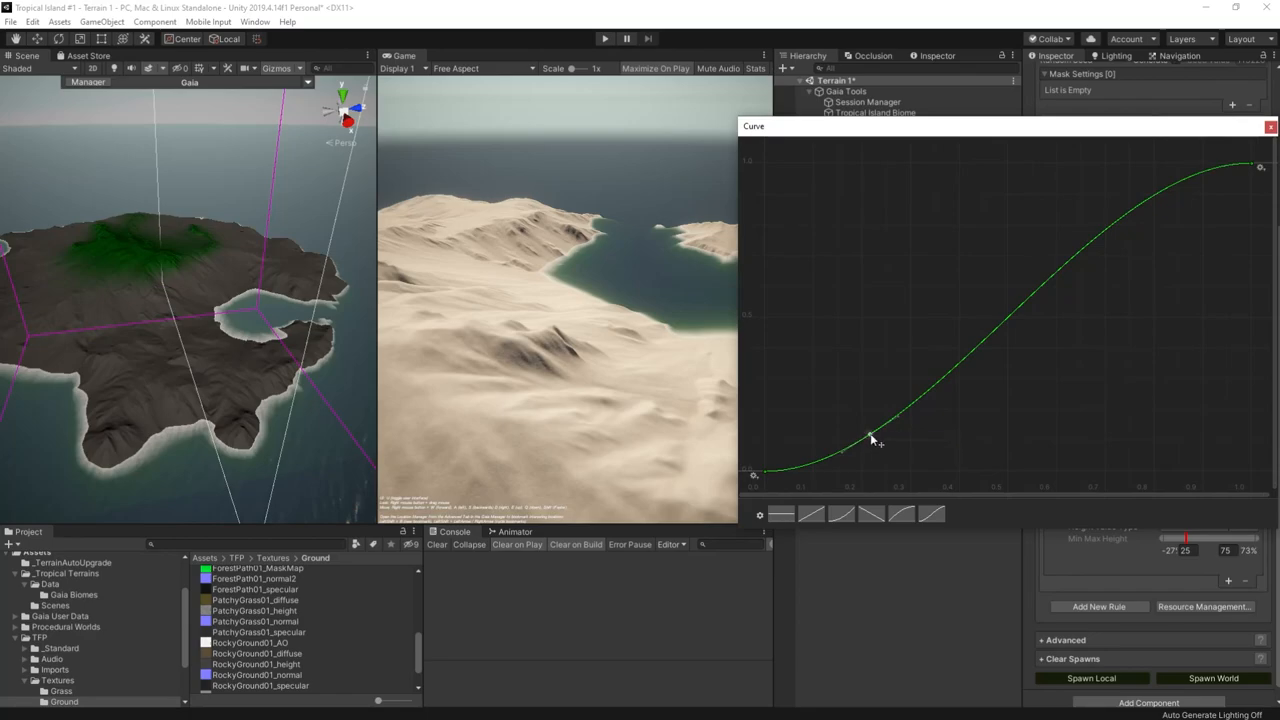
- Reshape the grass height curve to rise steeply near the bottom so grass covers the island above the shore
{"action": "left_click_drag", "start_coordinate": [870, 440], "coordinate": [812, 250]}
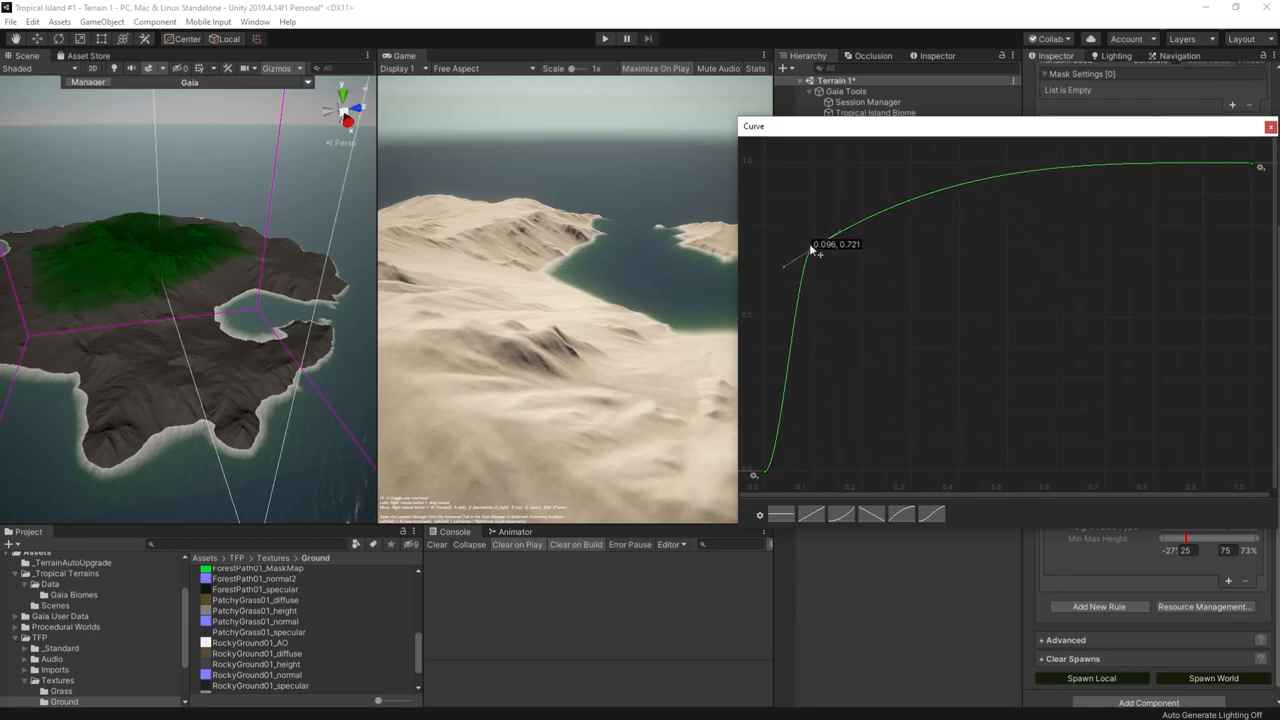
{"action": "left_click_drag", "start_coordinate": [810, 248], "coordinate": [804, 232]}
{"action": "type", "text": "0"}
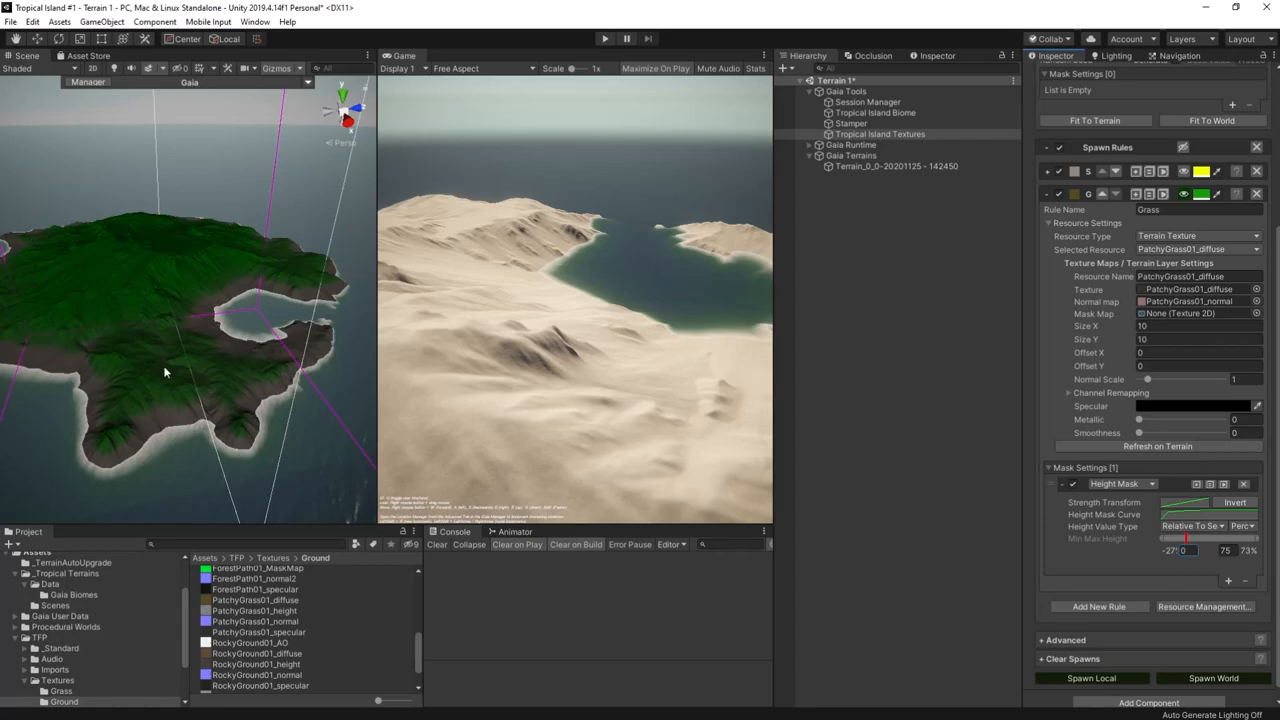
{"action": "mouse_move", "coordinate": [1148, 510]}
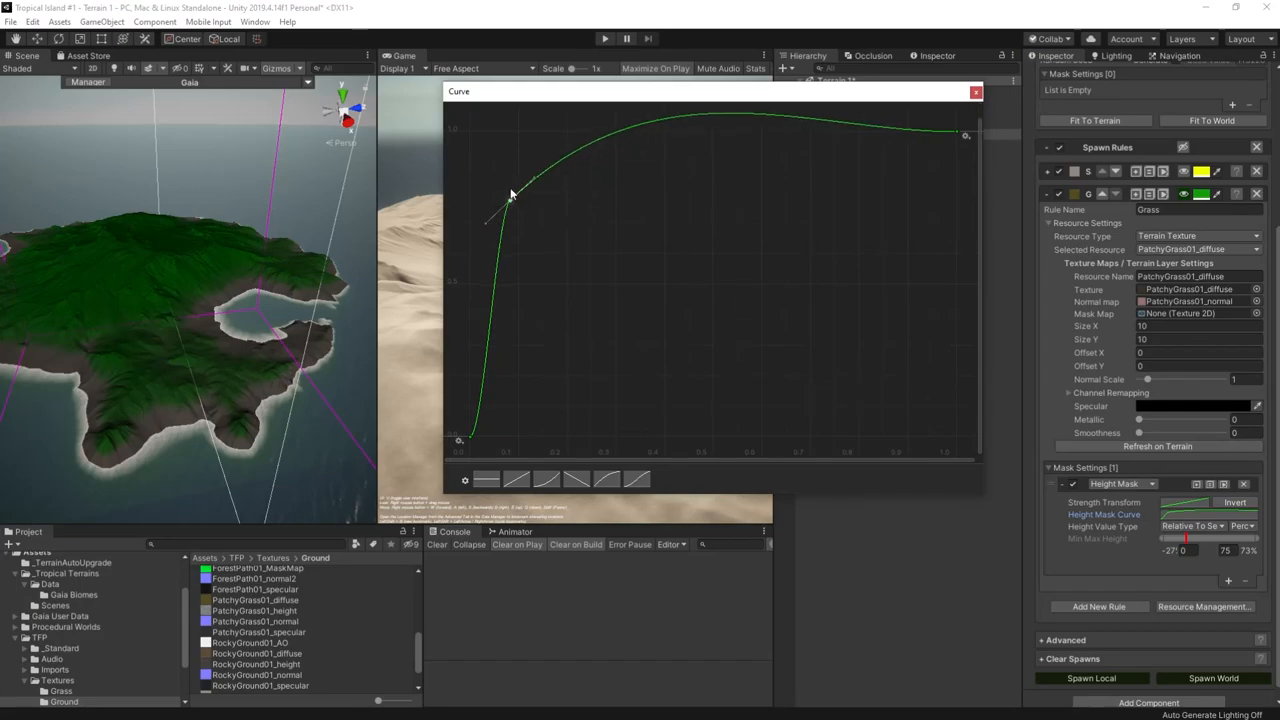
- Refine the grass height curve's early rise and smooth out its dip, then close the Curve editor
{"action": "left_click_drag", "start_coordinate": [510, 196], "coordinate": [500, 210]}
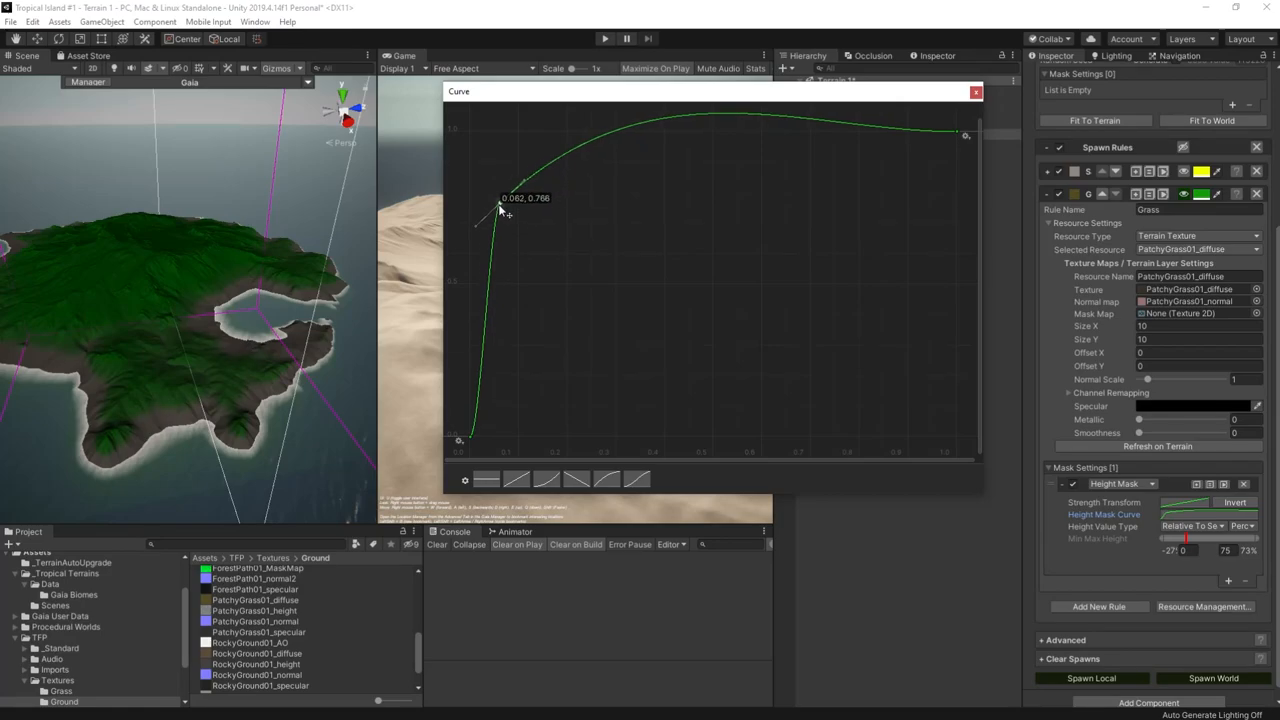
{"action": "left_click_drag", "start_coordinate": [508, 210], "coordinate": [490, 214]}
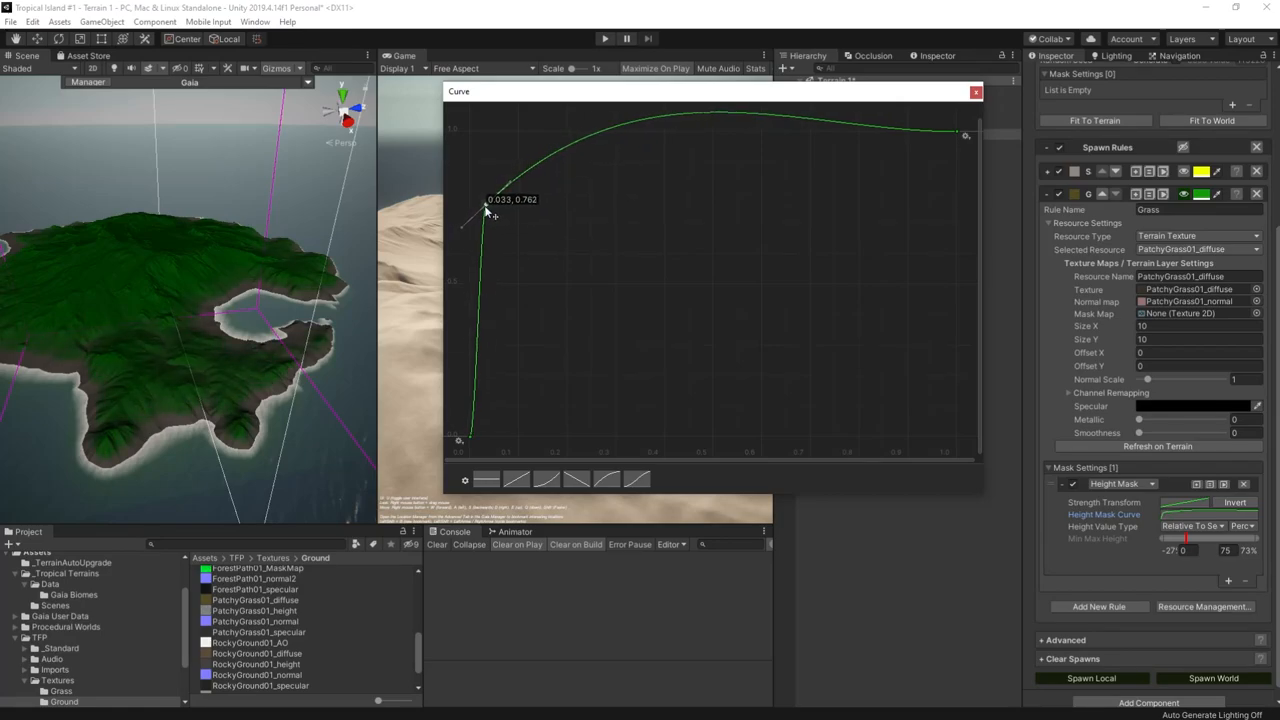
{"action": "left_click", "coordinate": [976, 92]}
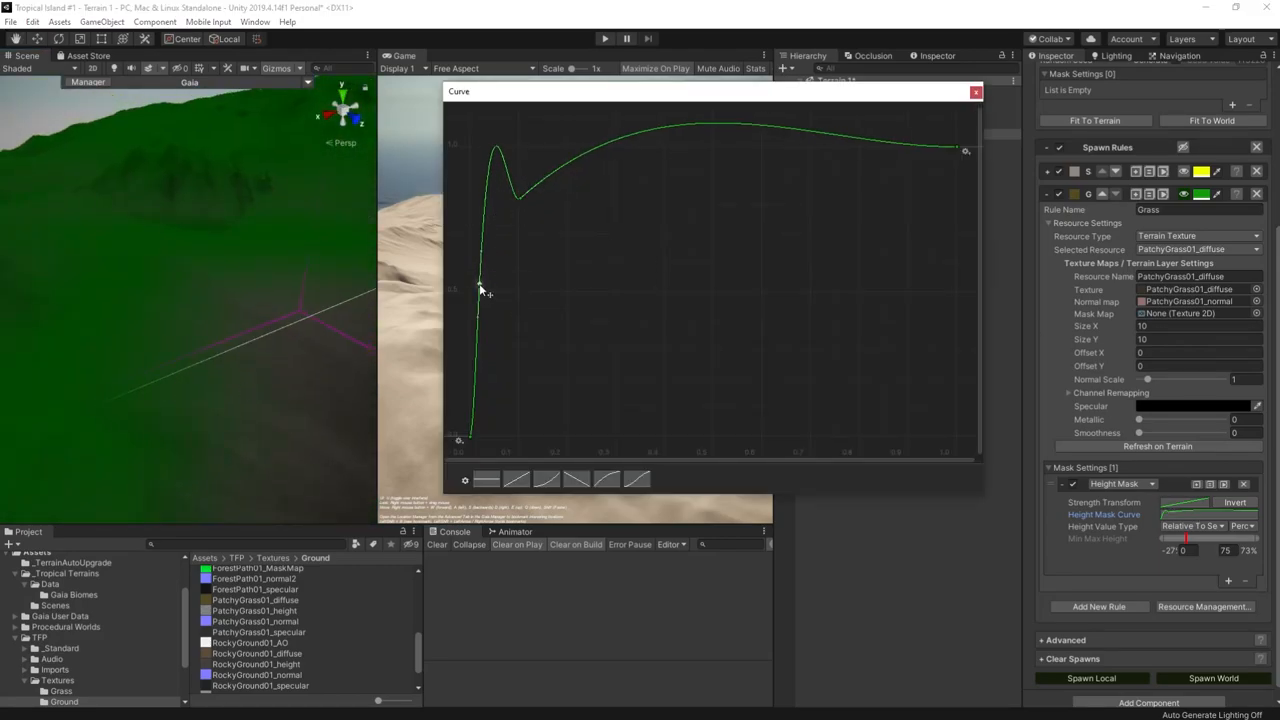
{"action": "left_click_drag", "start_coordinate": [480, 284], "coordinate": [556, 170]}
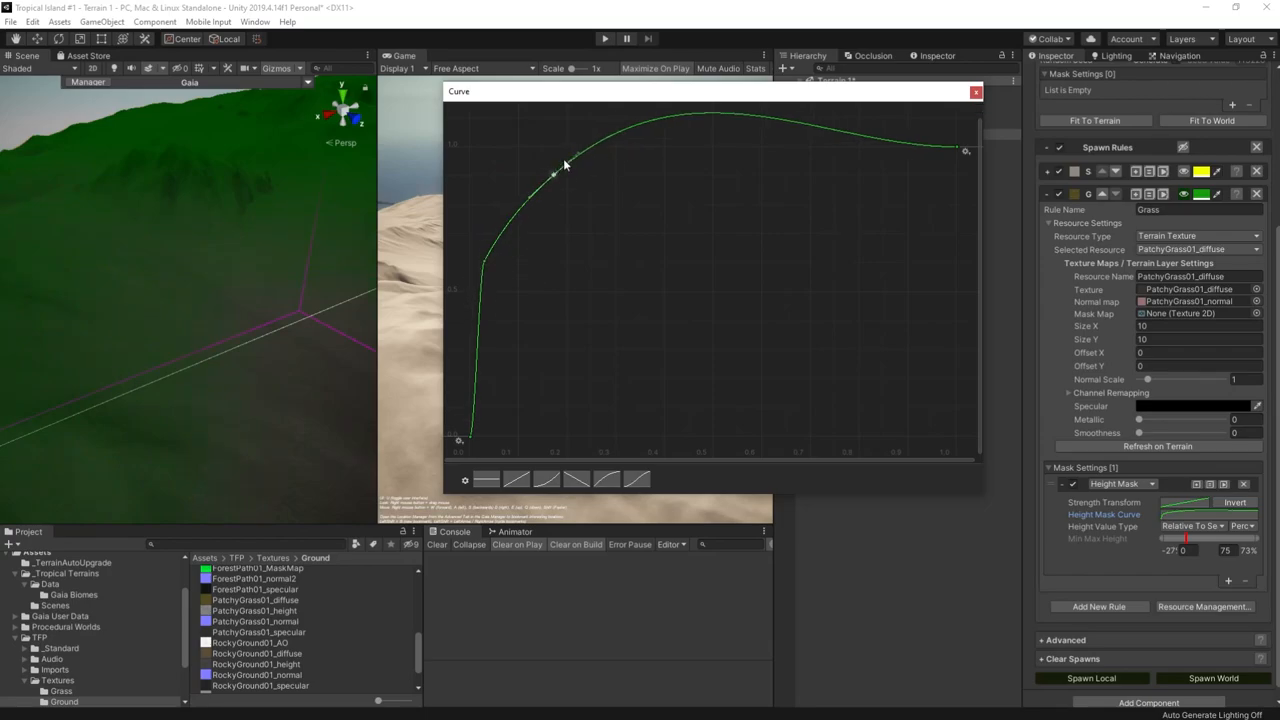
{"action": "left_click", "coordinate": [974, 92]}
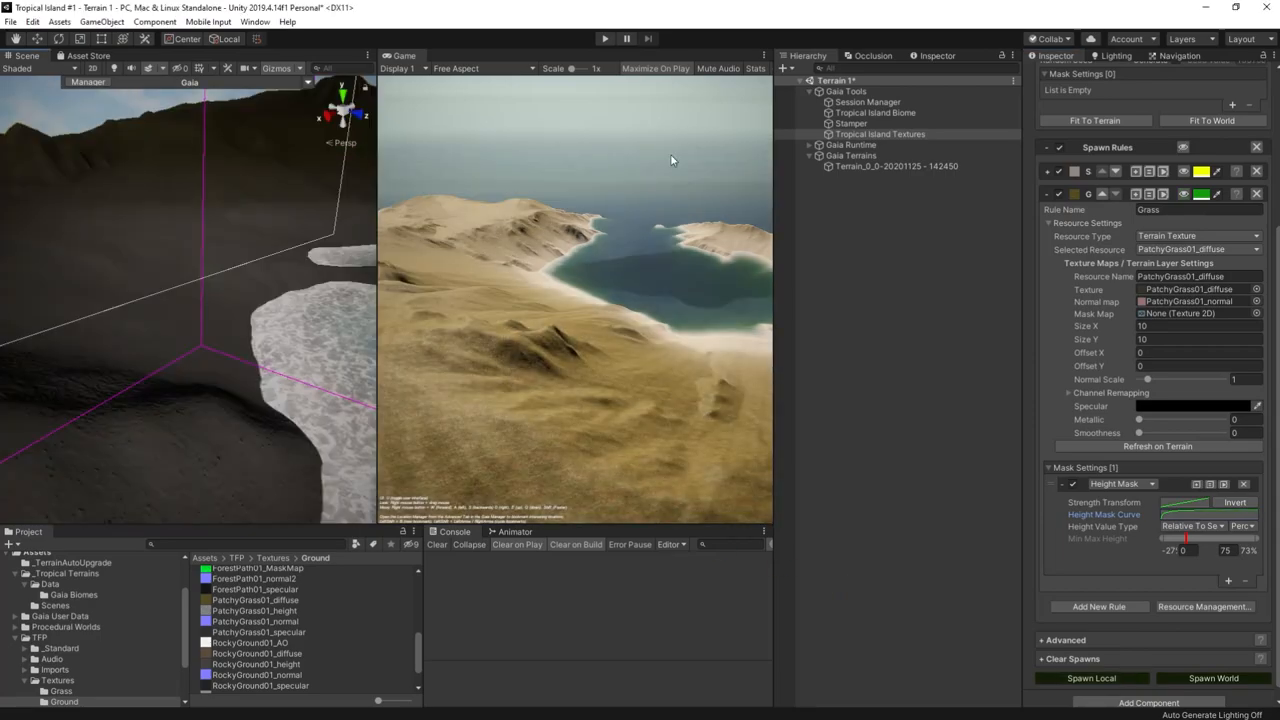
{"action": "left_click", "coordinate": [604, 38]}
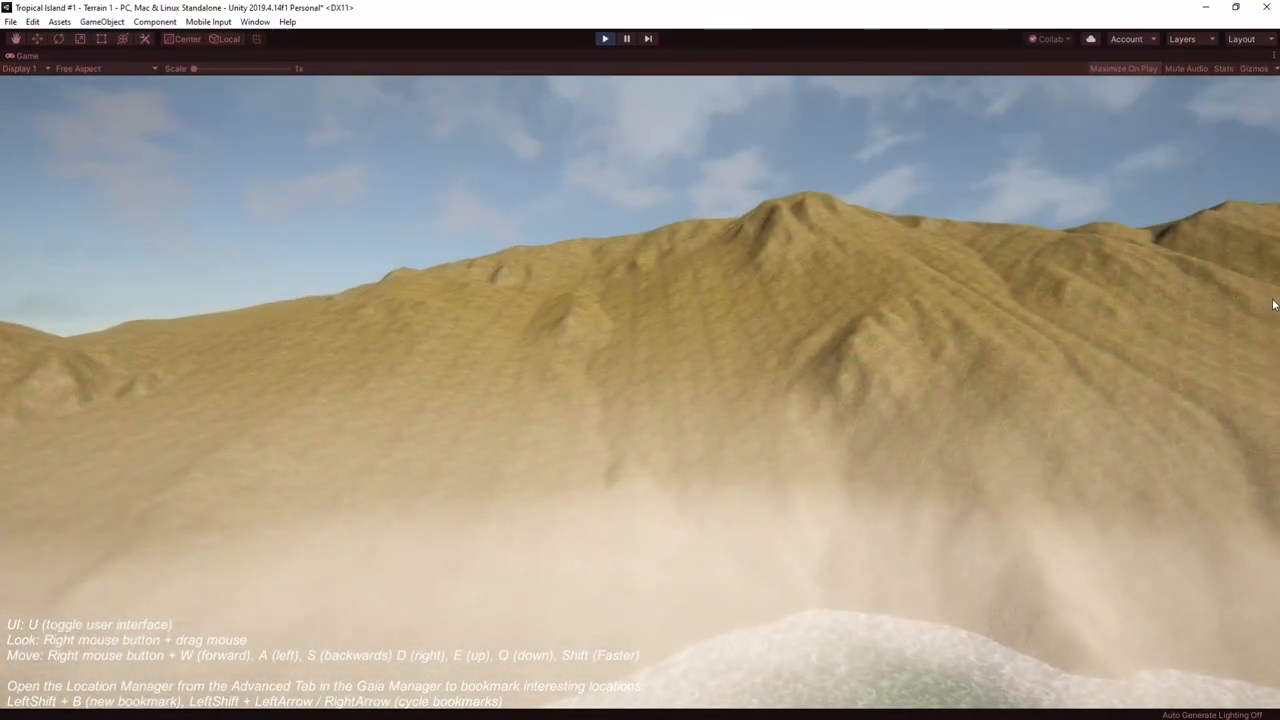
{"action": "mouse_move", "coordinate": [976, 524]}
{"action": "type", "text": "Shallow Rocks"}
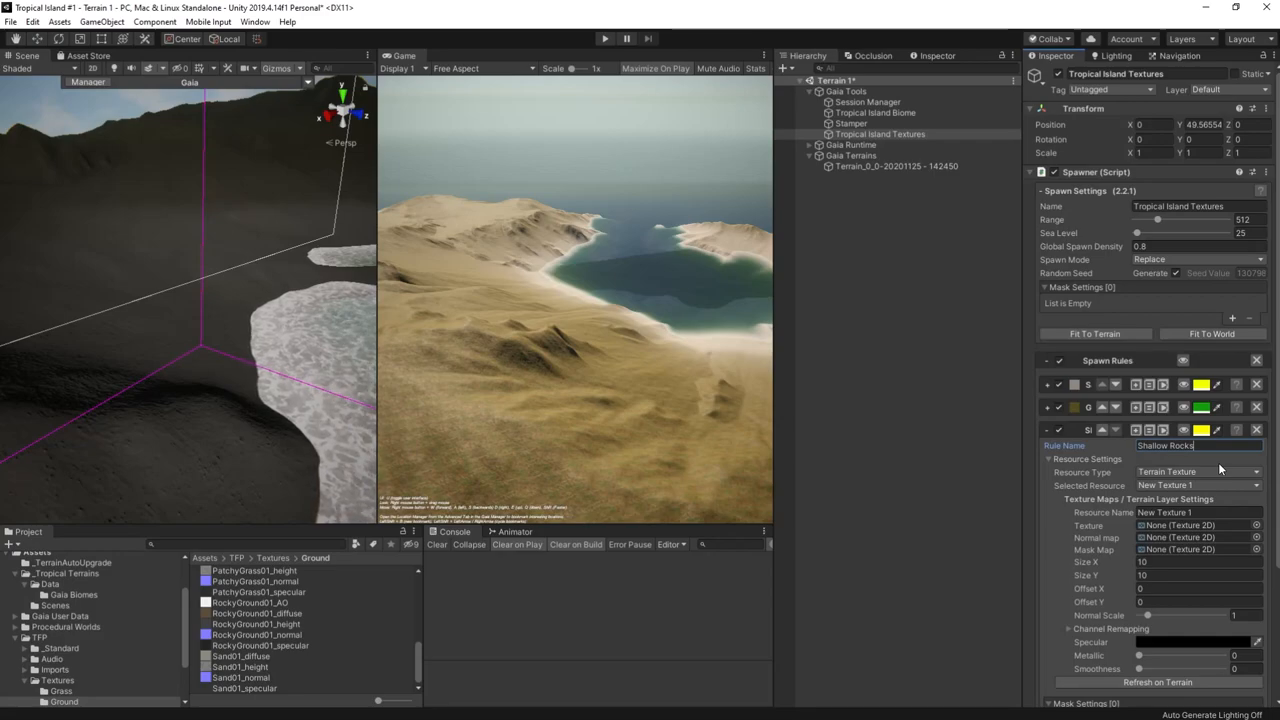
- Browse the Ground textures folder and inspect RockyGround01_diffuse's import settings and preview
{"action": "left_click", "coordinate": [256, 612]}
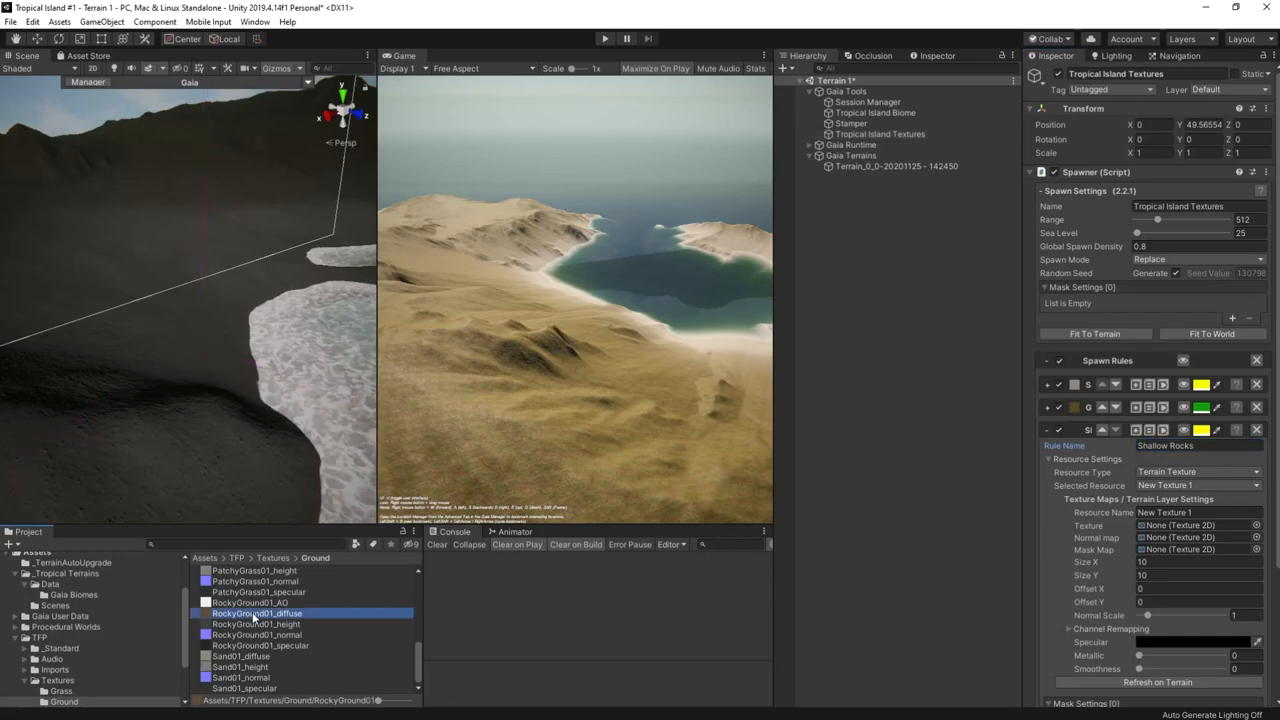
{"action": "left_click", "coordinate": [256, 652]}
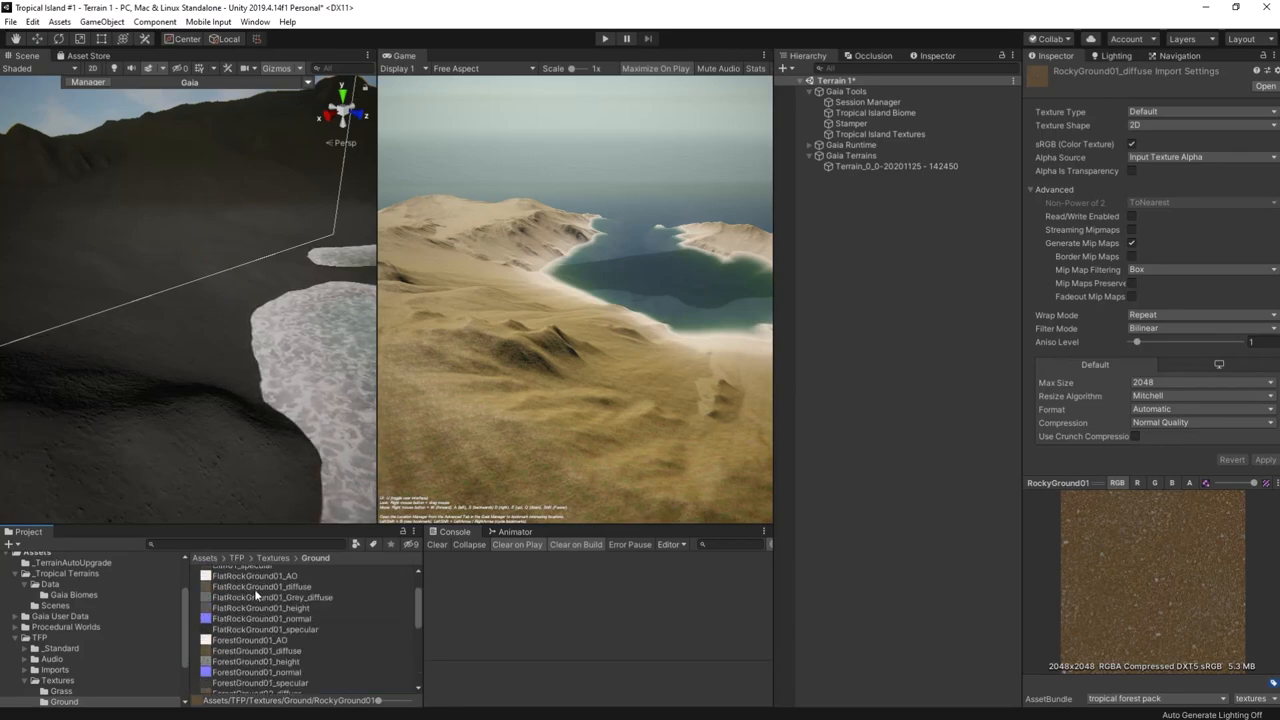
{"action": "left_click", "coordinate": [262, 636]}
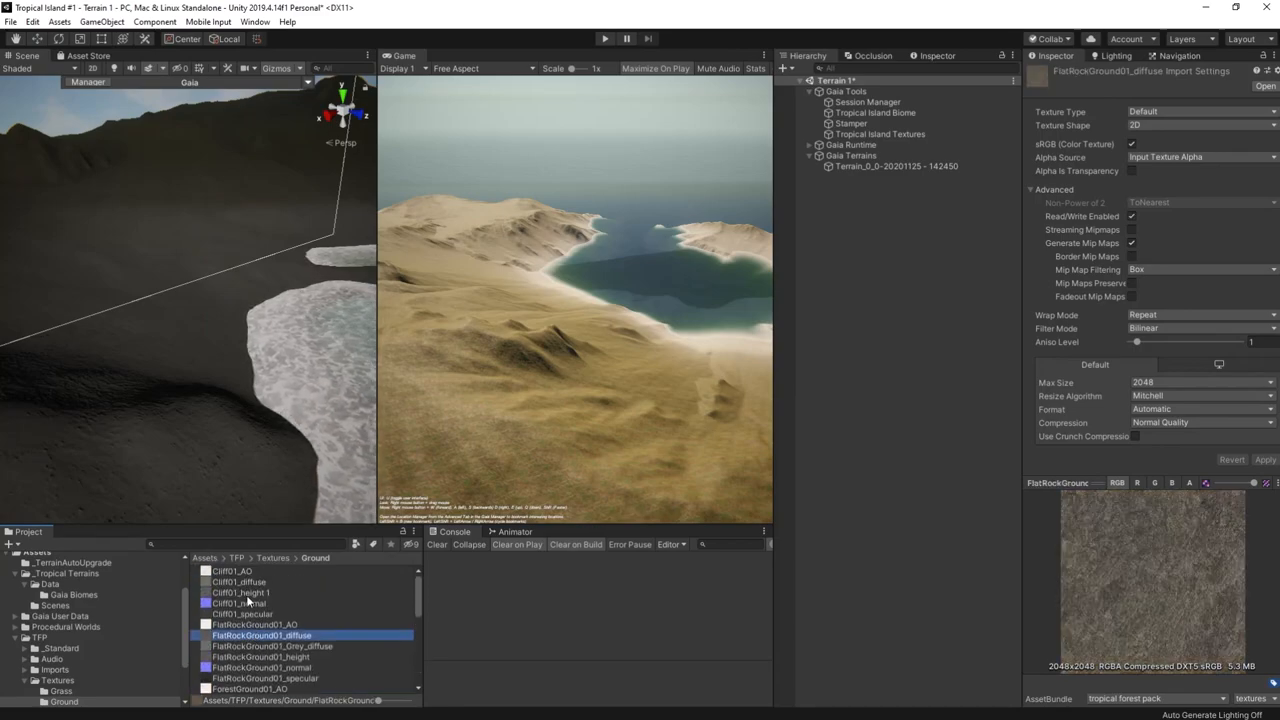
{"action": "left_click", "coordinate": [258, 612]}
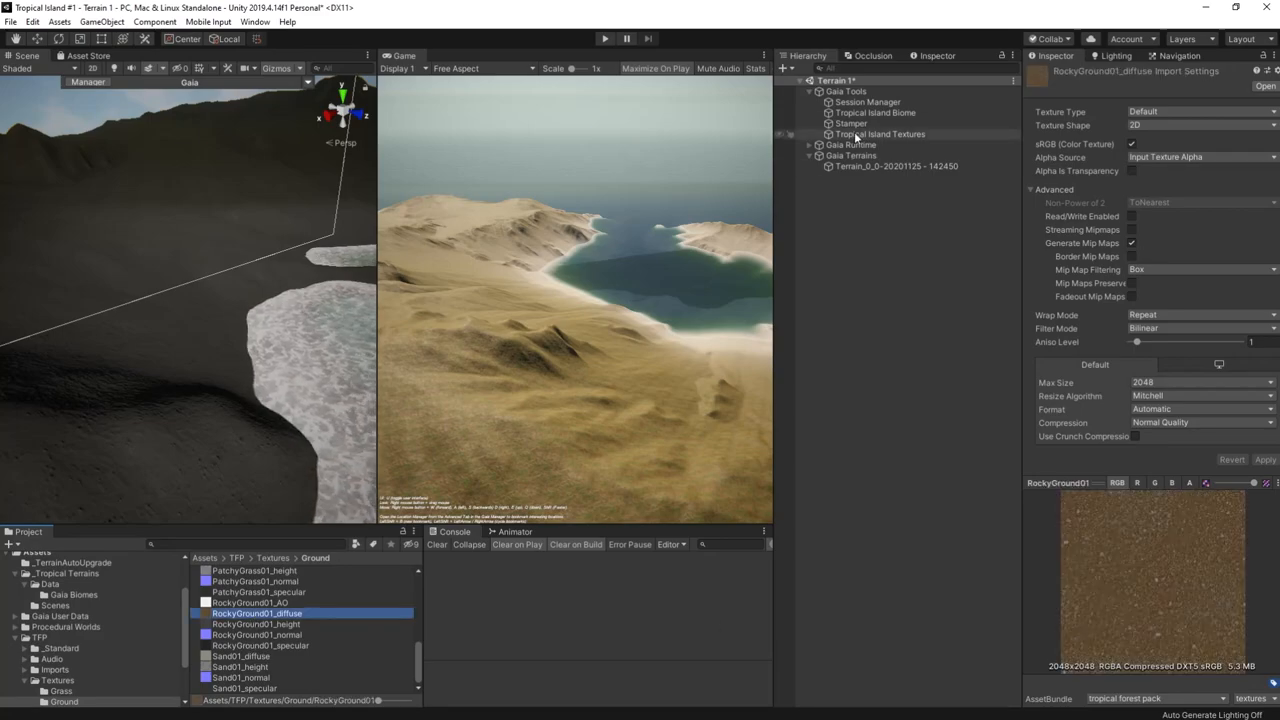
{"action": "left_click", "coordinate": [880, 134]}
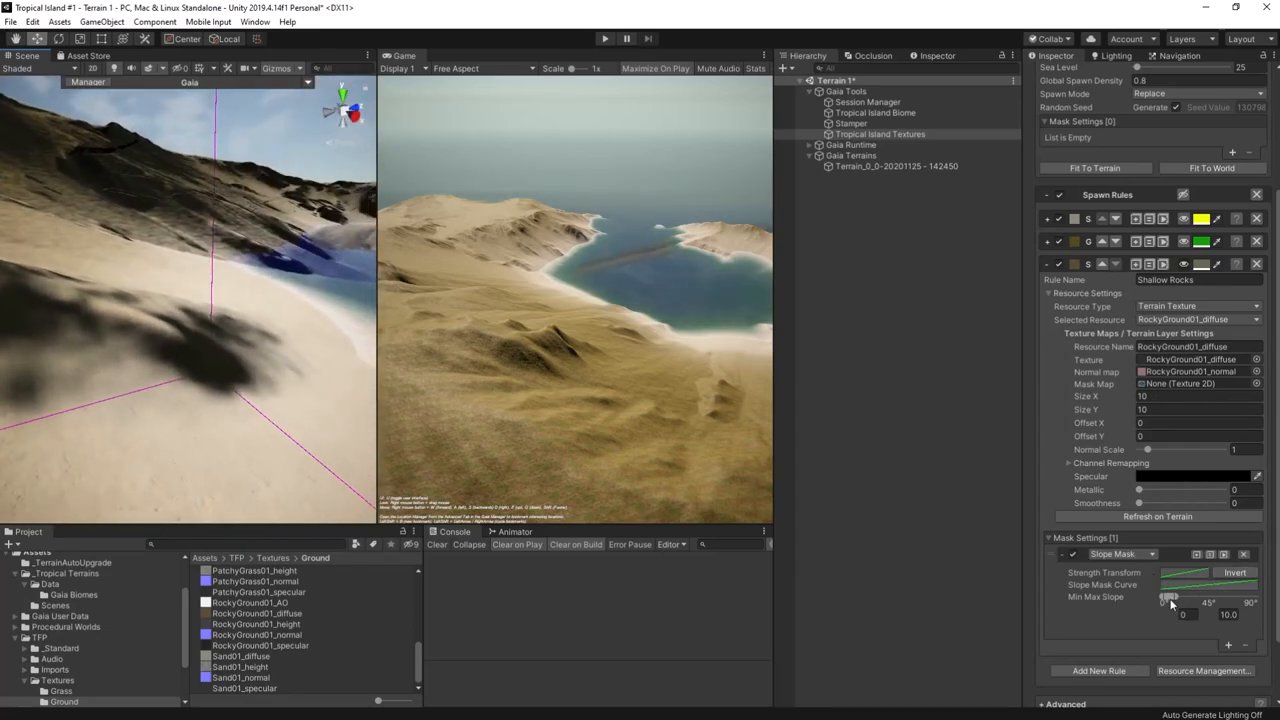
- Adjust the Shallow Rocks slope mask sliders so rock appears on steeper slopes
{"action": "left_click_drag", "start_coordinate": [1176, 602], "coordinate": [1160, 602]}
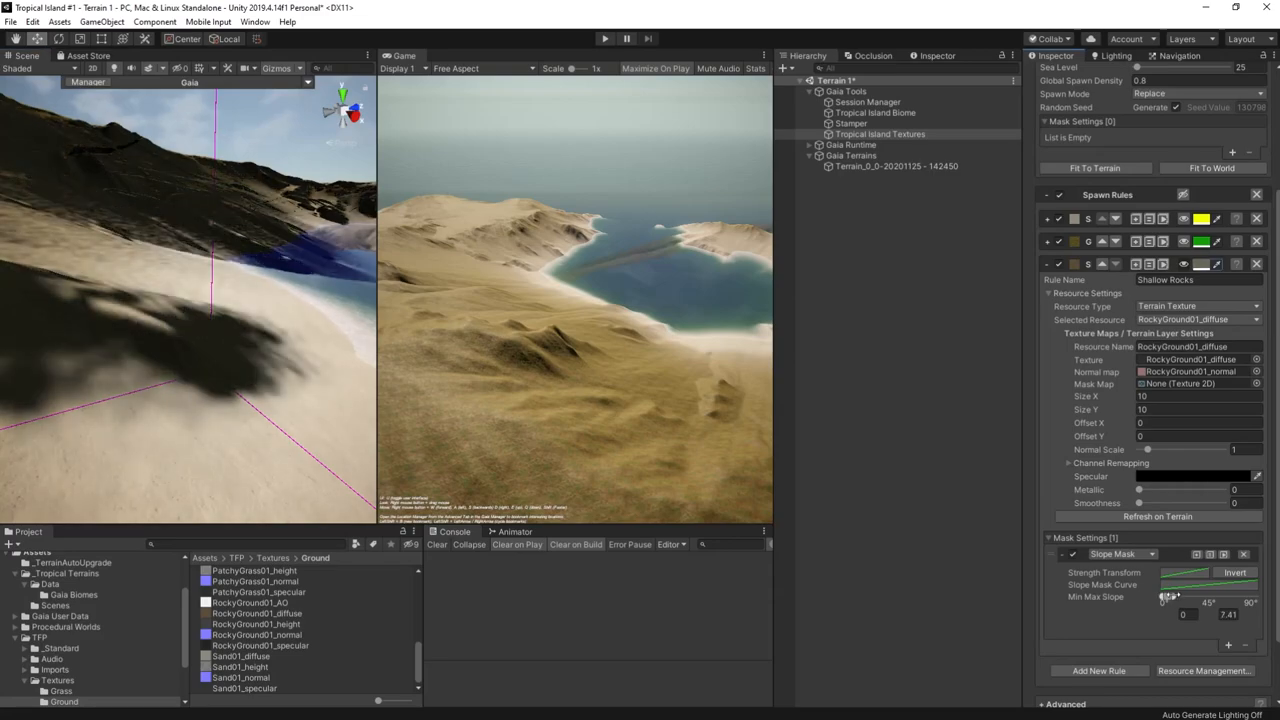
{"action": "left_click_drag", "start_coordinate": [1164, 596], "coordinate": [1172, 596]}
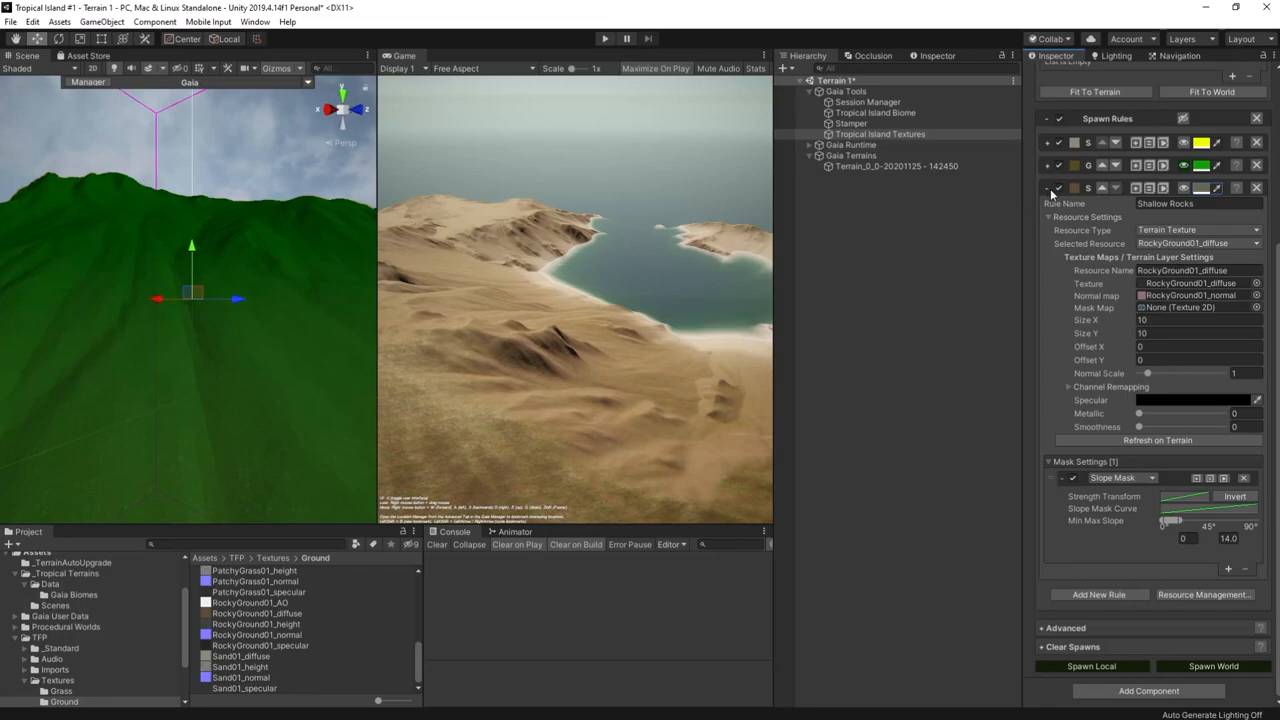
{"action": "mouse_move", "coordinate": [1176, 482]}
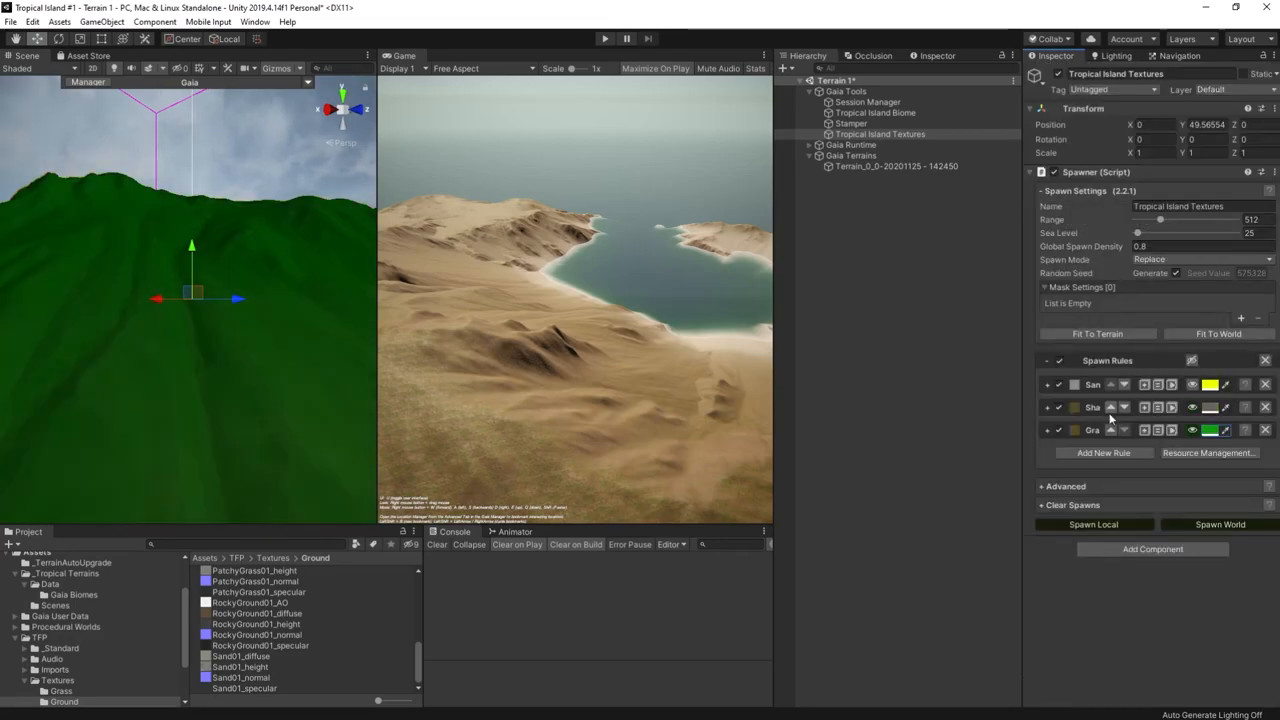
{"action": "mouse_move", "coordinate": [280, 364]}
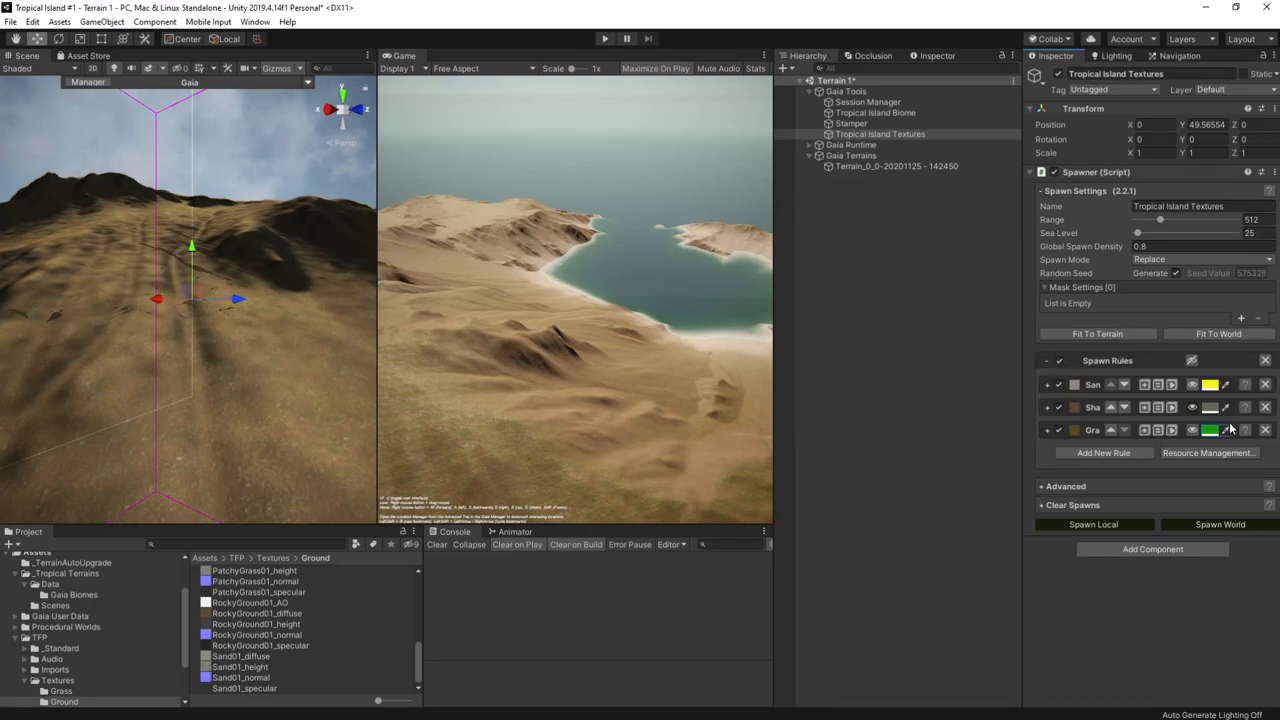
- Expand the Grass rule's settings after reviewing the three-rule terrain
{"action": "left_click", "coordinate": [1092, 524]}
{"action": "type", "text": "gra"}
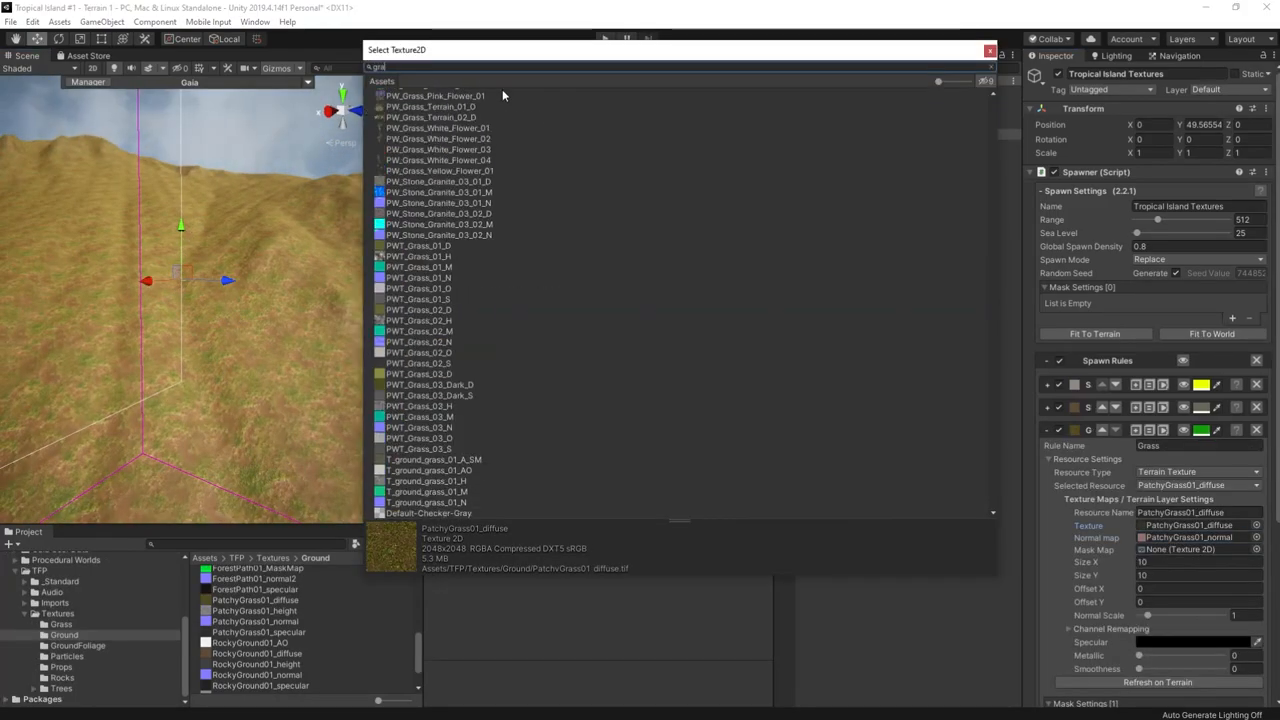
- Select PWT_Grass_01_D as the Grass rule's texture
{"action": "left_click", "coordinate": [418, 256]}
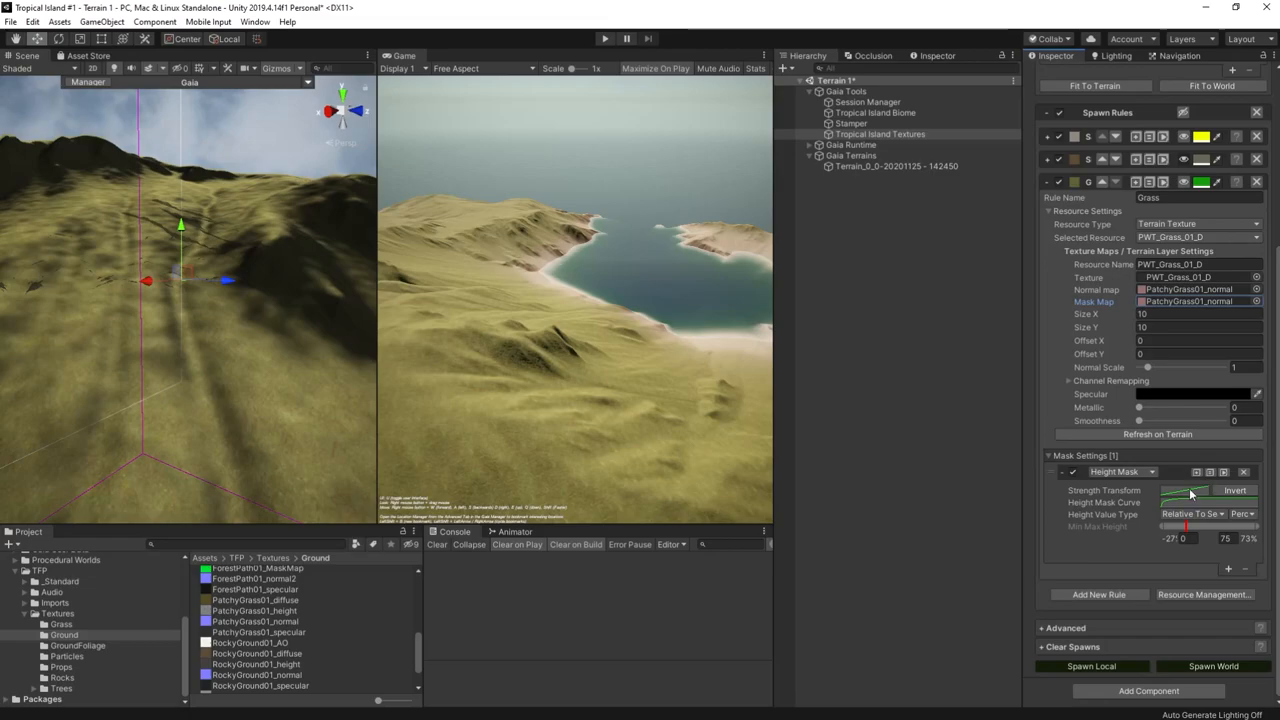
- Bend the Grass rule's height mask curve so it bows upward rather than rising straight
{"action": "left_click", "coordinate": [1184, 502]}
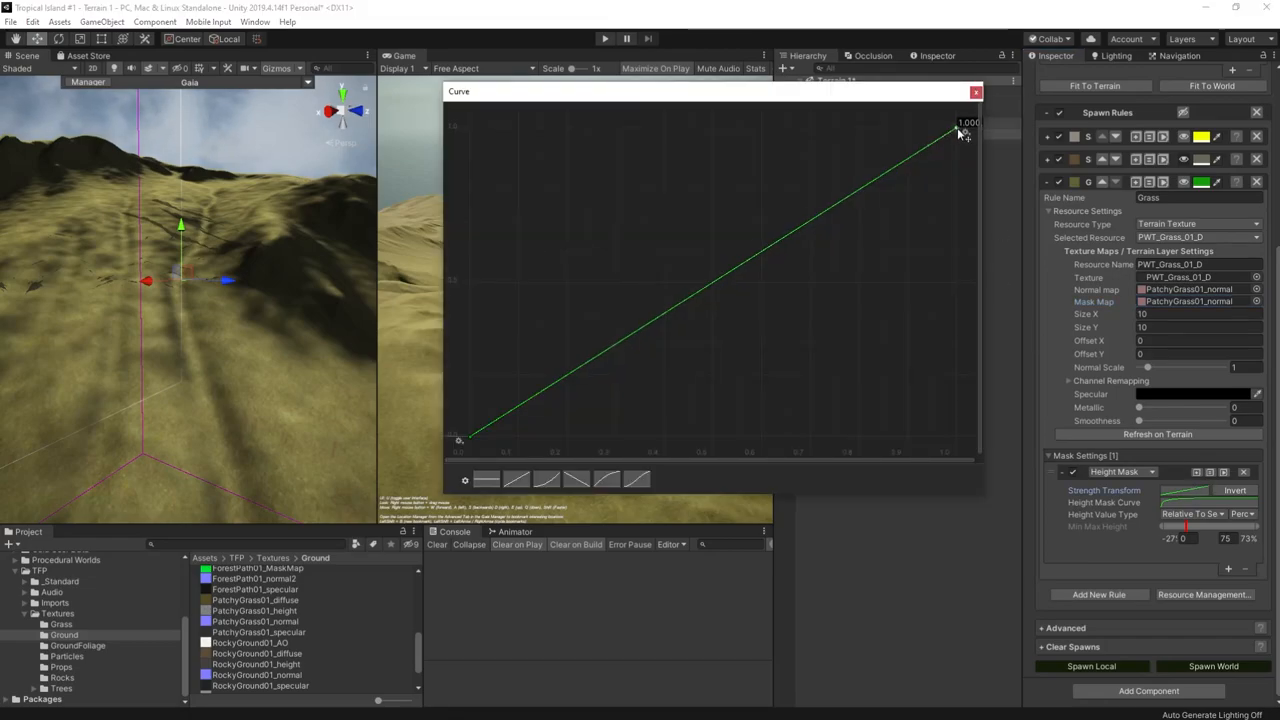
{"action": "left_click_drag", "start_coordinate": [956, 130], "coordinate": [956, 176]}
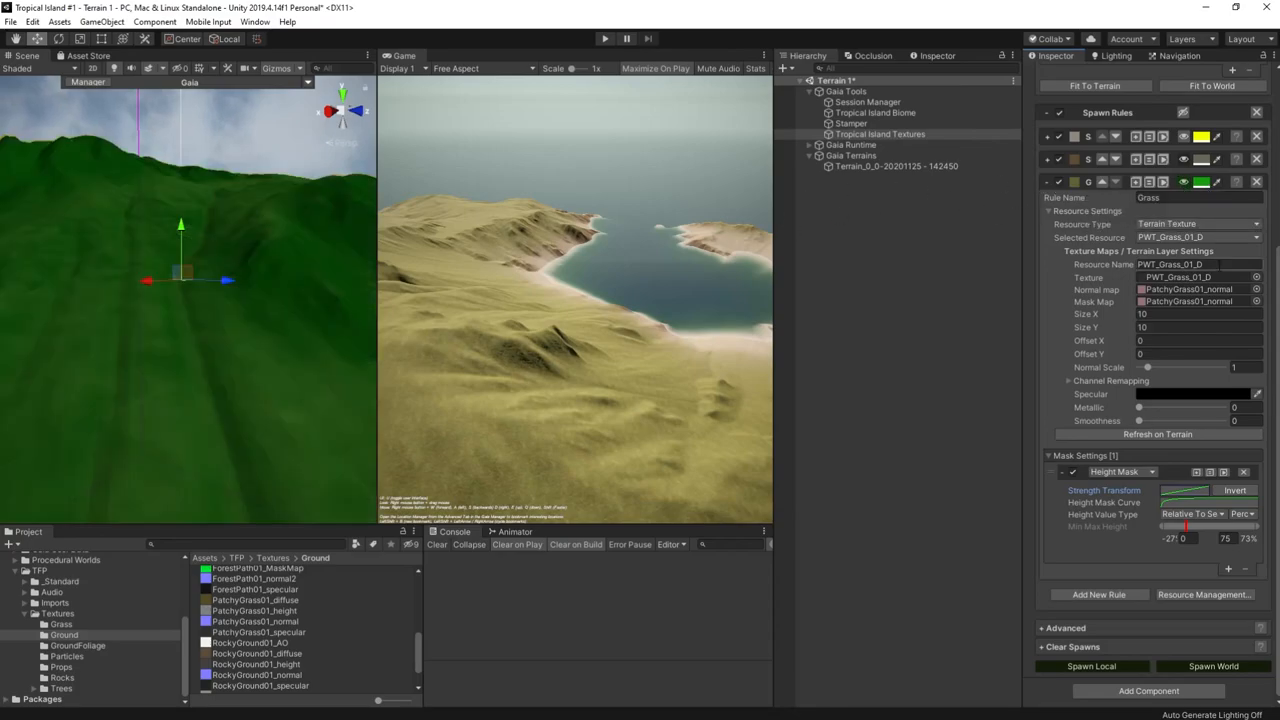
{"action": "left_click", "coordinate": [1184, 502]}
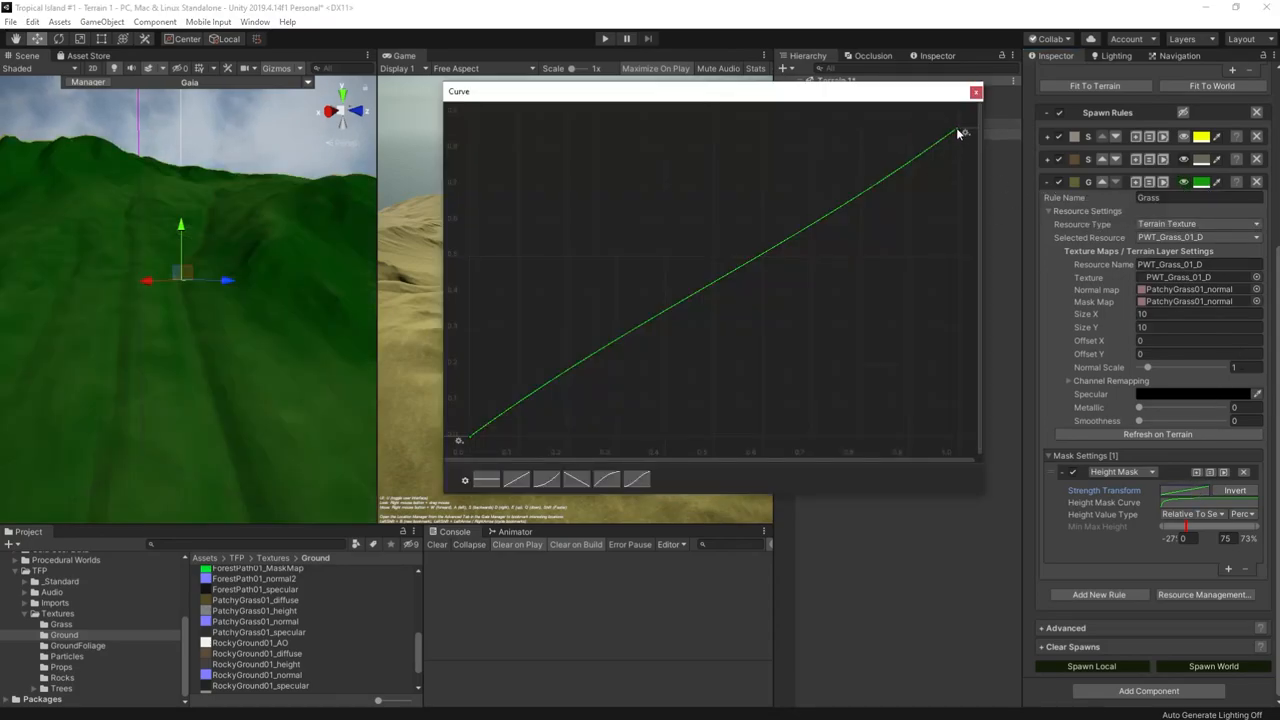
{"action": "left_click_drag", "start_coordinate": [956, 132], "coordinate": [950, 190]}
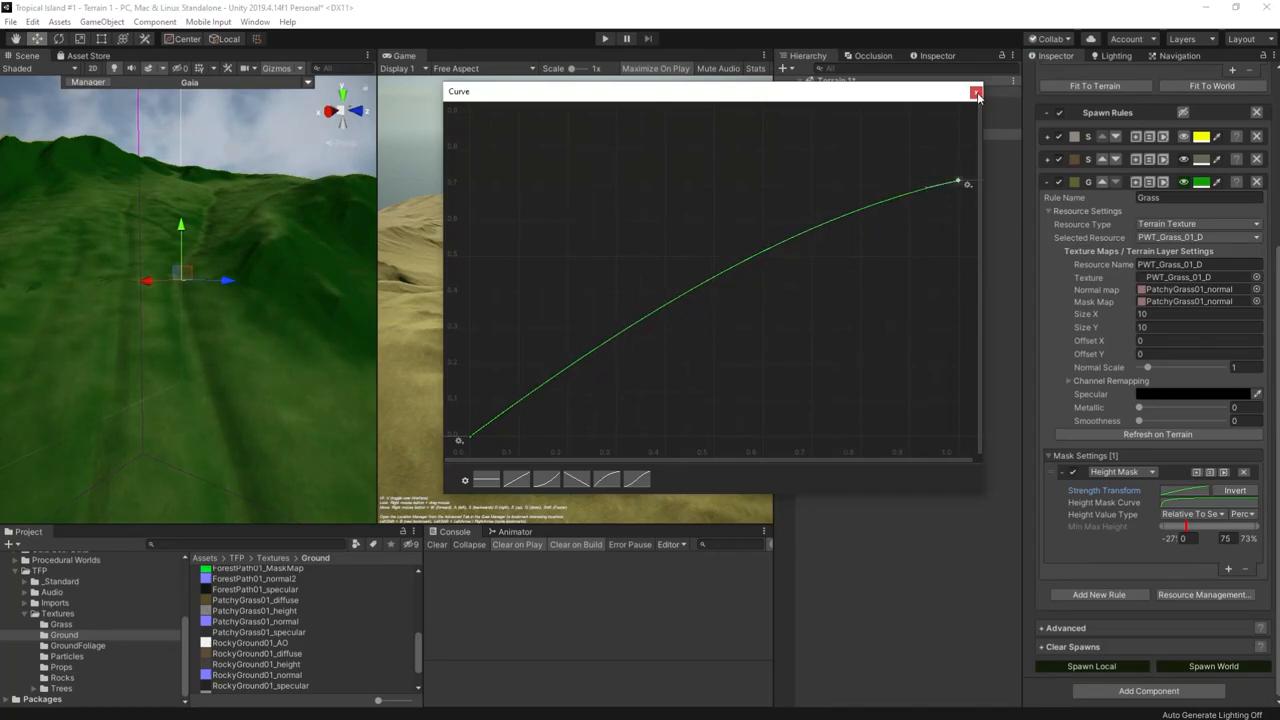
{"action": "left_click", "coordinate": [976, 92]}
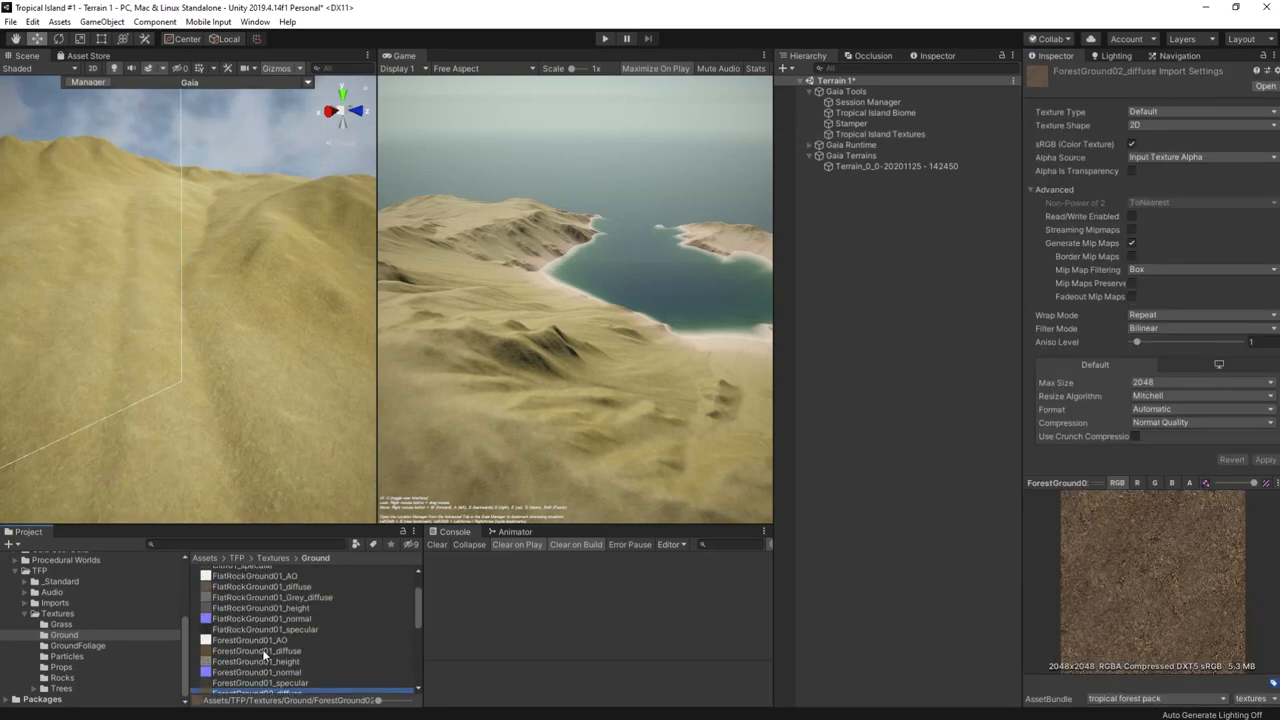
- Give the Forest Ground rule a slope mask and an S-shaped height mask curve over the ForestGround01 texture
{"action": "left_click", "coordinate": [880, 134]}
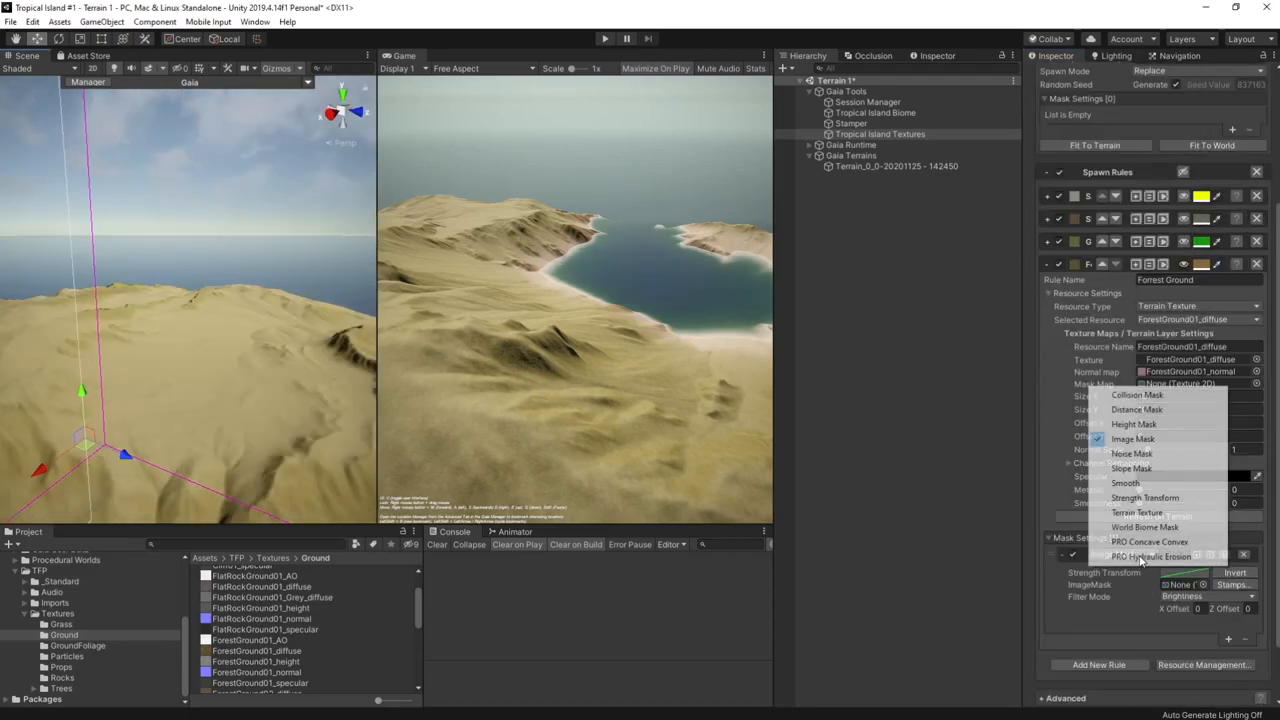
{"action": "left_click", "coordinate": [1132, 468]}
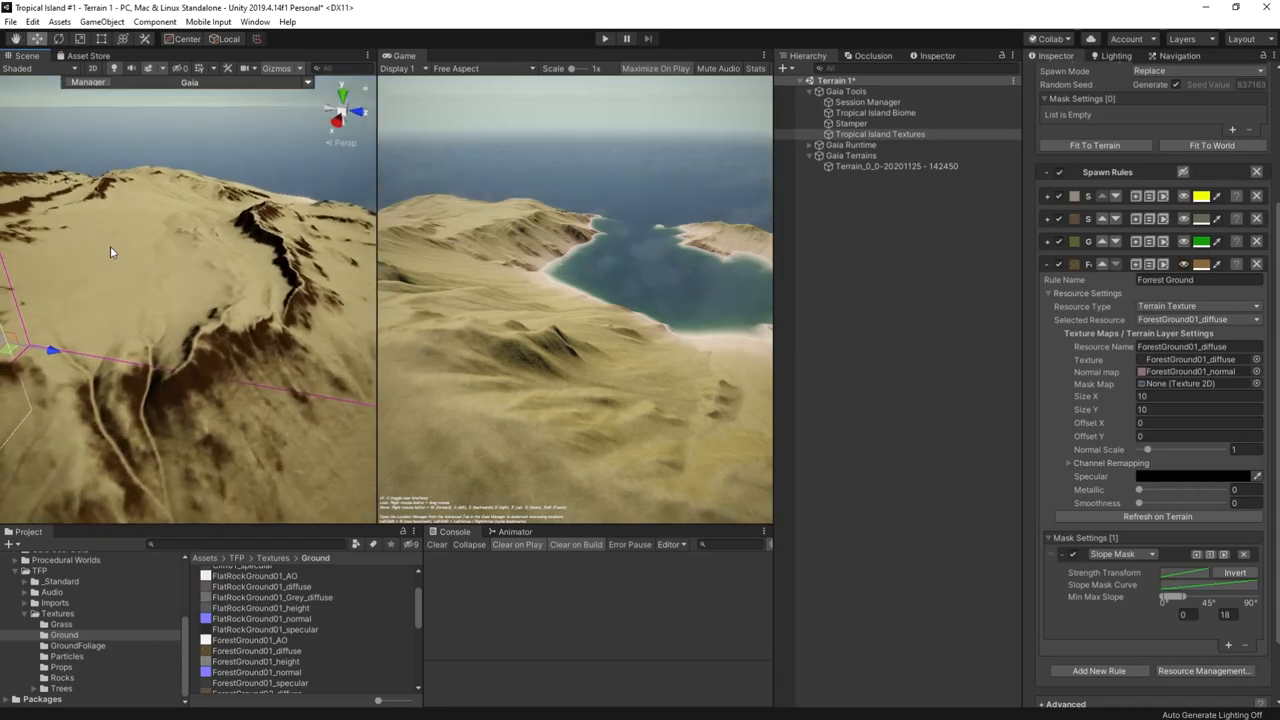
{"action": "mouse_move", "coordinate": [1204, 600]}
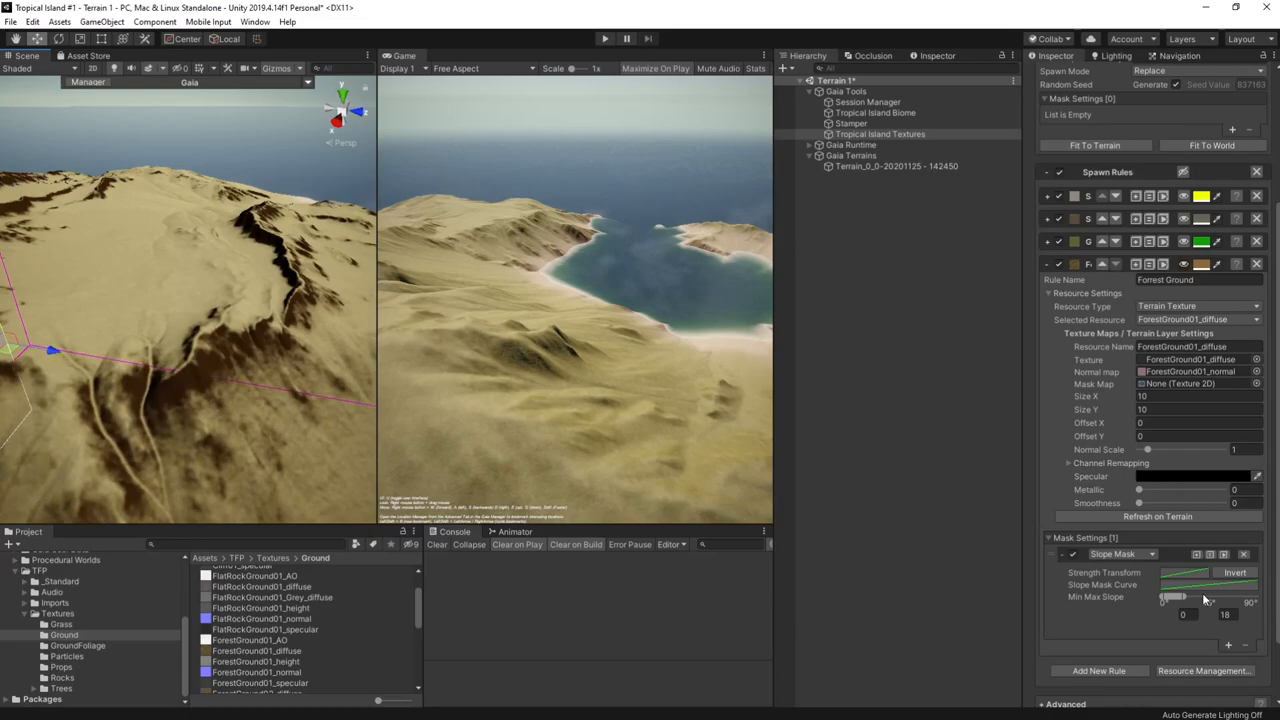
{"action": "left_click", "coordinate": [1188, 584]}
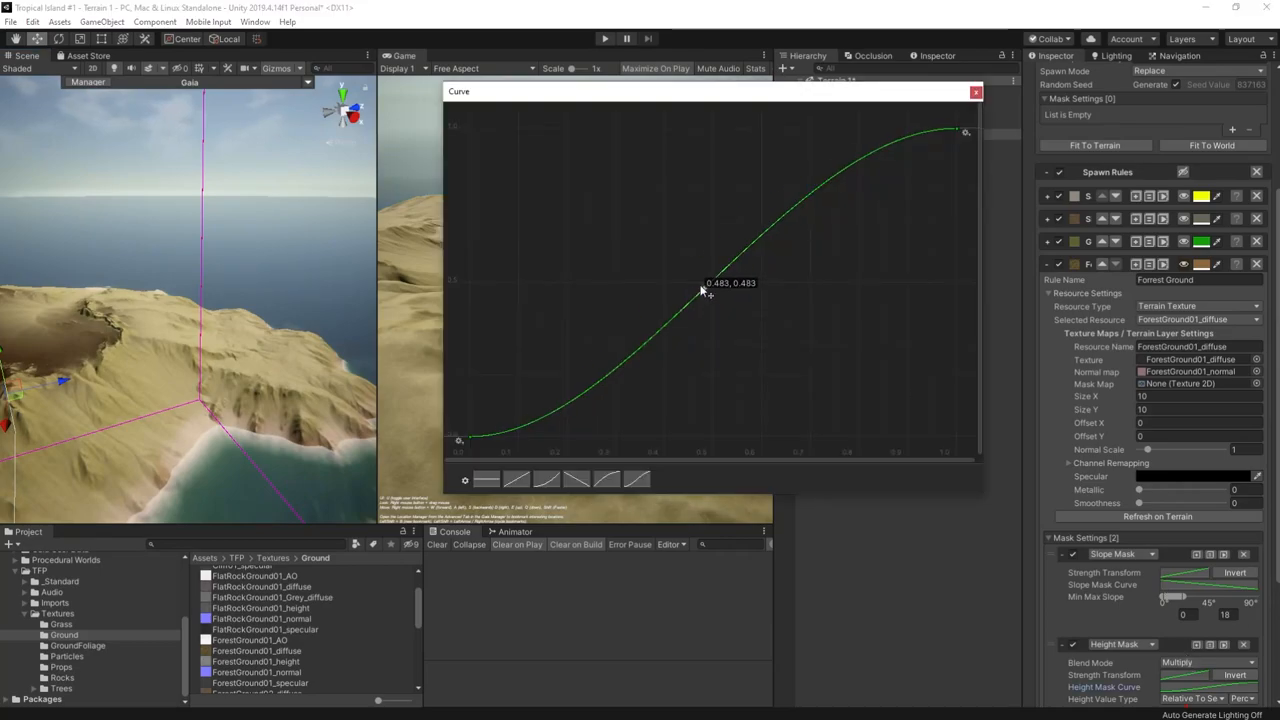
{"action": "left_click_drag", "start_coordinate": [708, 290], "coordinate": [560, 216]}
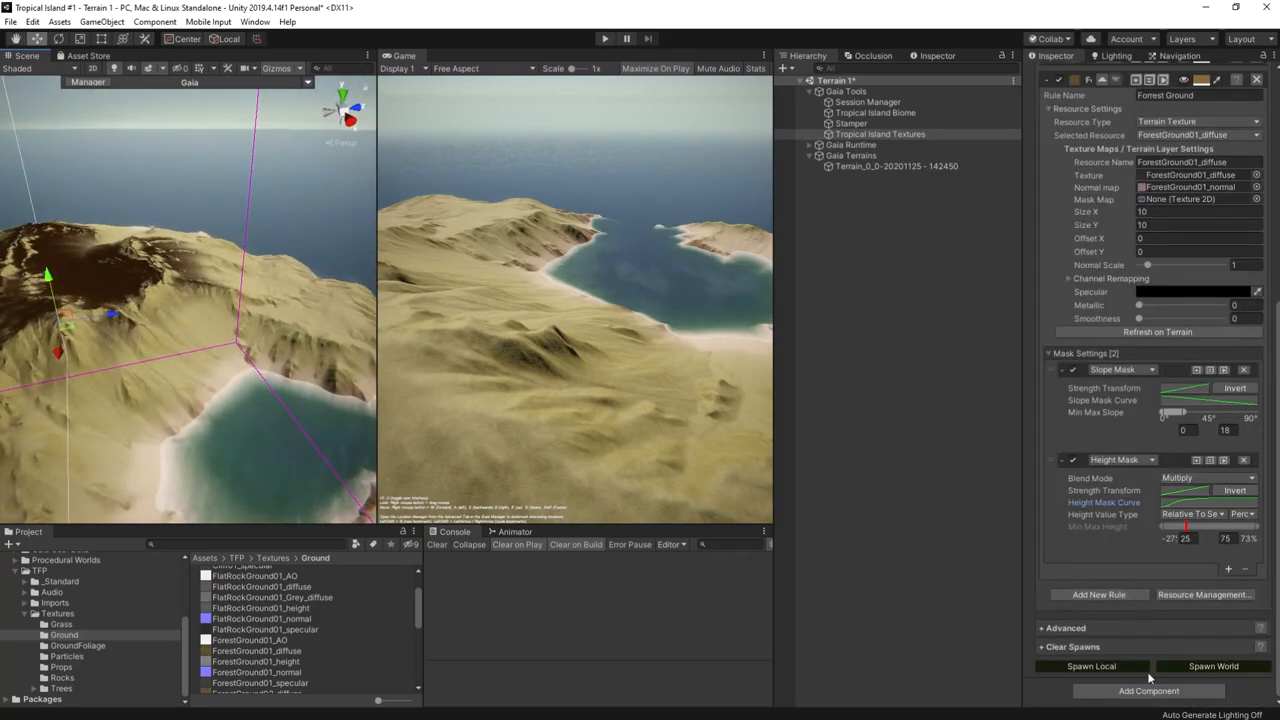
{"action": "mouse_move", "coordinate": [1118, 648]}
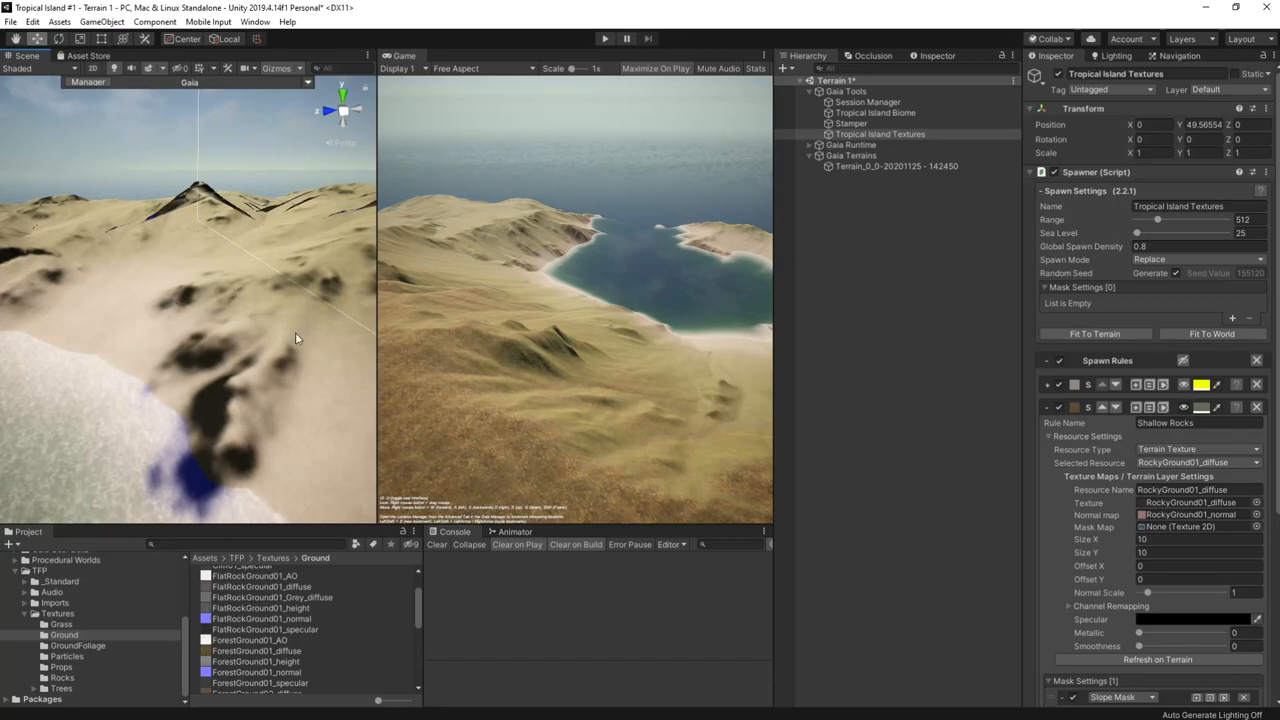
{"action": "mouse_move", "coordinate": [1066, 500]}
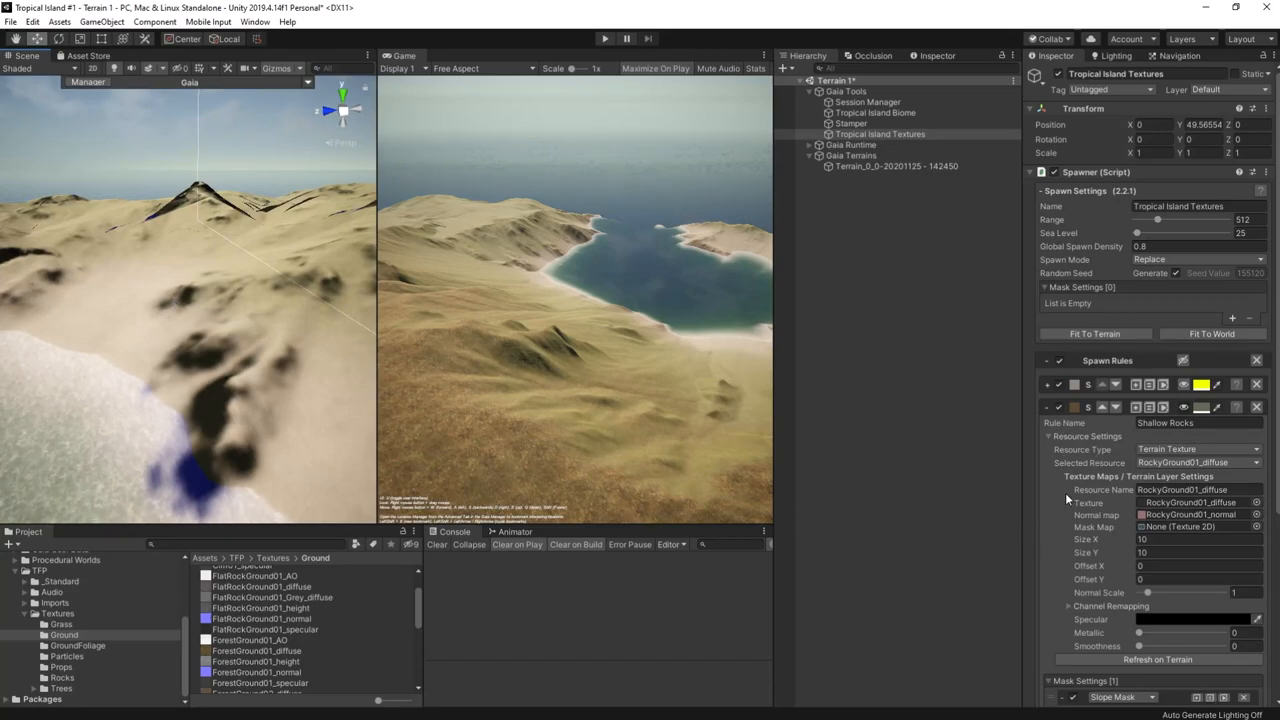
- Add a mask to the Shallow Rocks rule and paste the copied mask settings into it
{"action": "scroll", "scroll_direction": "down", "scroll_amount": 3}
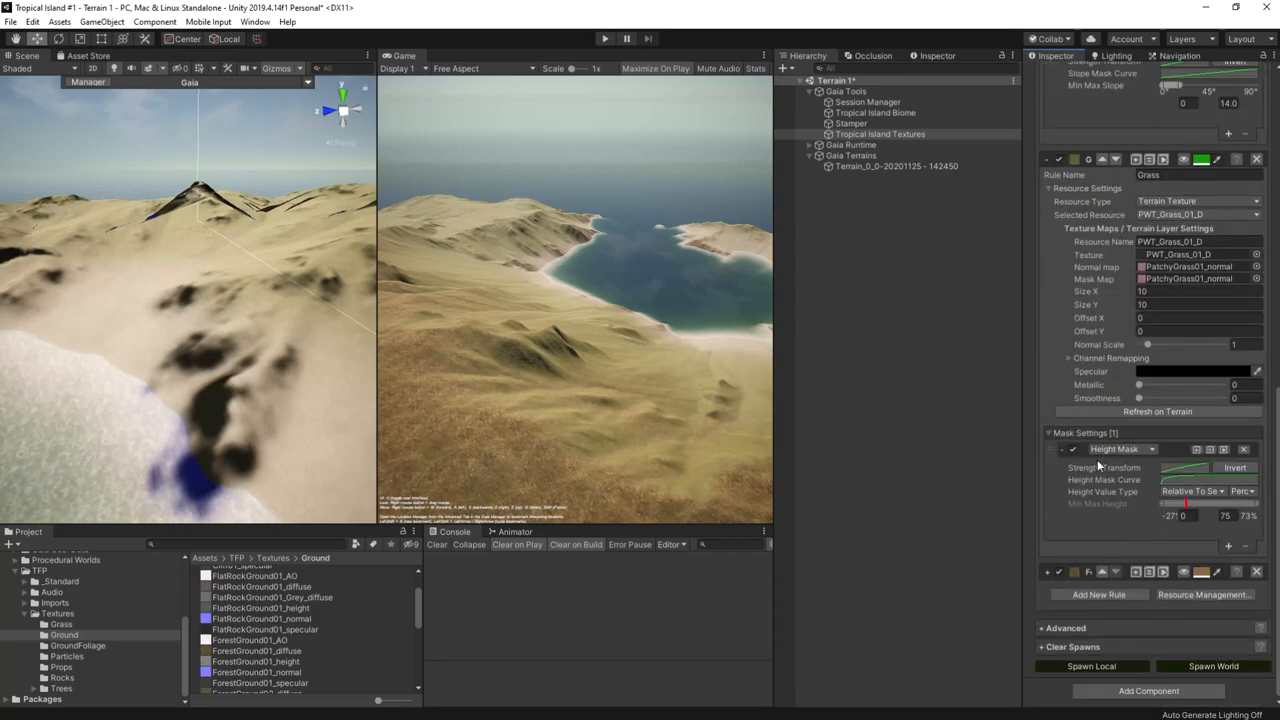
{"action": "mouse_move", "coordinate": [1072, 320]}
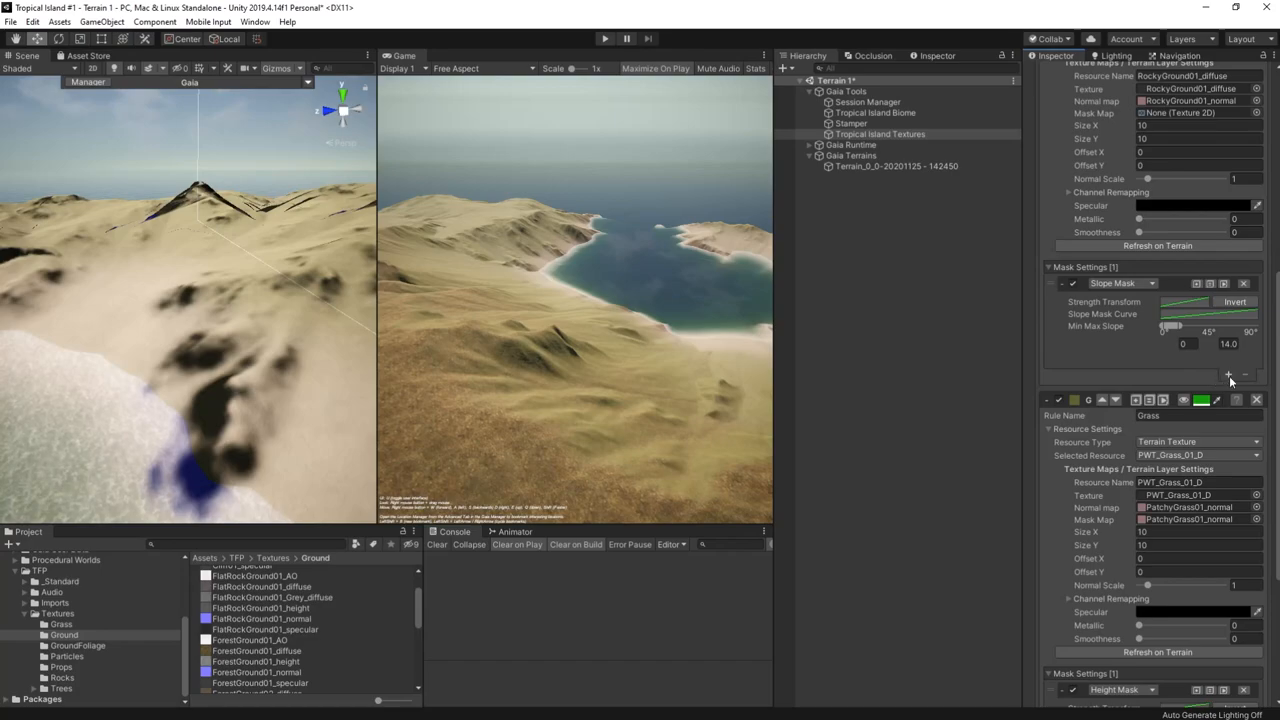
{"action": "left_click", "coordinate": [1224, 374]}
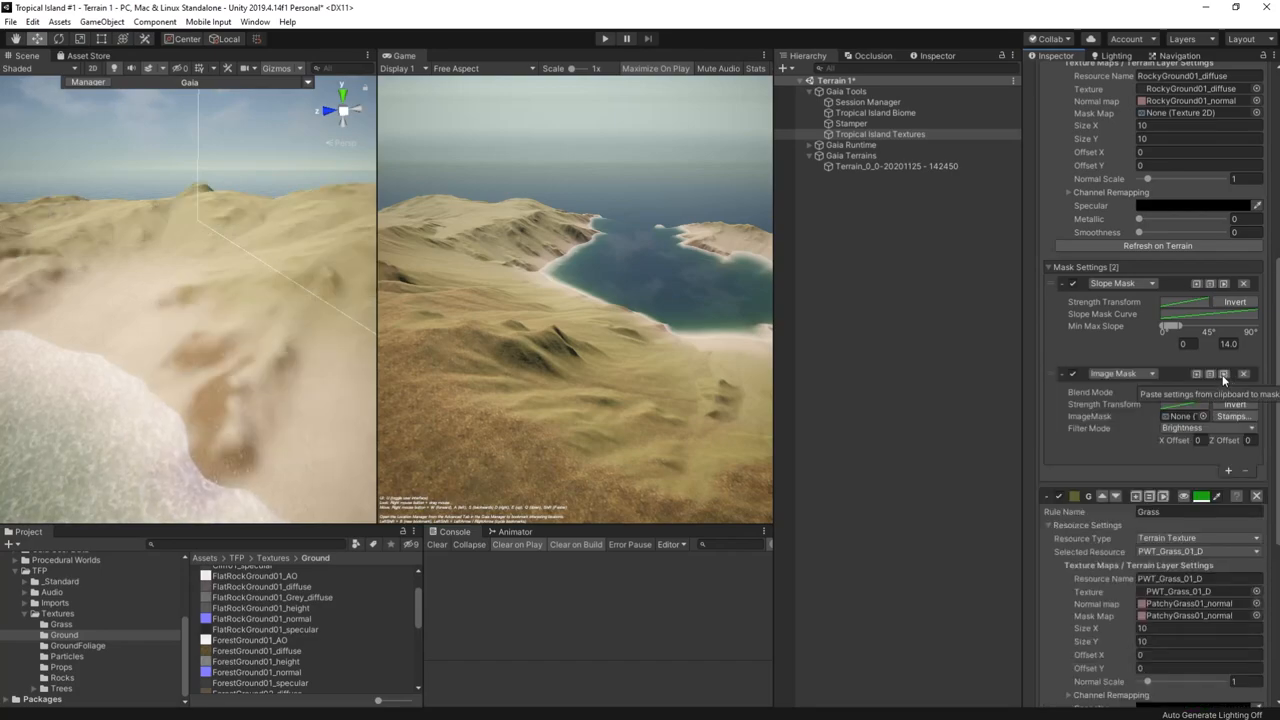
{"action": "left_click", "coordinate": [1224, 374]}
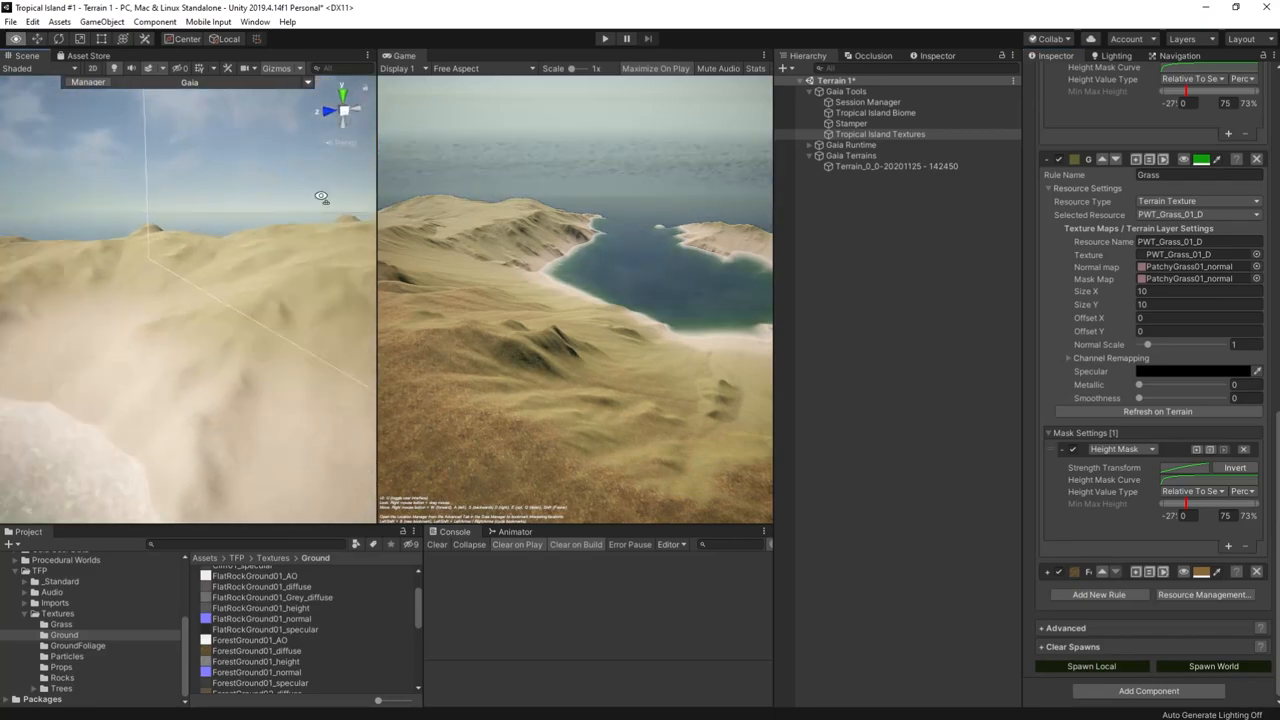
- Play the scene to fly the camera over the finished sandy beach with palms and clear water
{"action": "left_click", "coordinate": [604, 38]}
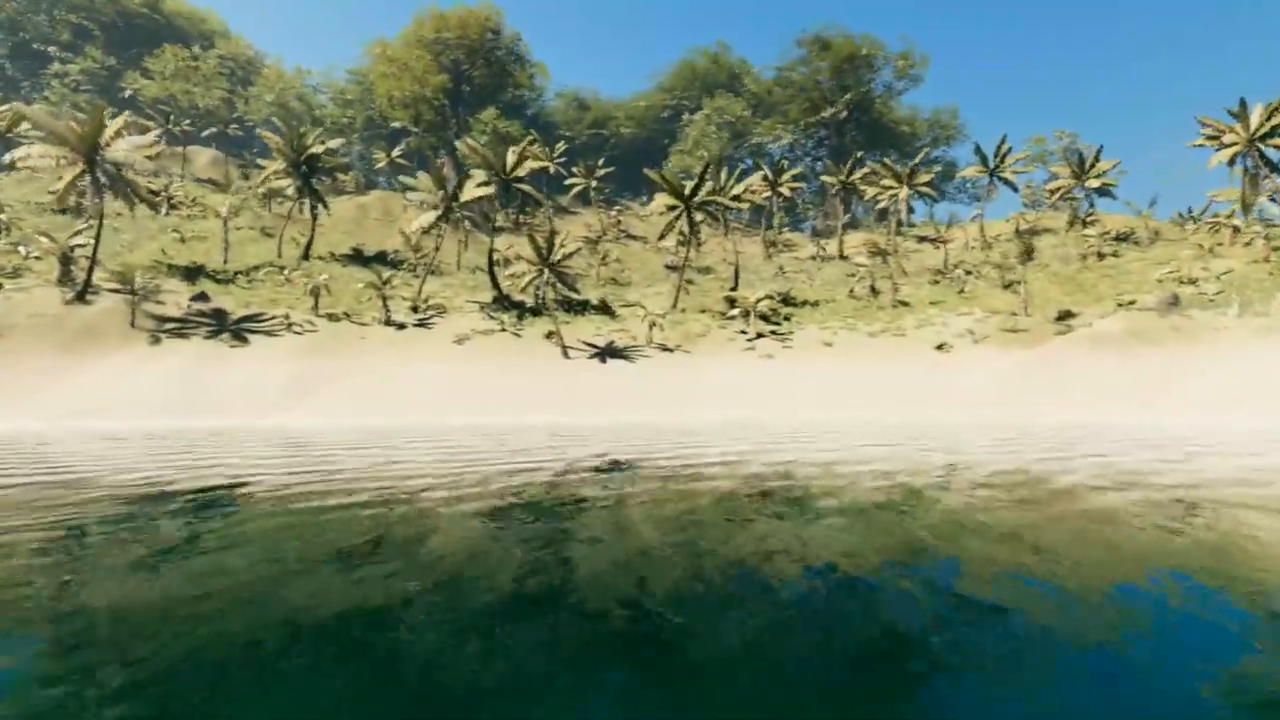